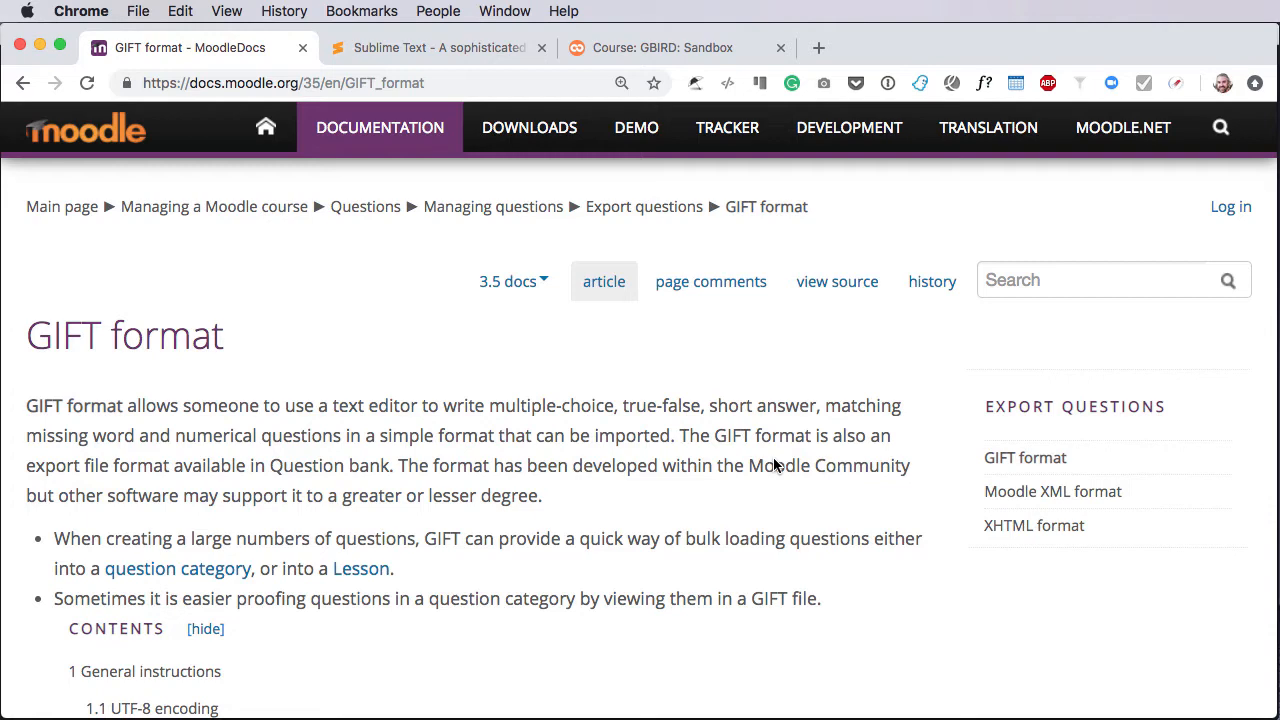
Scroll the Moodle Docs GIFT format page down to the format symbols table
{"action": "scroll", "scroll_direction": "down", "scroll_amount": 3}
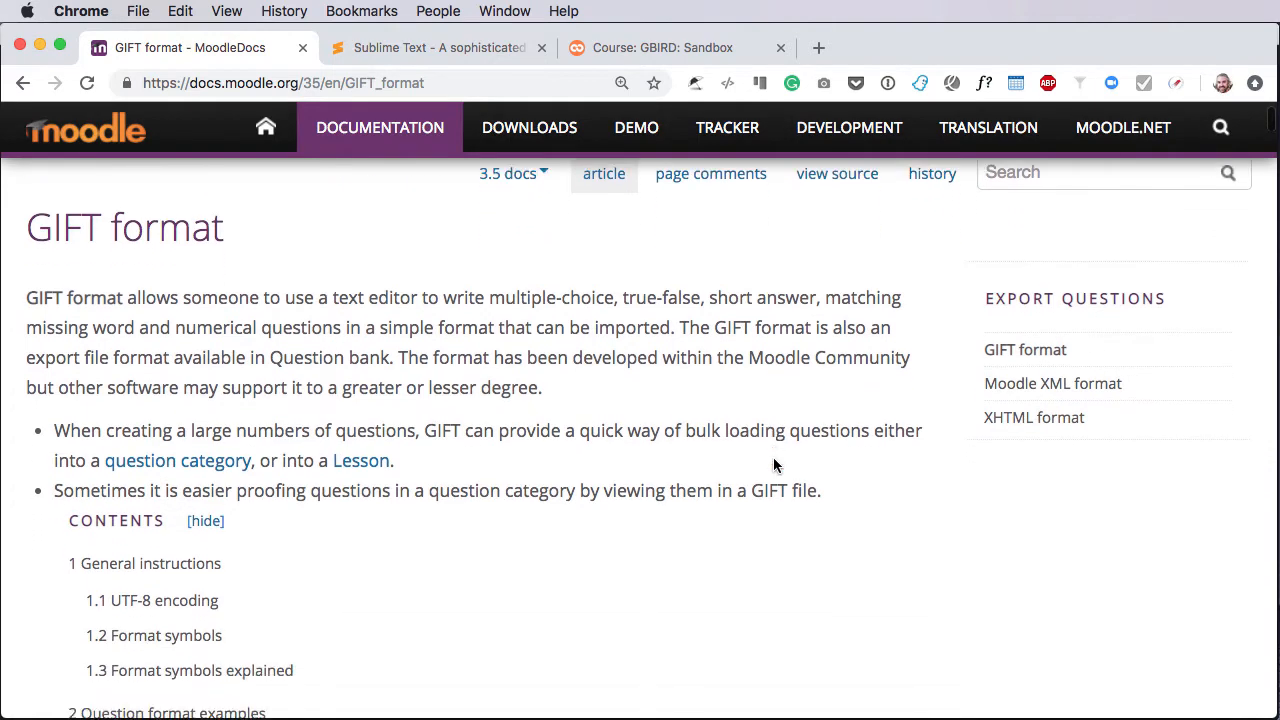
{"action": "scroll", "scroll_direction": "down", "scroll_amount": 3}
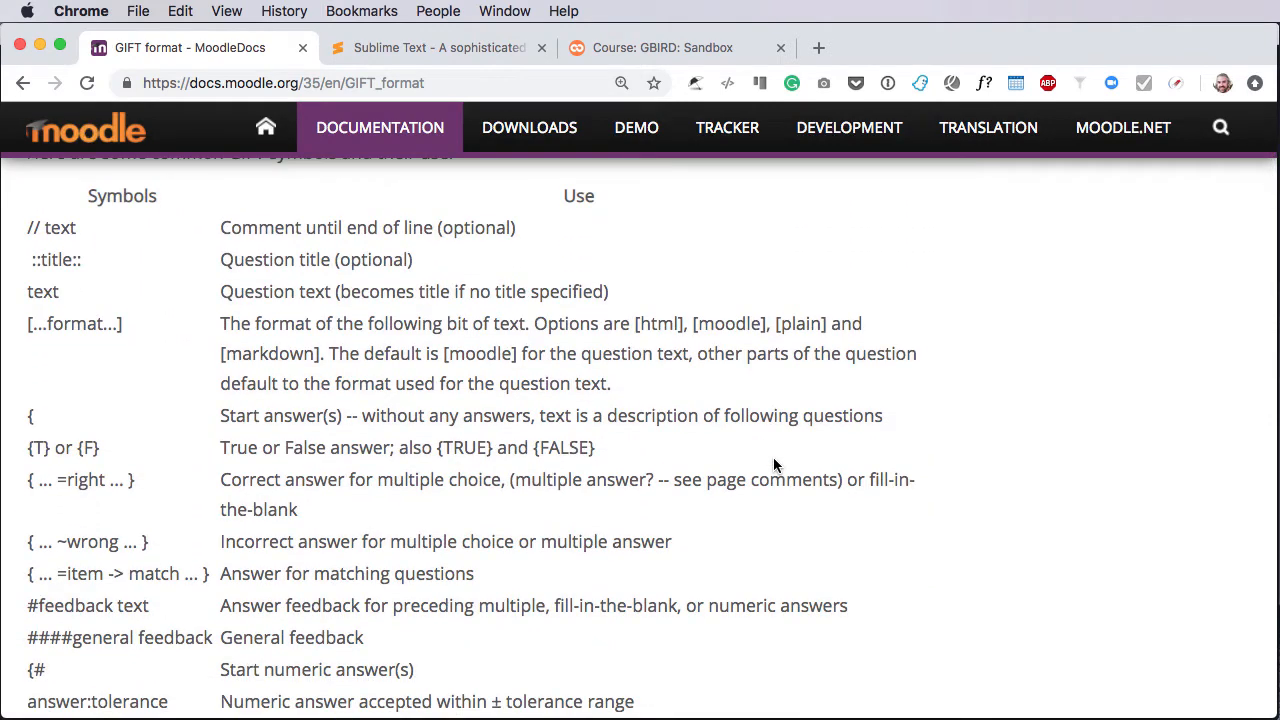
{"action": "scroll", "scroll_direction": "down", "scroll_amount": 3}
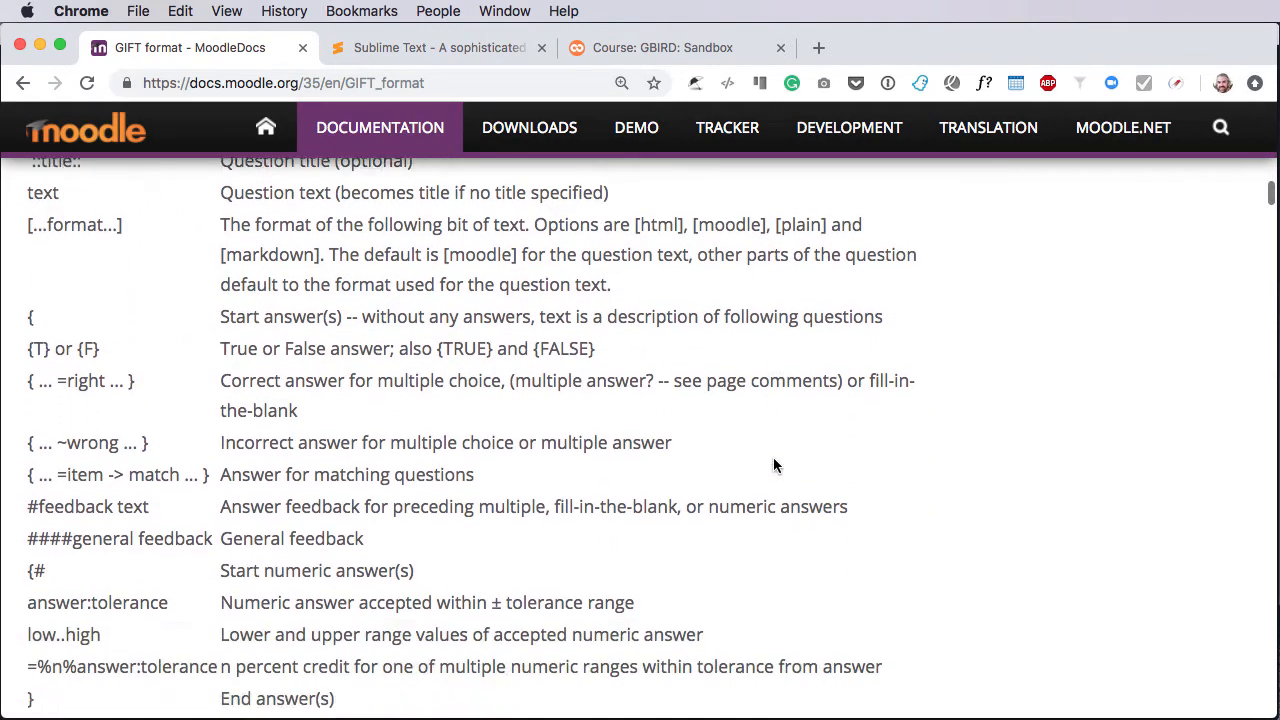
{"action": "scroll", "scroll_direction": "down", "scroll_amount": 3}
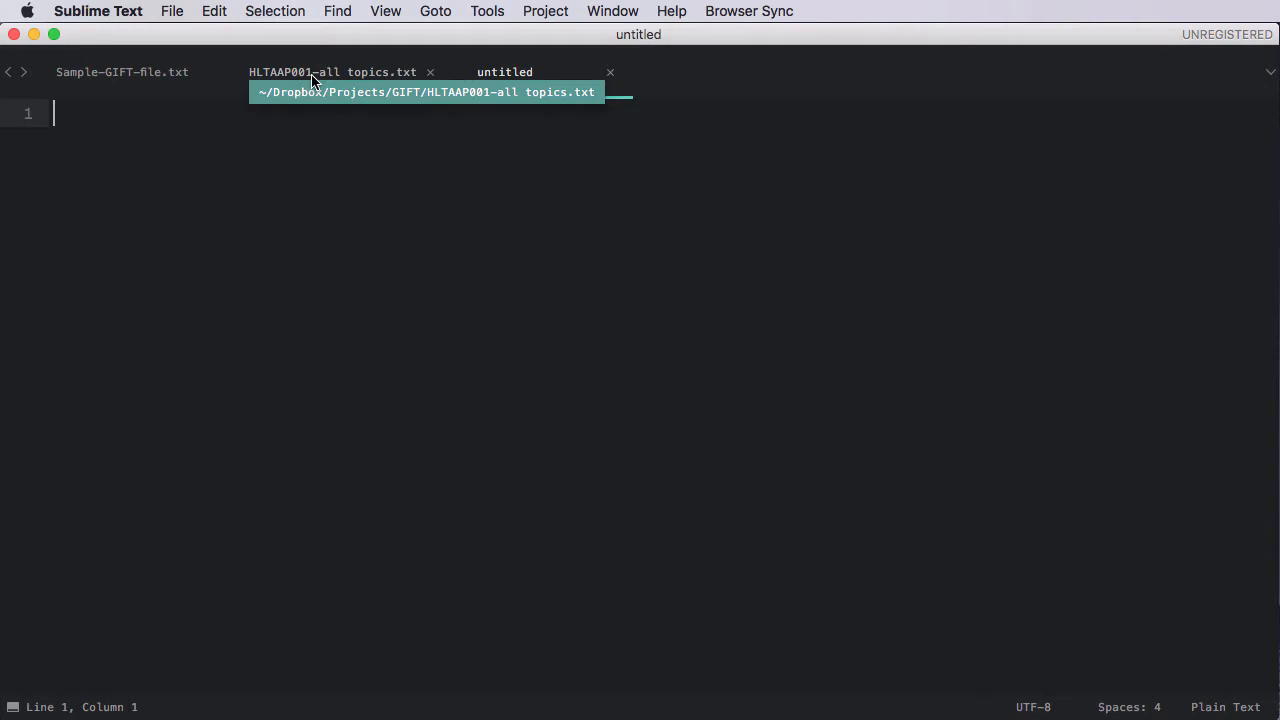
Bring the HLTAAP001-all topics.txt question file to the front in Sublime Text
{"action": "left_click", "coordinate": [333, 71]}
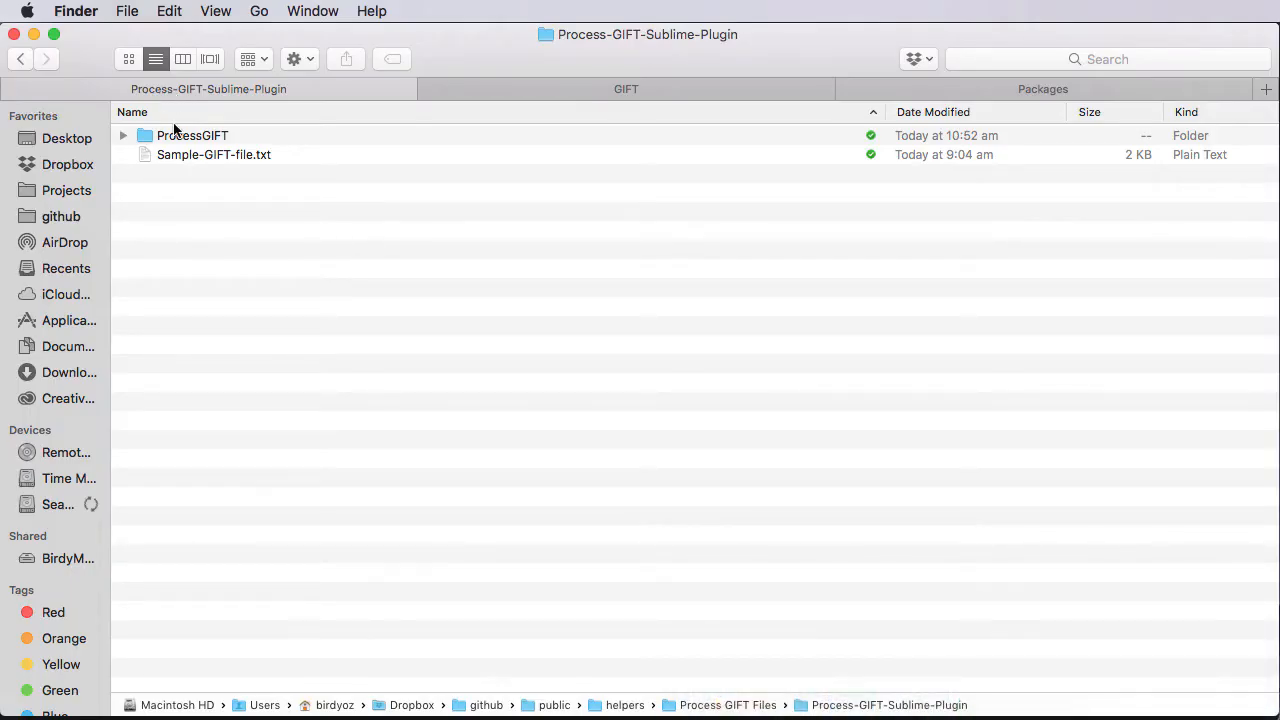
Select Sample-GIFT-file.txt inside the Process-GIFT-Sublime-Plugin folder in Finder
{"action": "left_click", "coordinate": [213, 154]}
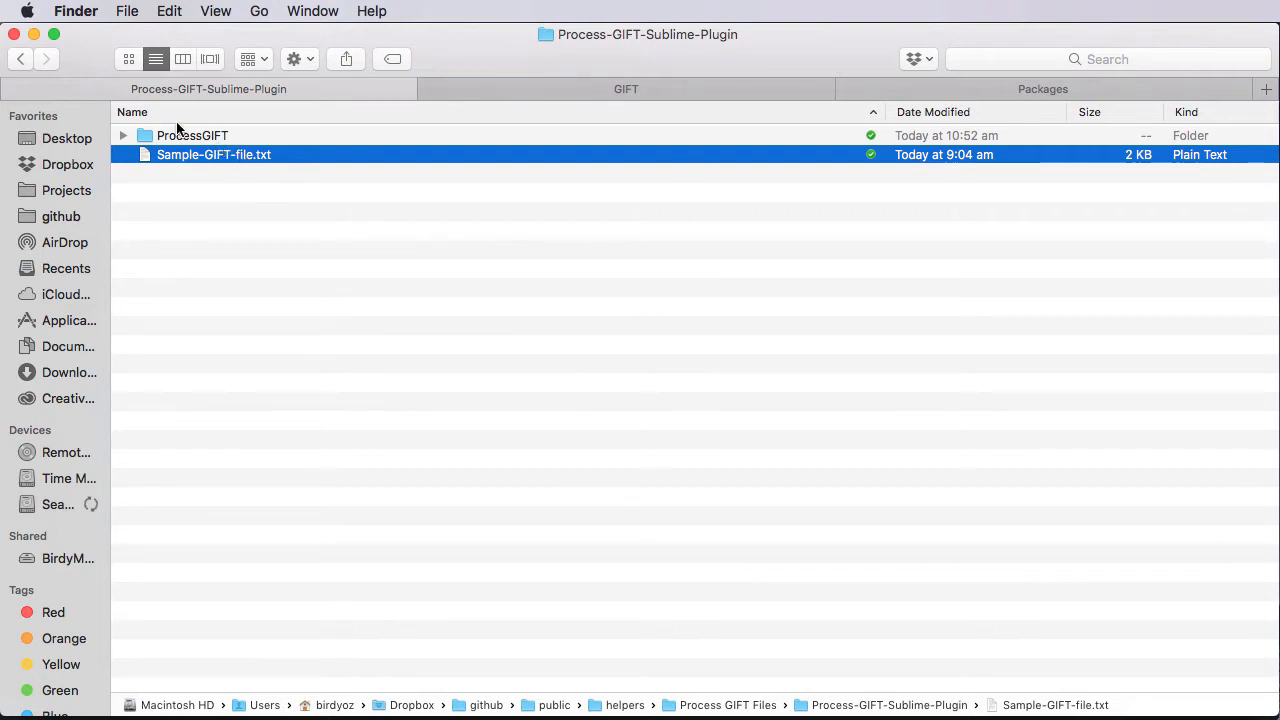
{"action": "left_click", "coordinate": [191, 135]}
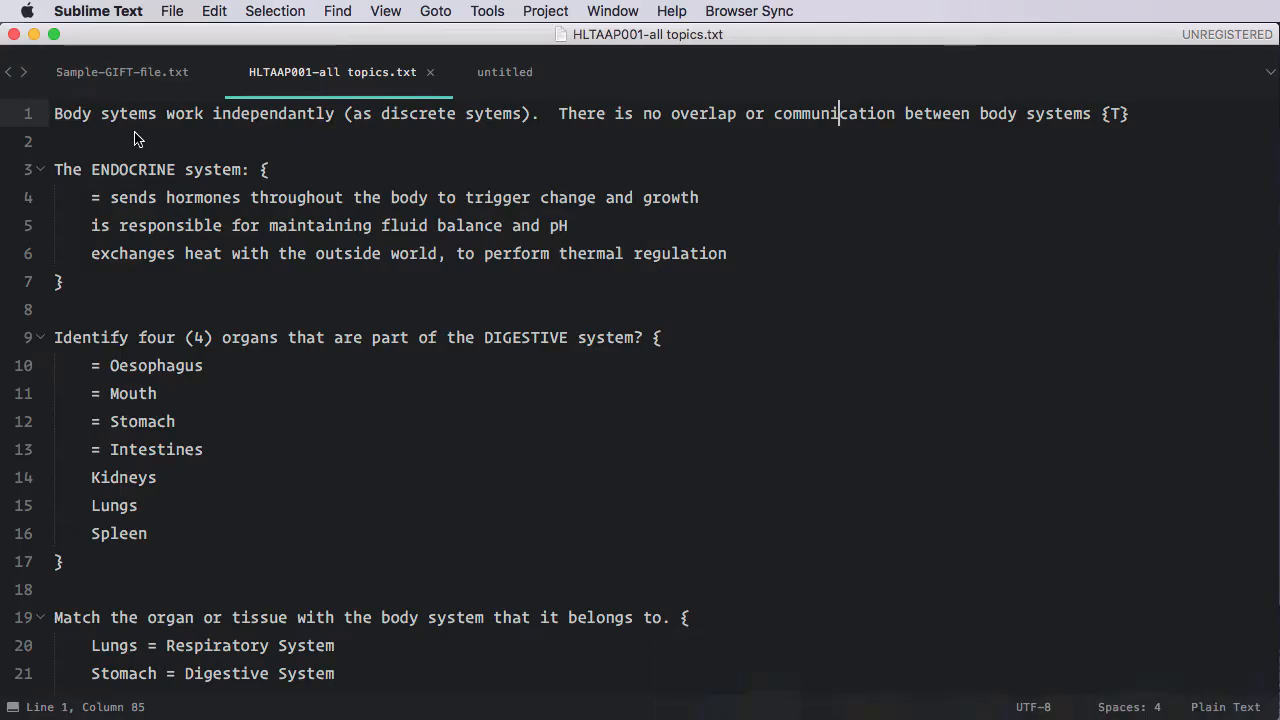
Open Sublime Text's installed packages folder via Preferences > Browse Packages
{"action": "left_click", "coordinate": [98, 11]}
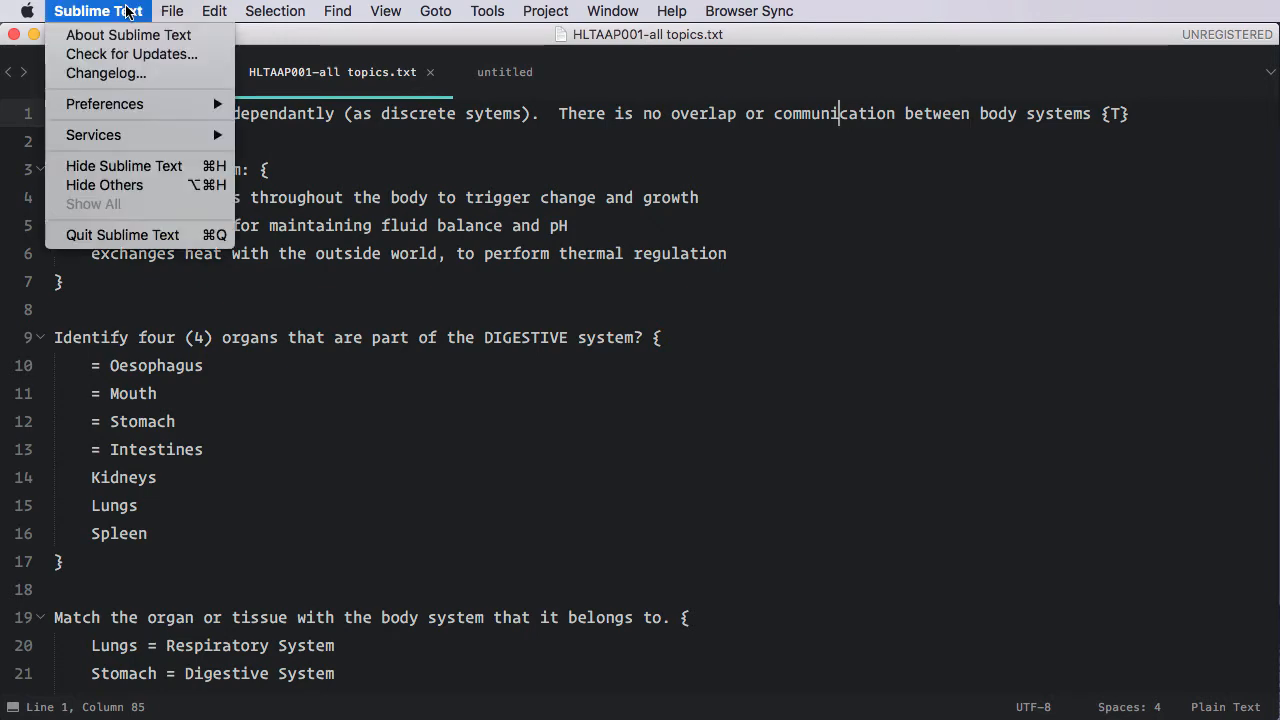
{"action": "mouse_move", "coordinate": [120, 20]}
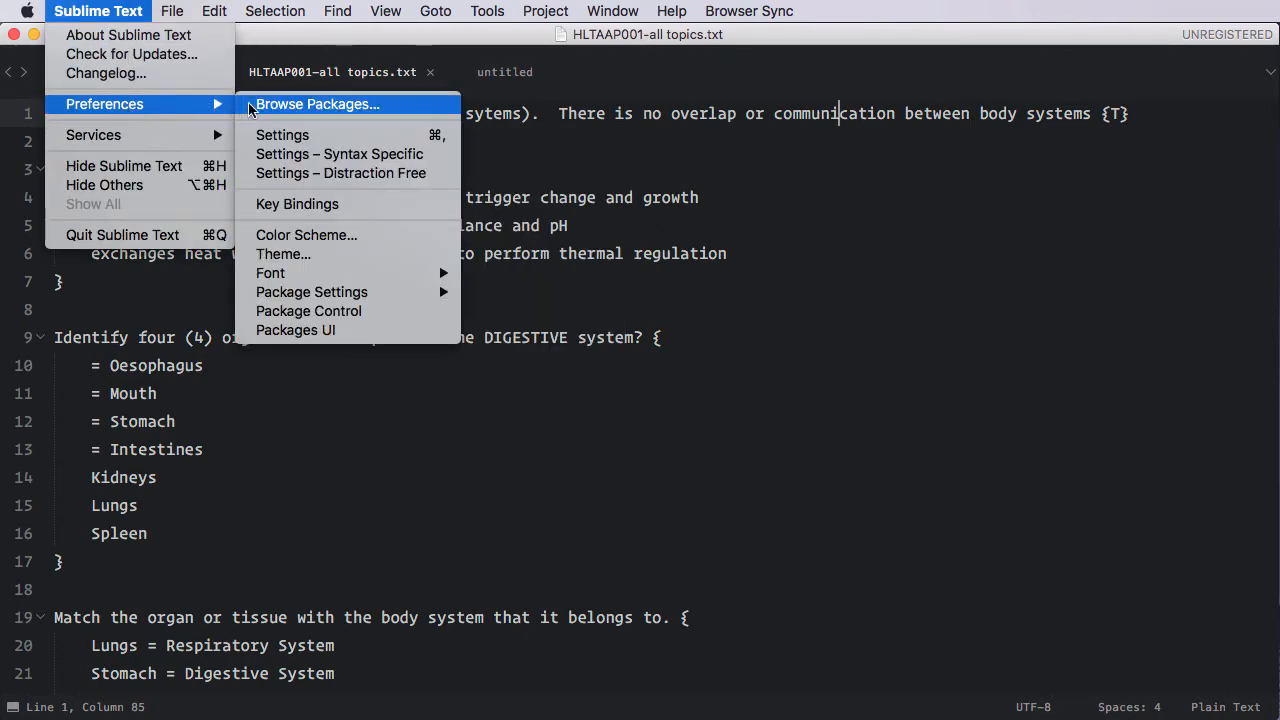
{"action": "left_click", "coordinate": [317, 104]}
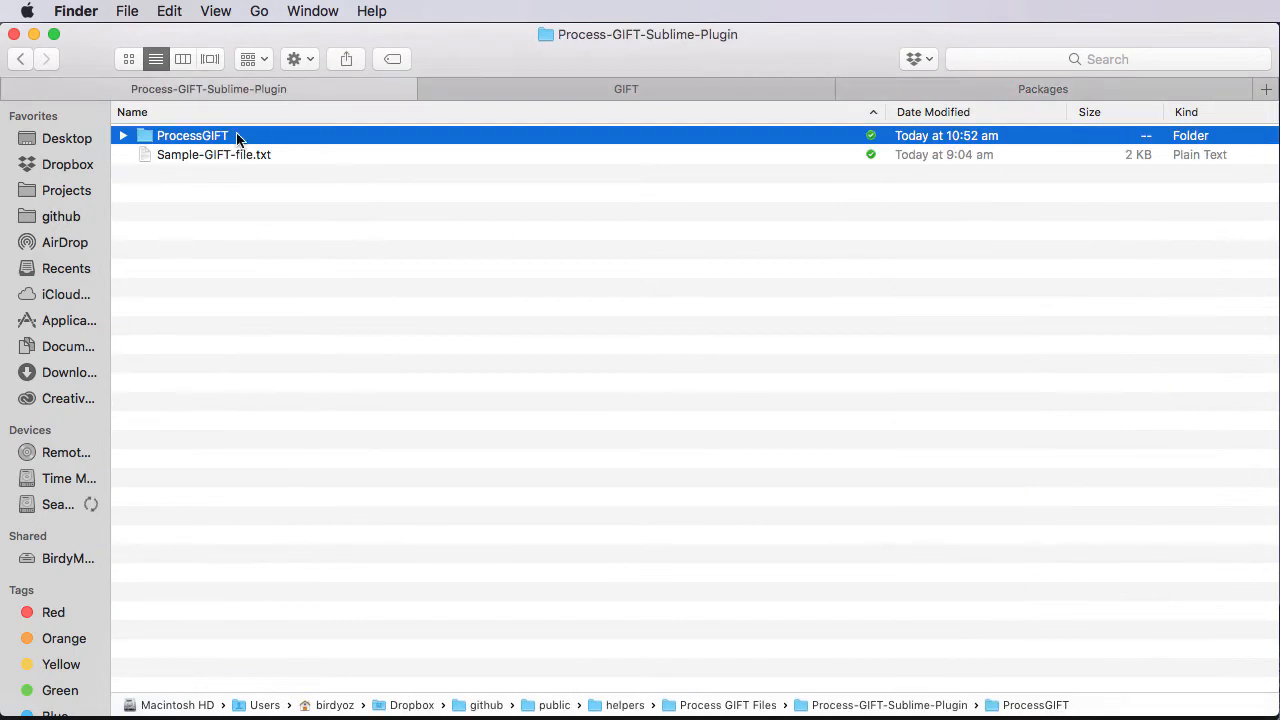
Select the ProcessGIFT plugin folder, then browse the Sublime Text 3 Packages folder listing
{"action": "left_click", "coordinate": [192, 135]}
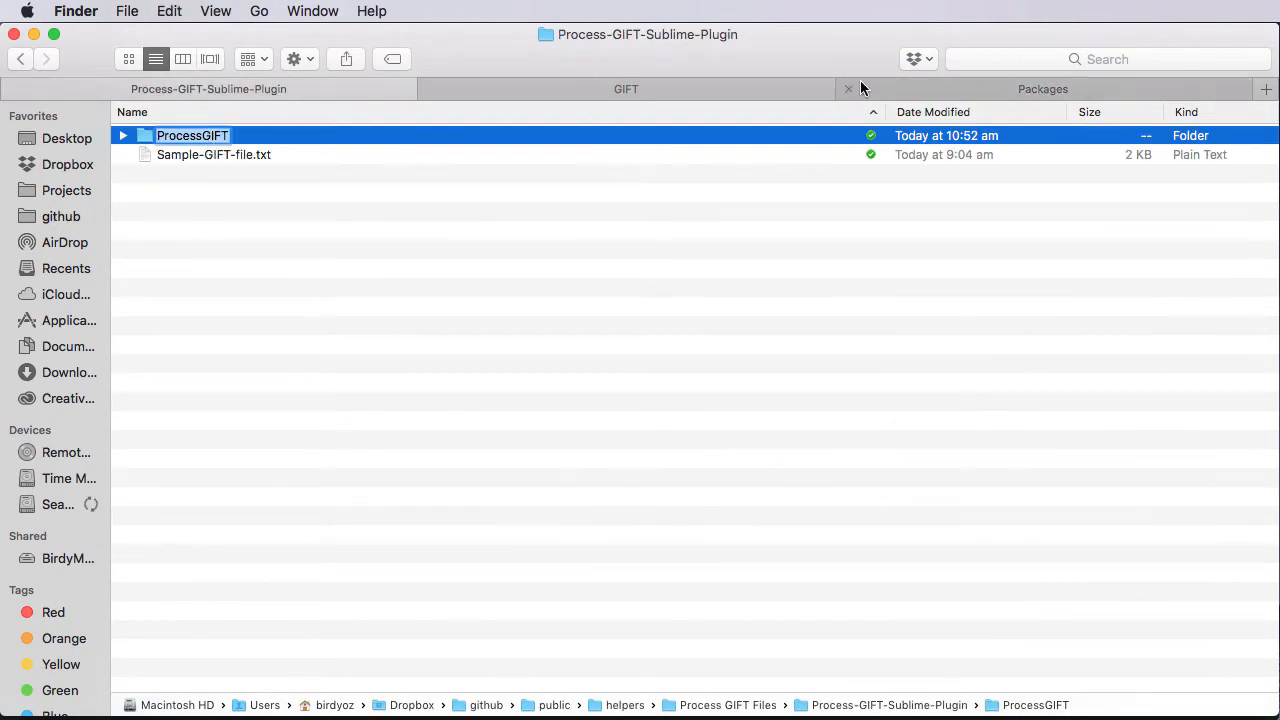
{"action": "left_click", "coordinate": [1042, 89]}
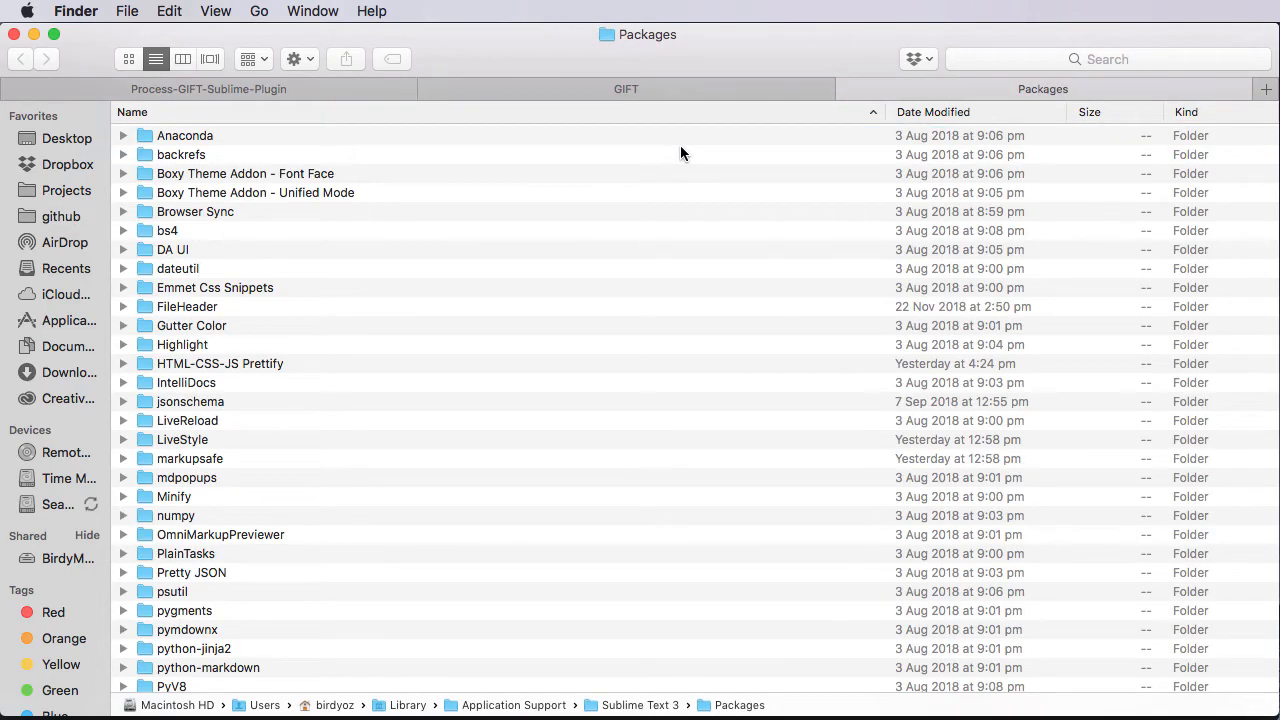
{"action": "mouse_move", "coordinate": [675, 161]}
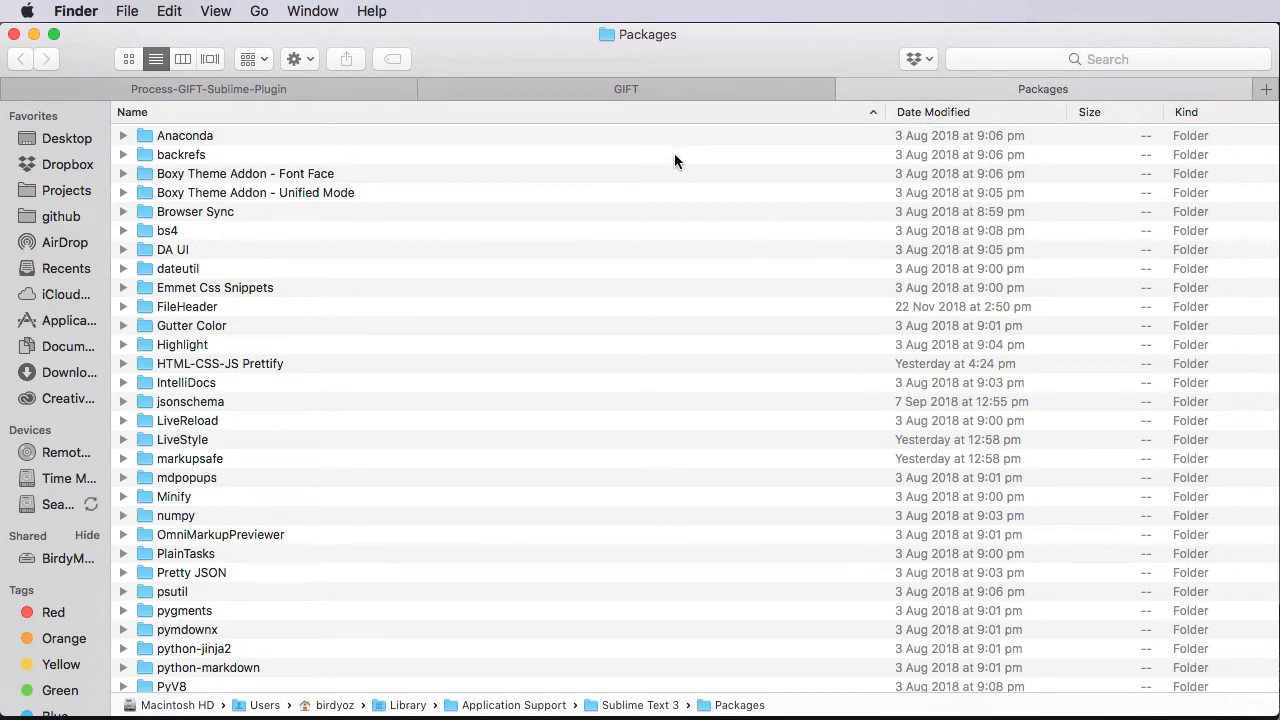
{"action": "left_click", "coordinate": [195, 211]}
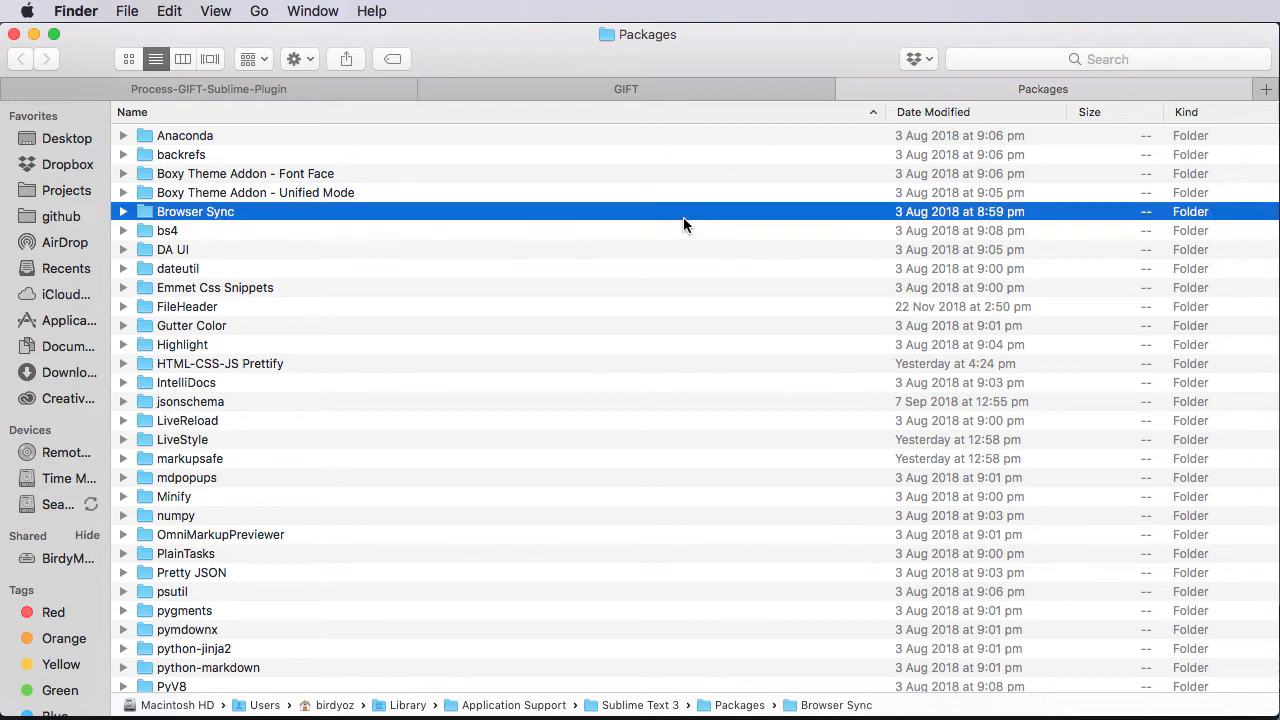
{"action": "scroll", "scroll_direction": "down", "scroll_amount": 3}
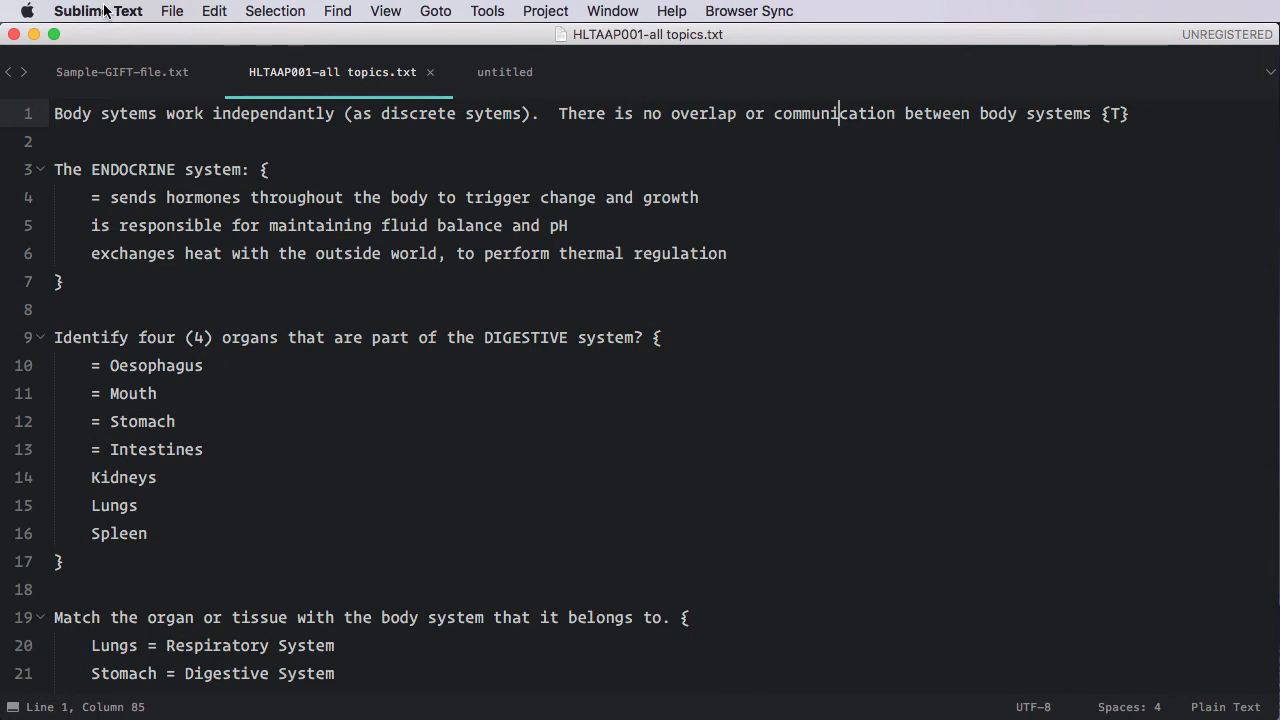
Relaunch Sublime Text with HLTAAP001-all topics reopened and the body-systems answer set to {F}
{"action": "left_click", "coordinate": [98, 11]}
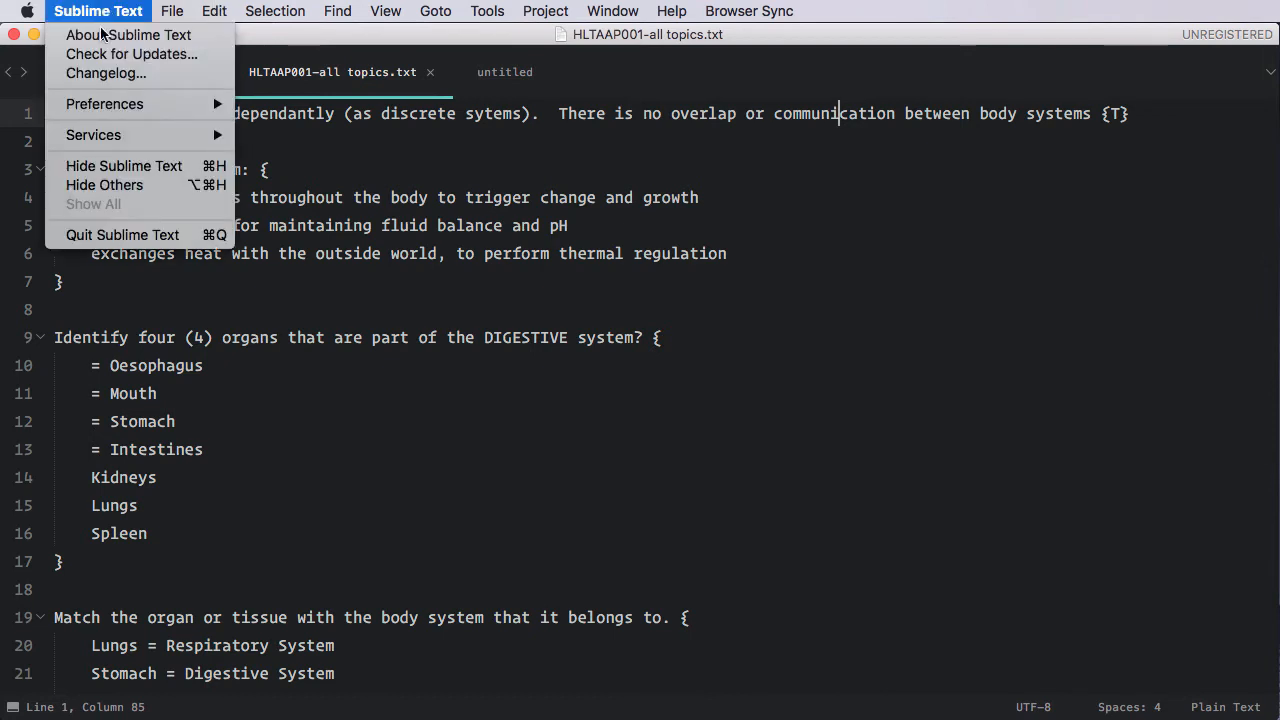
{"action": "left_click", "coordinate": [76, 11]}
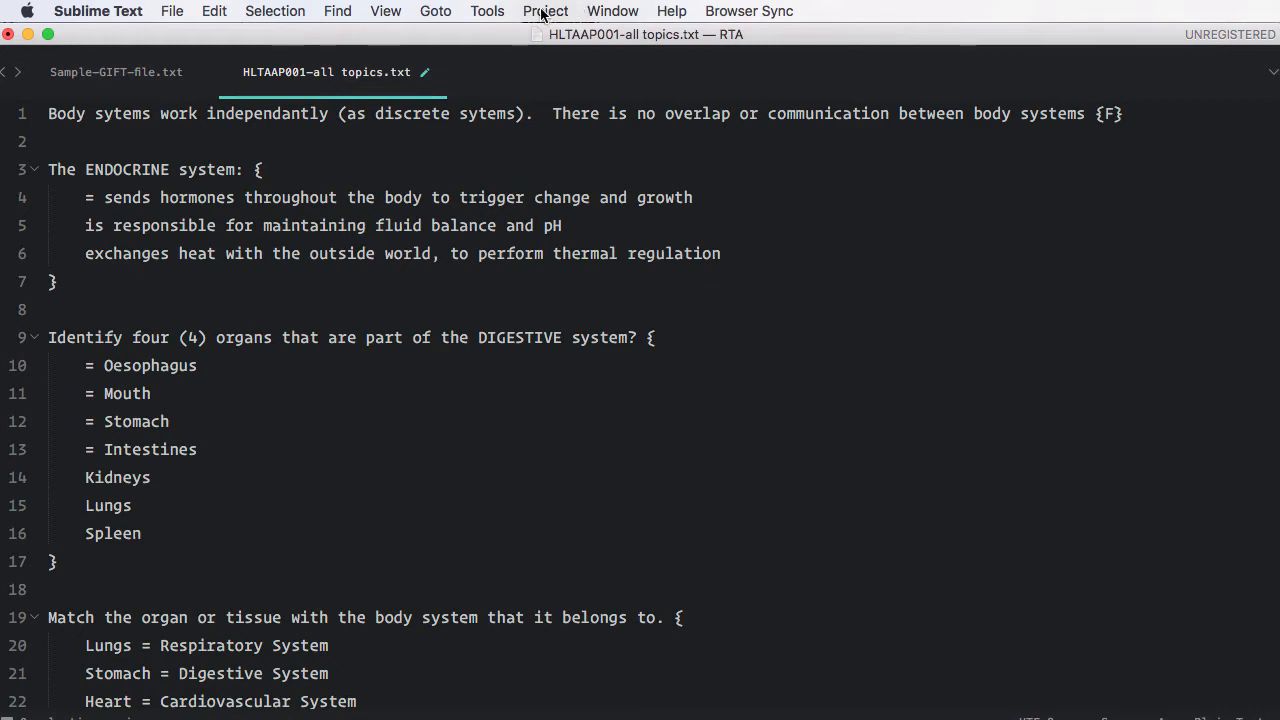
{"action": "left_click", "coordinate": [487, 11]}
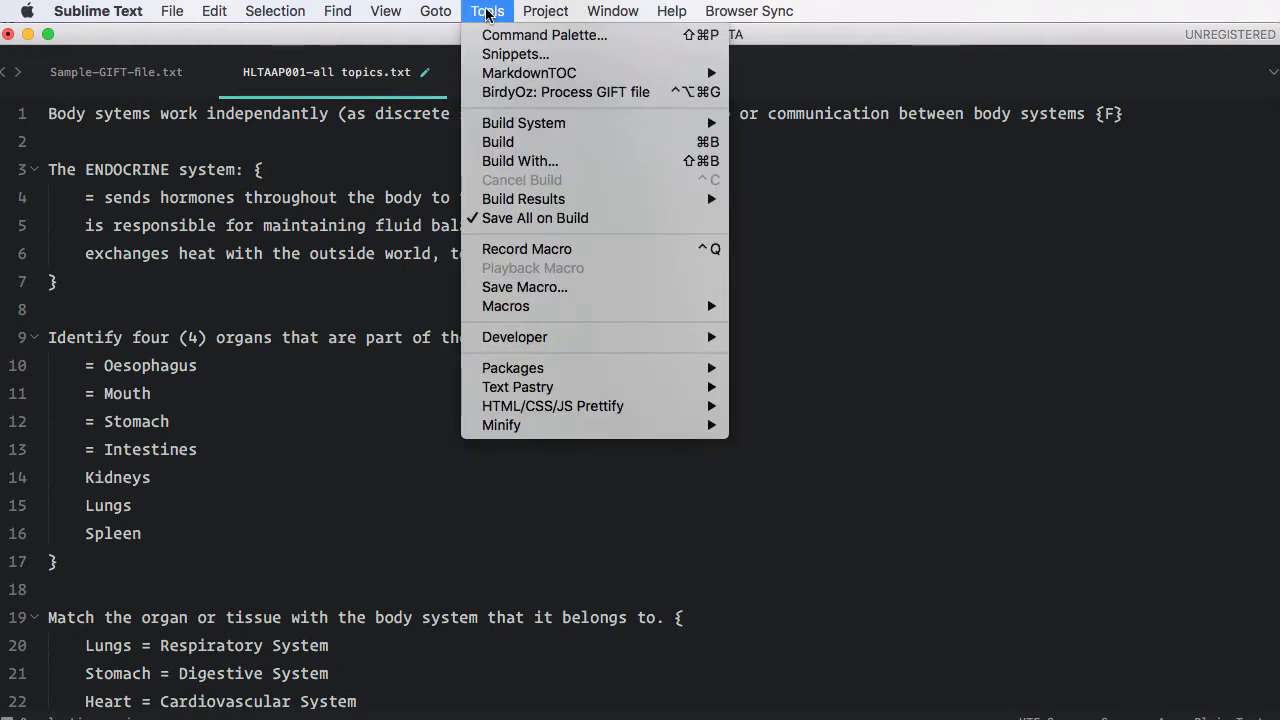
{"action": "mouse_move", "coordinate": [565, 92]}
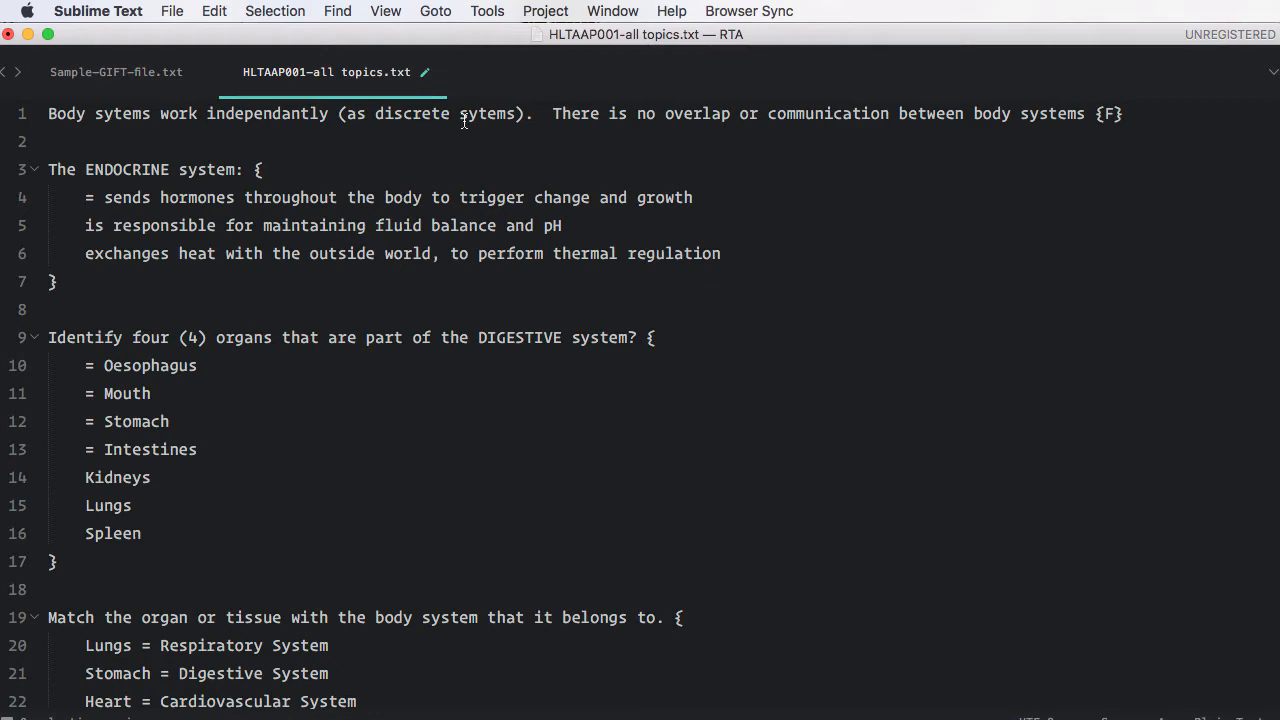
{"action": "mouse_move", "coordinate": [430, 309]}
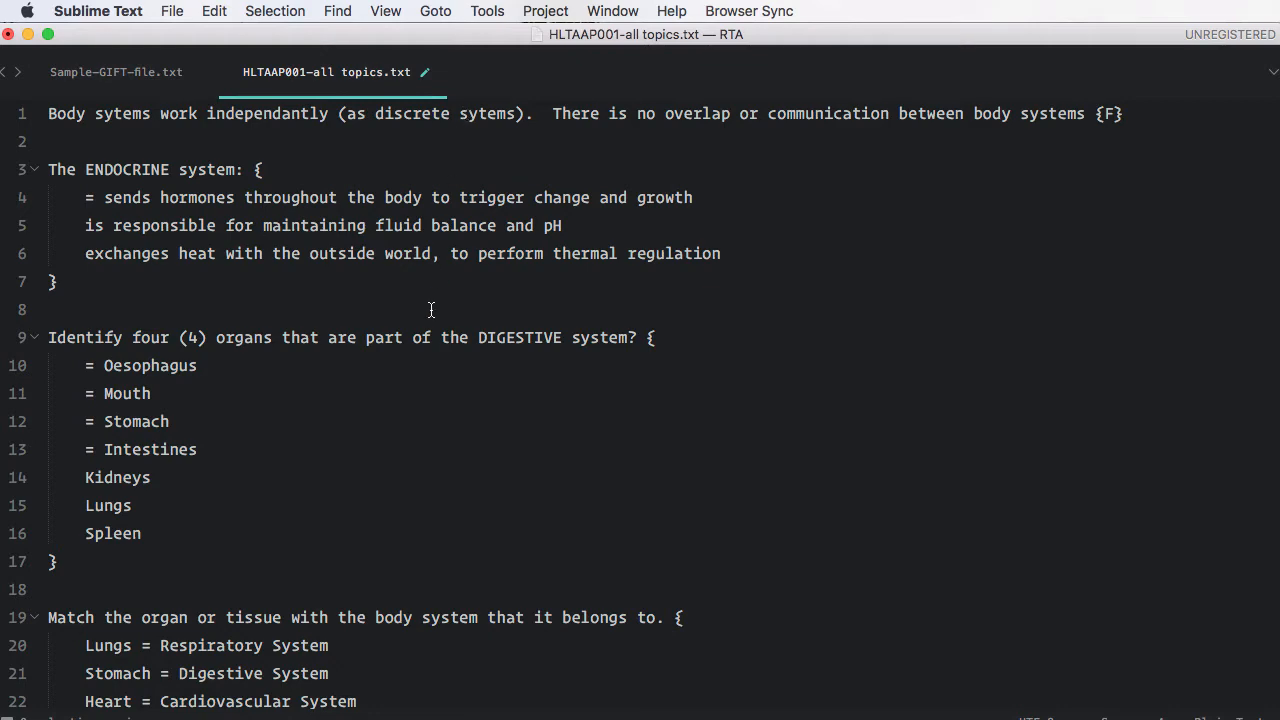
{"action": "mouse_move", "coordinate": [152, 120]}
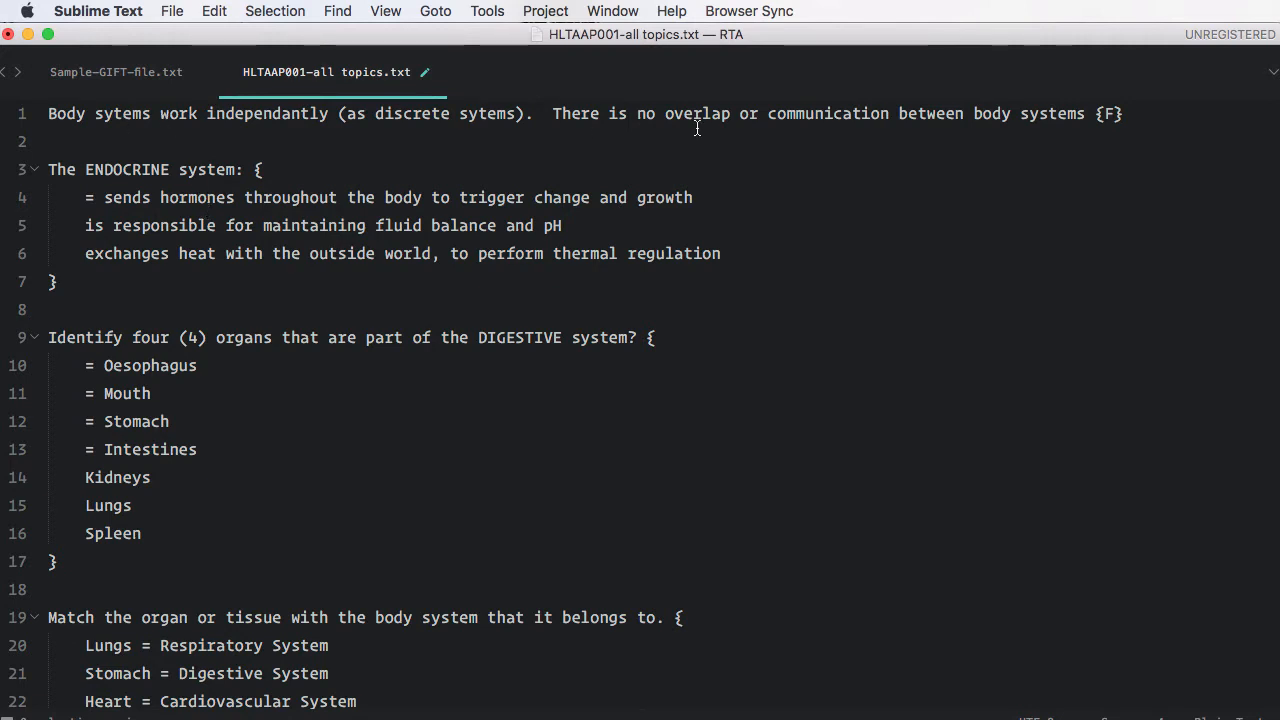
{"action": "mouse_move", "coordinate": [958, 108]}
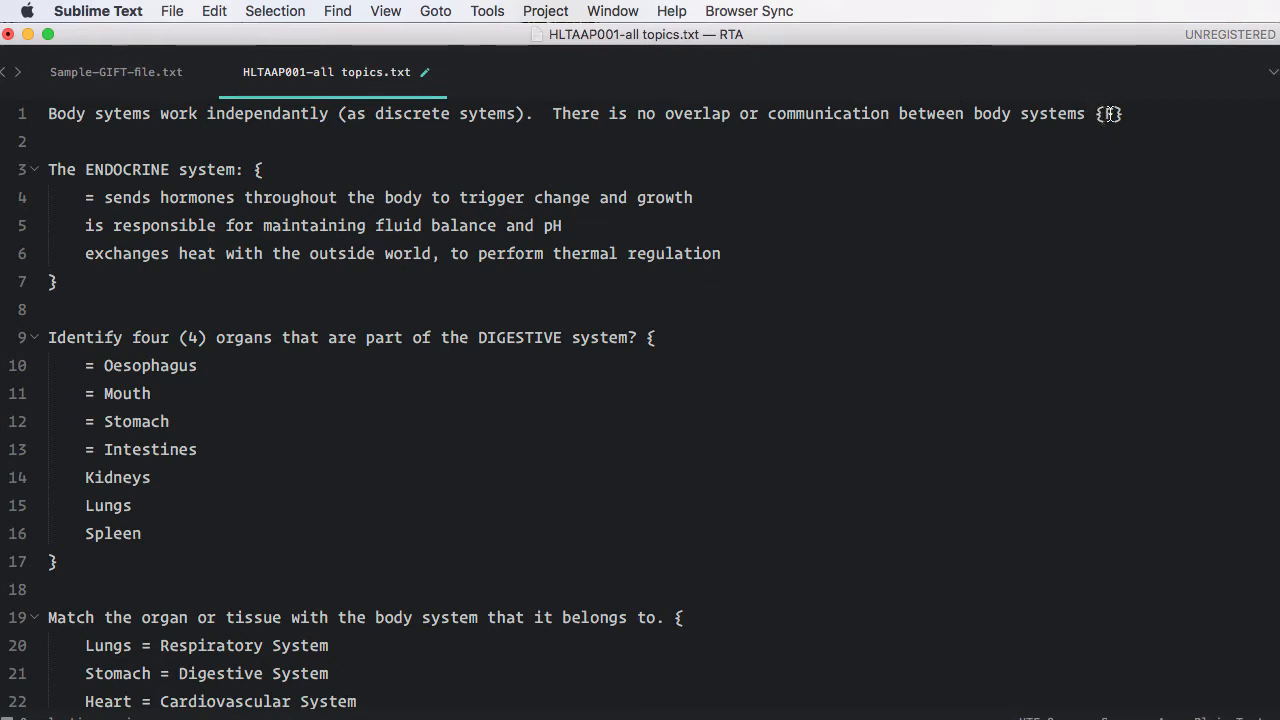
{"action": "type", "text": "F"}
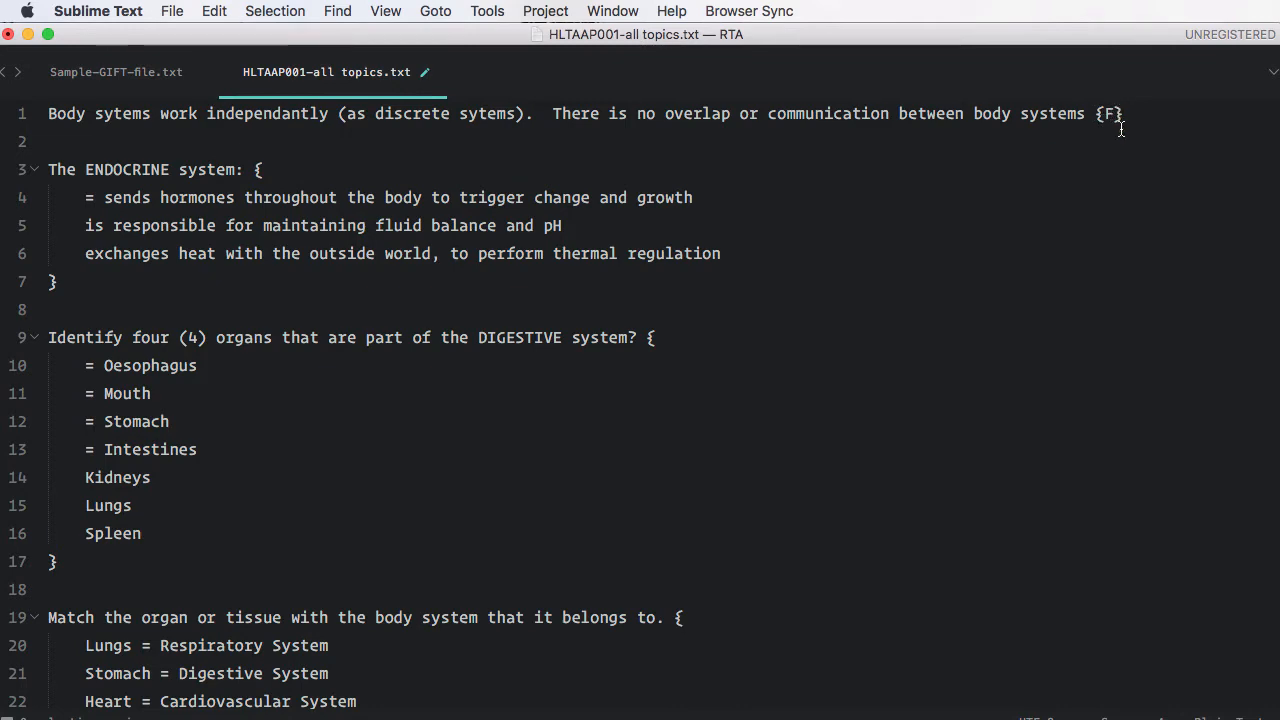
{"action": "mouse_move", "coordinate": [551, 243]}
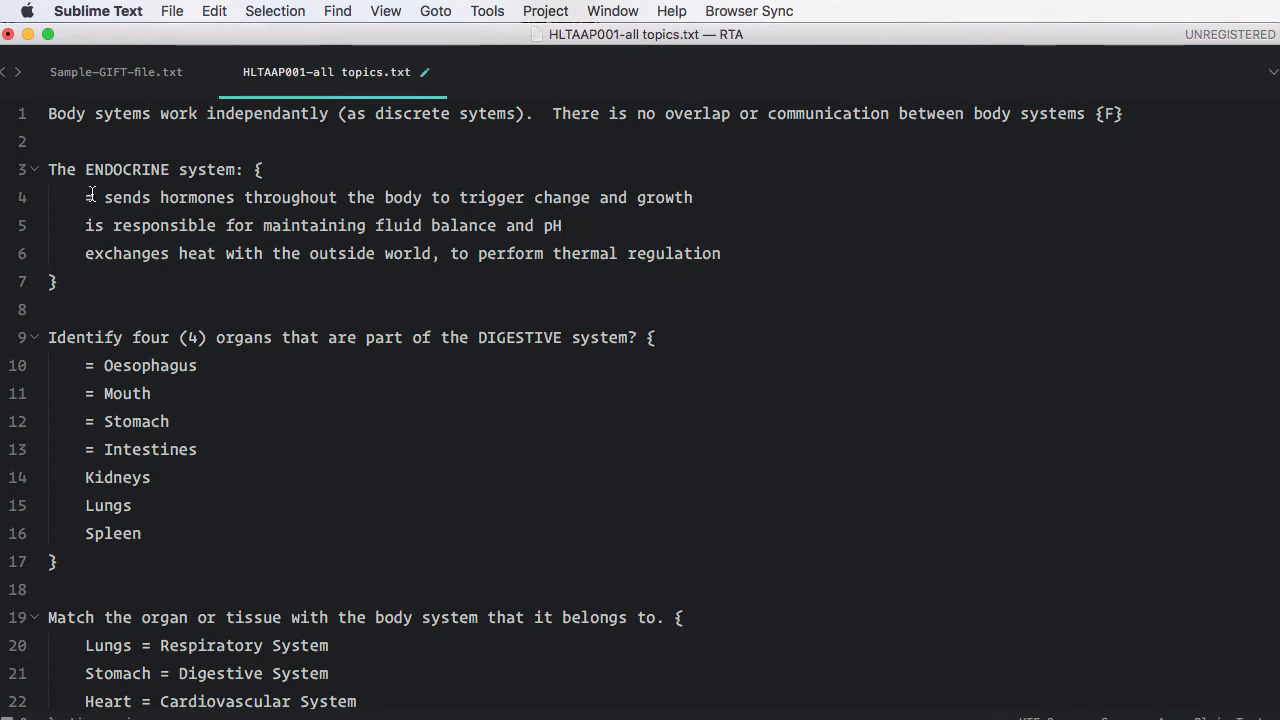
{"action": "type", "text": "="}
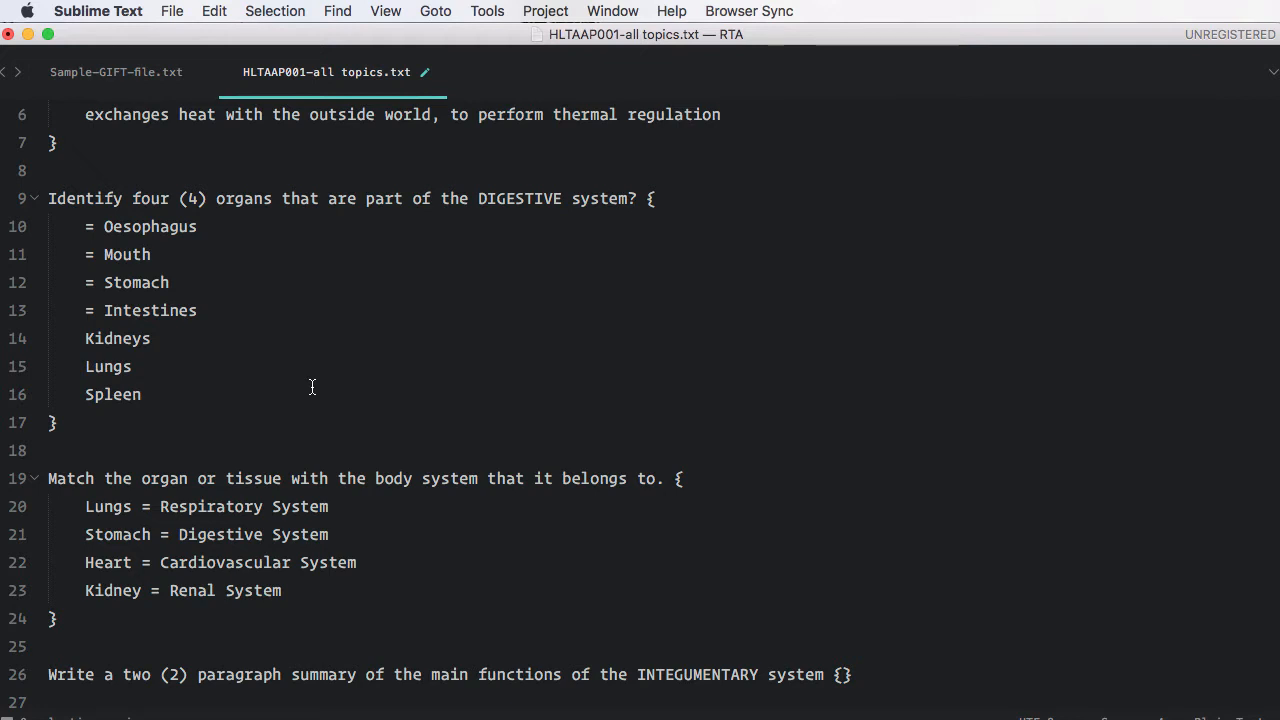
{"action": "mouse_move", "coordinate": [79, 237]}
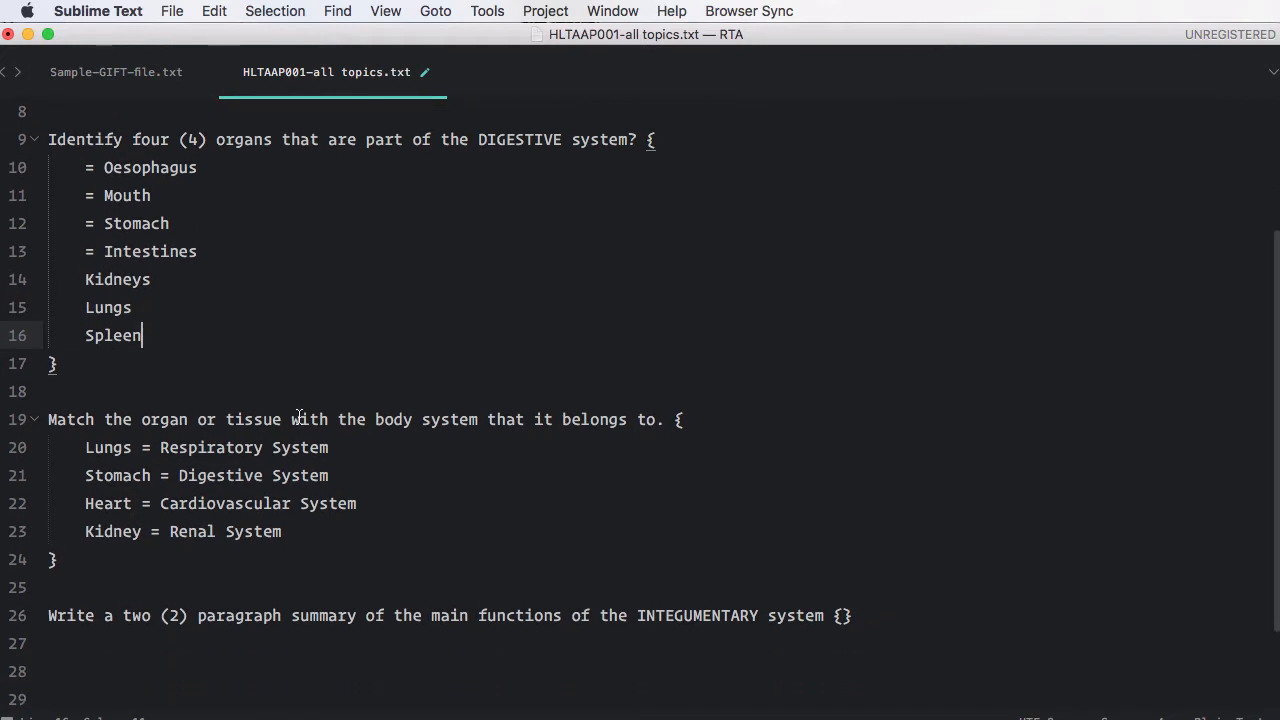
{"action": "scroll", "scroll_direction": "down", "scroll_amount": 3}
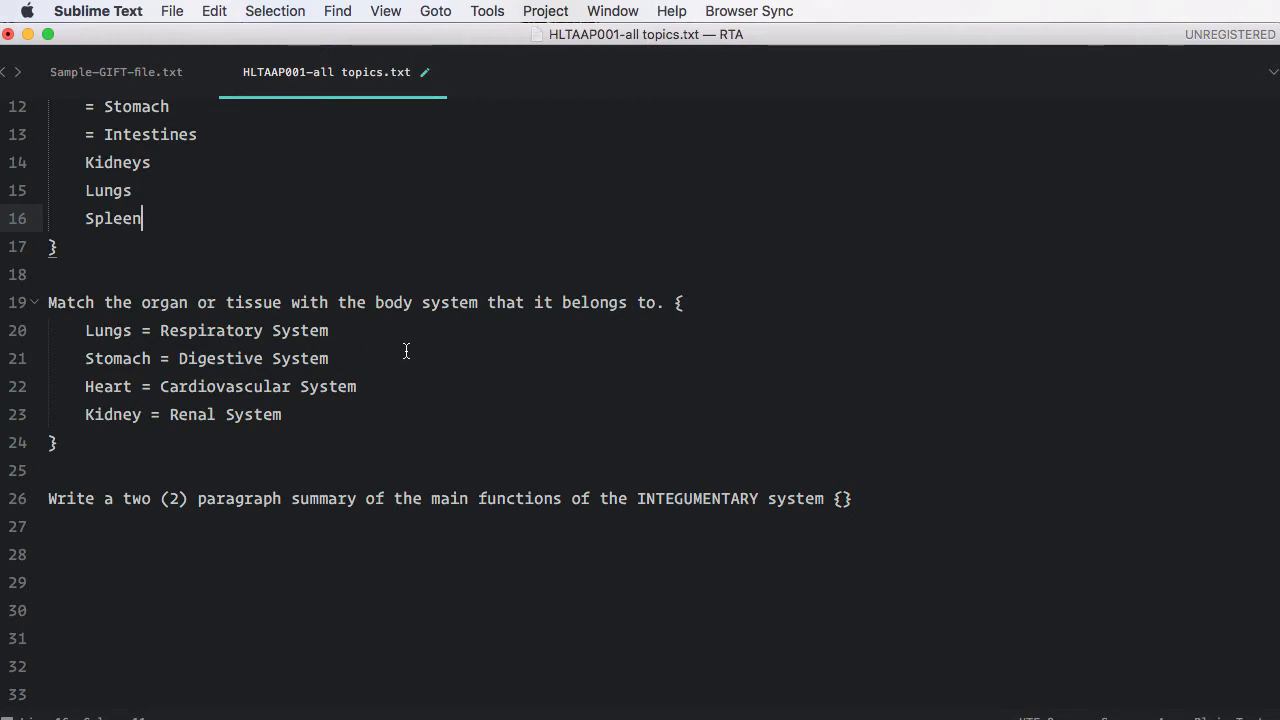
{"action": "mouse_move", "coordinate": [600, 390]}
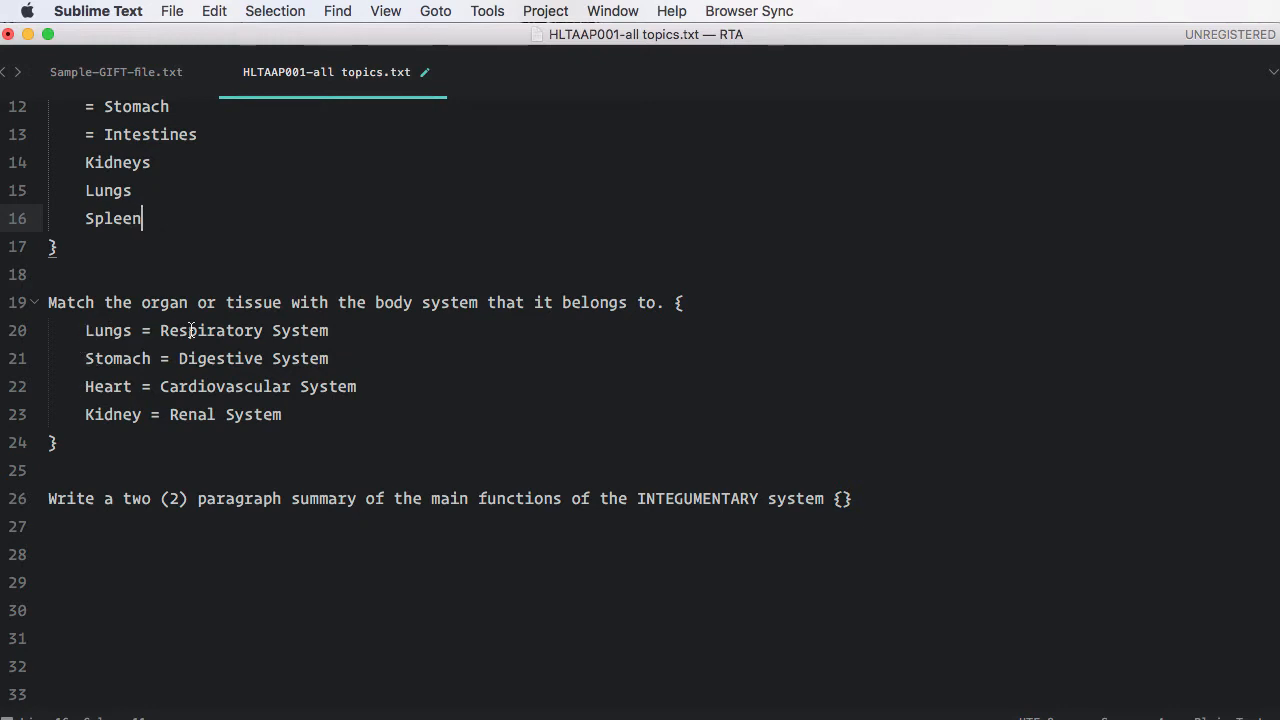
{"action": "mouse_move", "coordinate": [375, 357]}
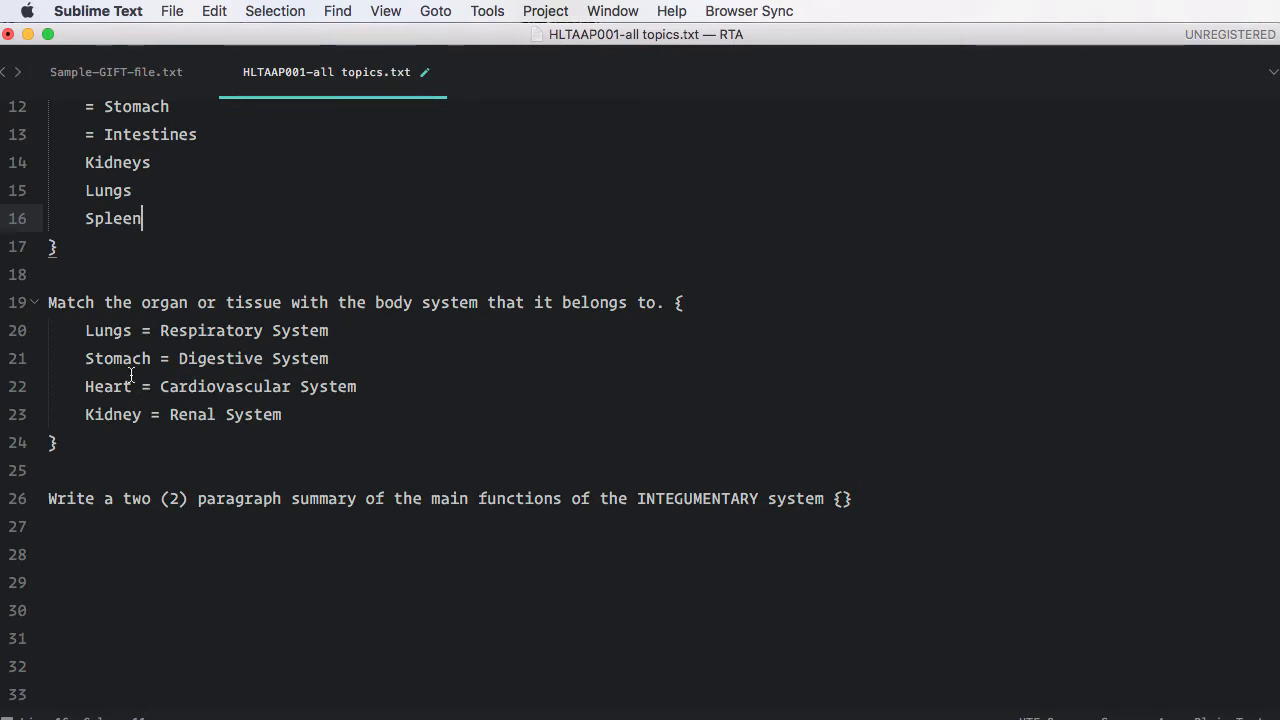
{"action": "mouse_move", "coordinate": [316, 409]}
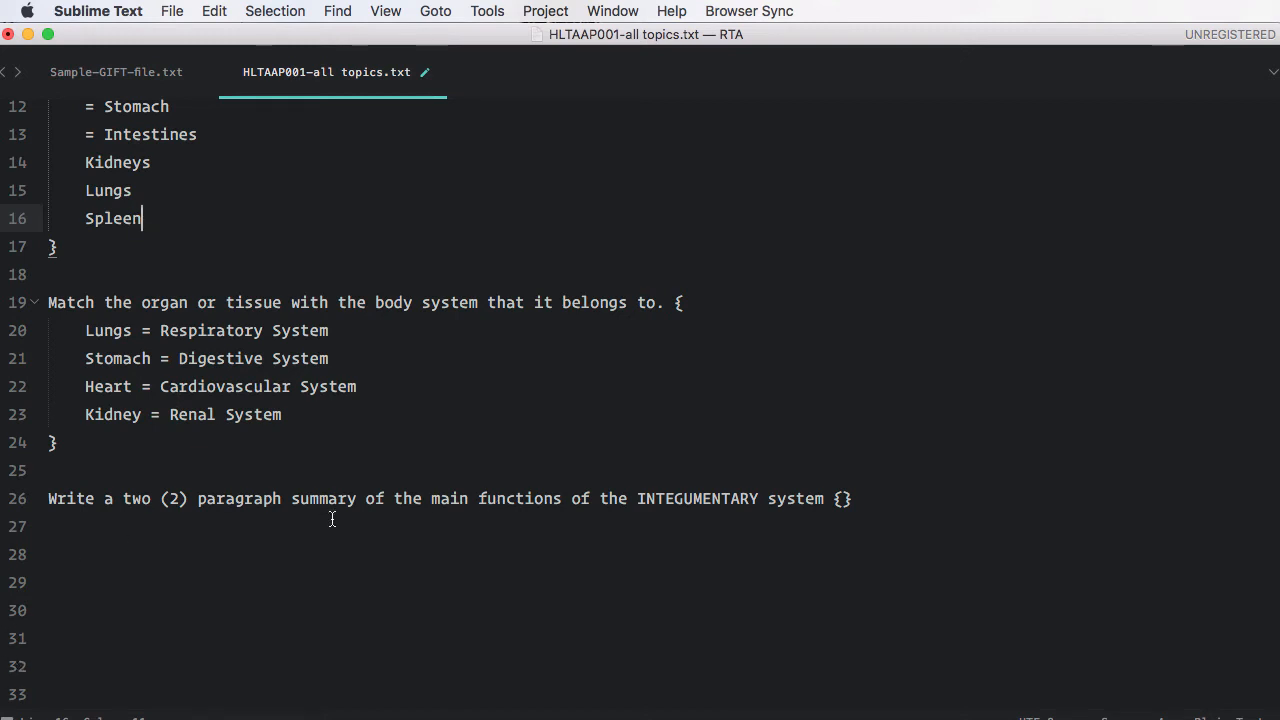
{"action": "mouse_move", "coordinate": [269, 519]}
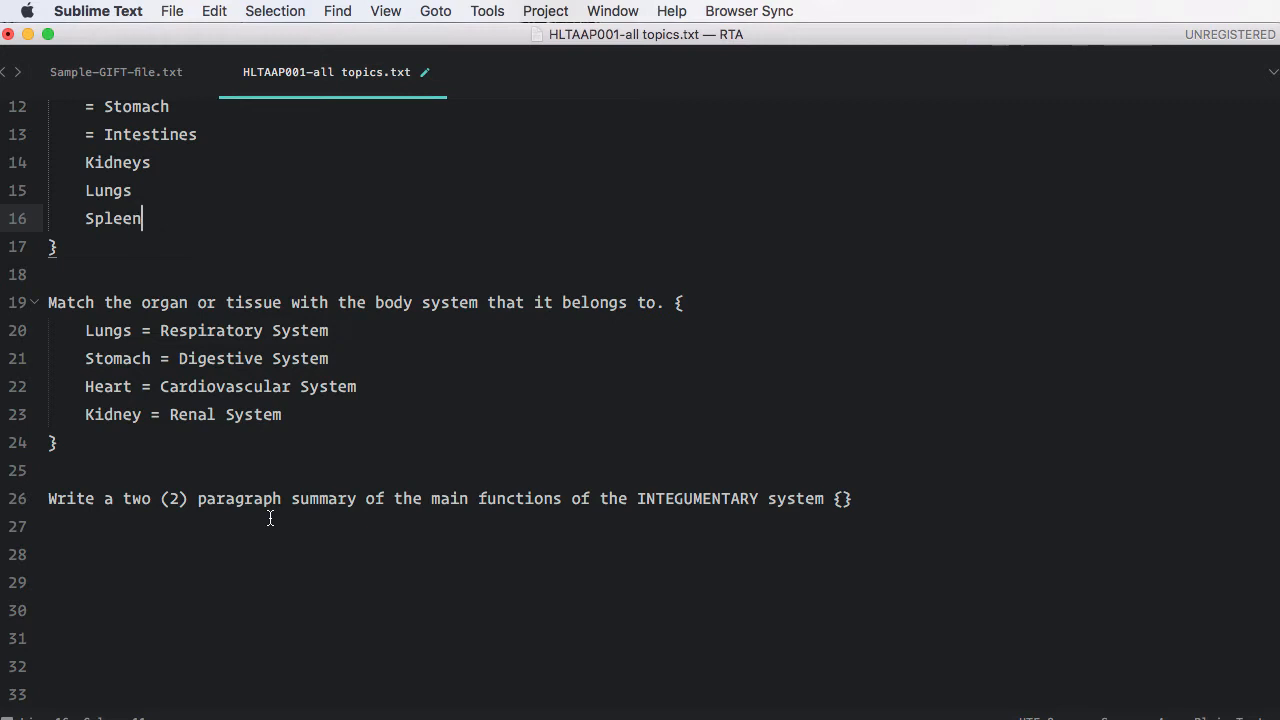
{"action": "mouse_move", "coordinate": [703, 498]}
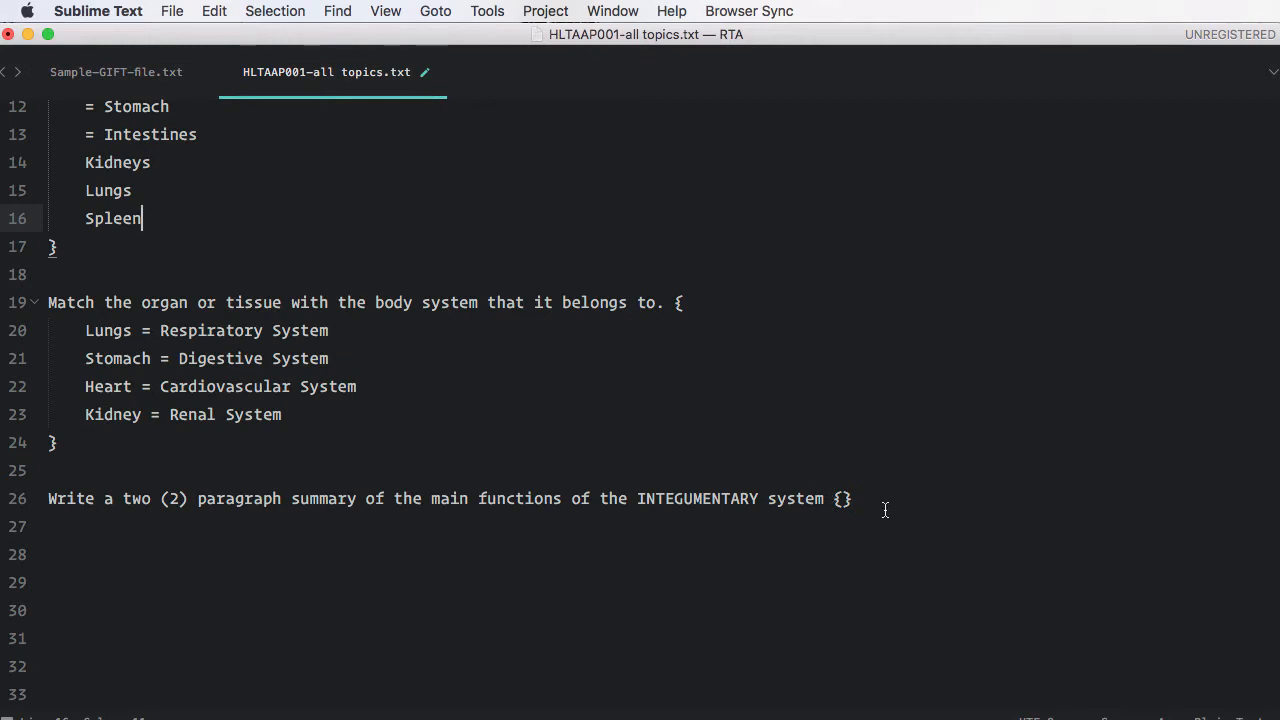
{"action": "mouse_move", "coordinate": [849, 510]}
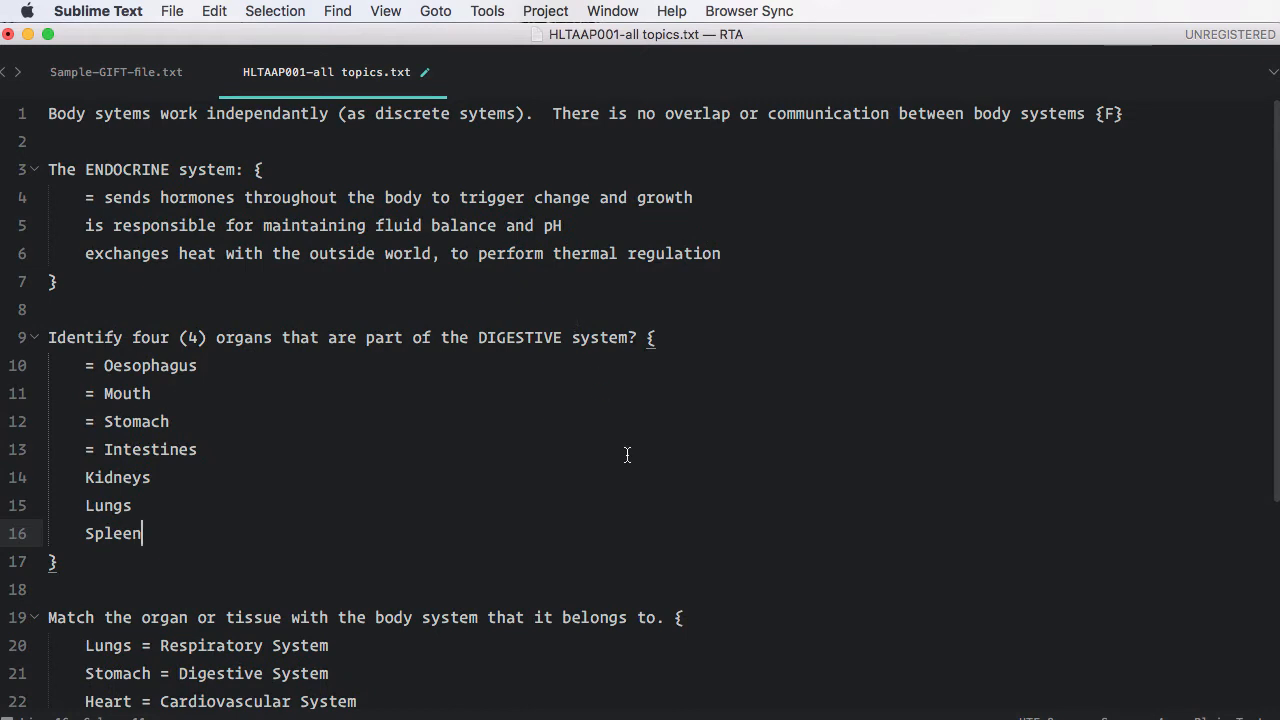
Run BirdyOz: Process GIFT file to generate HLTAAP001-all topics_GIFT.txt beside the original
{"action": "scroll", "scroll_direction": "down", "scroll_amount": 3}
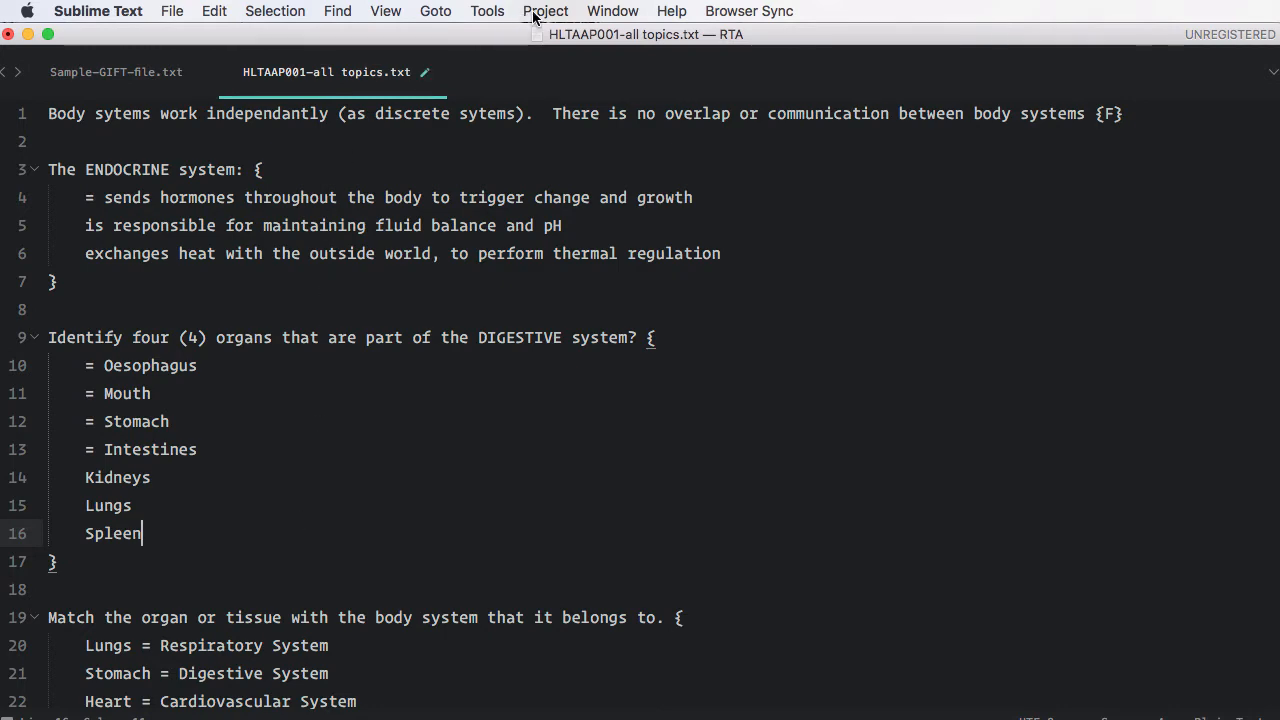
{"action": "left_click", "coordinate": [545, 11]}
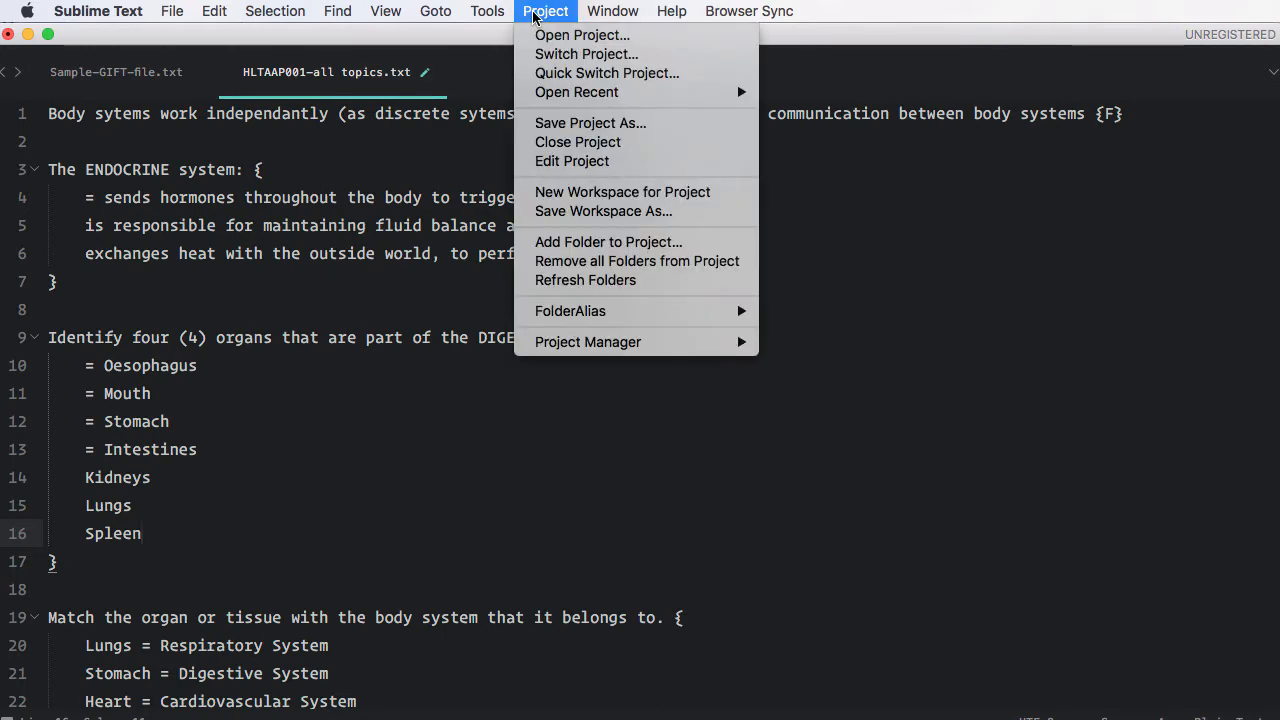
{"action": "left_click", "coordinate": [487, 11]}
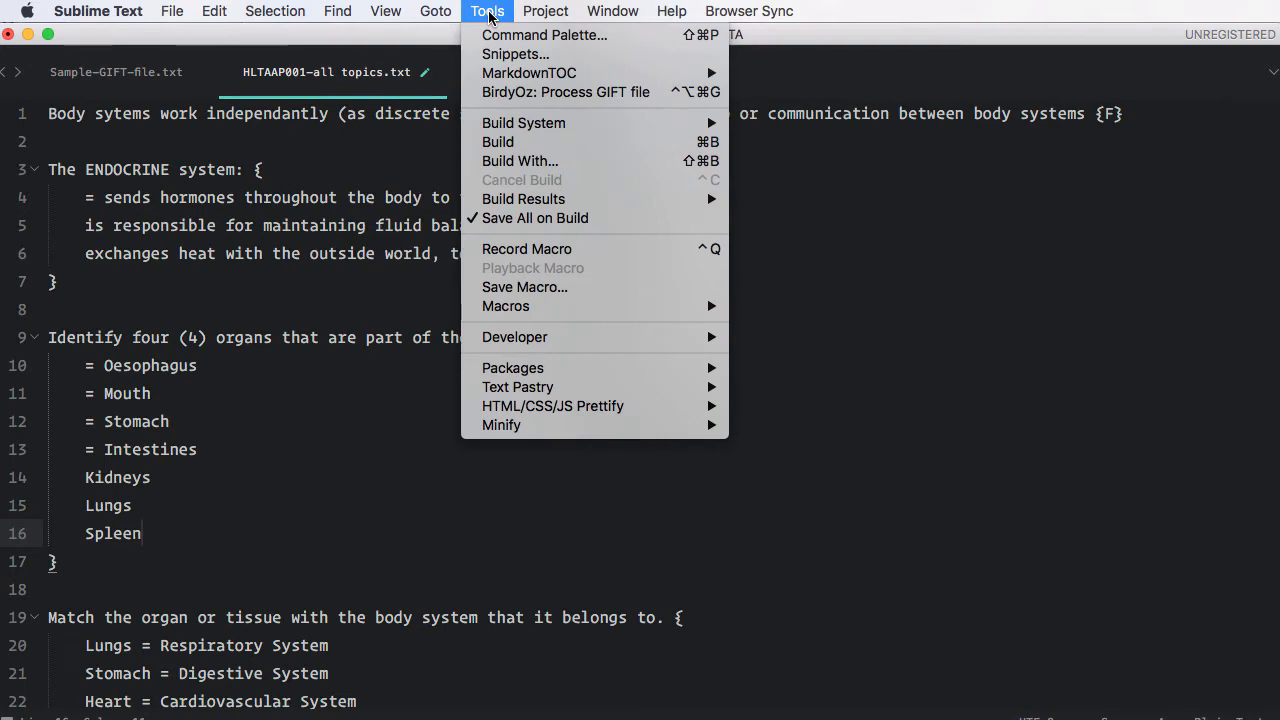
{"action": "mouse_move", "coordinate": [565, 92]}
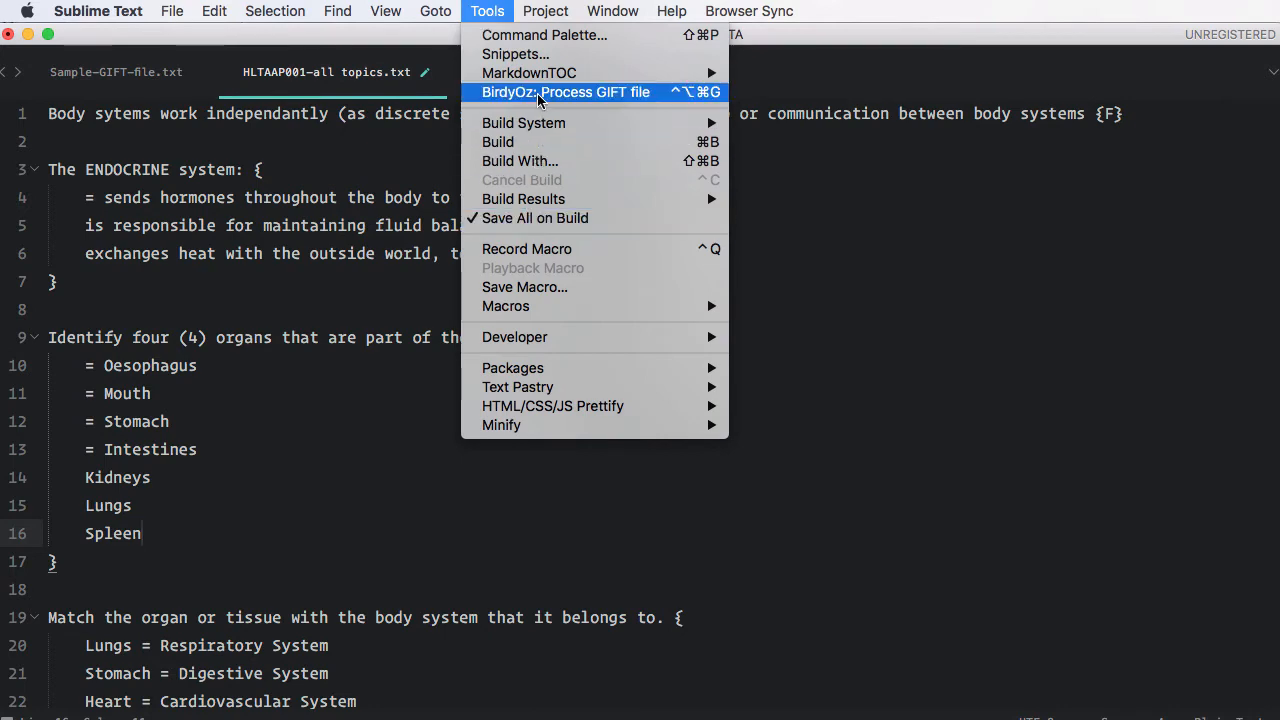
{"action": "left_click", "coordinate": [565, 91]}
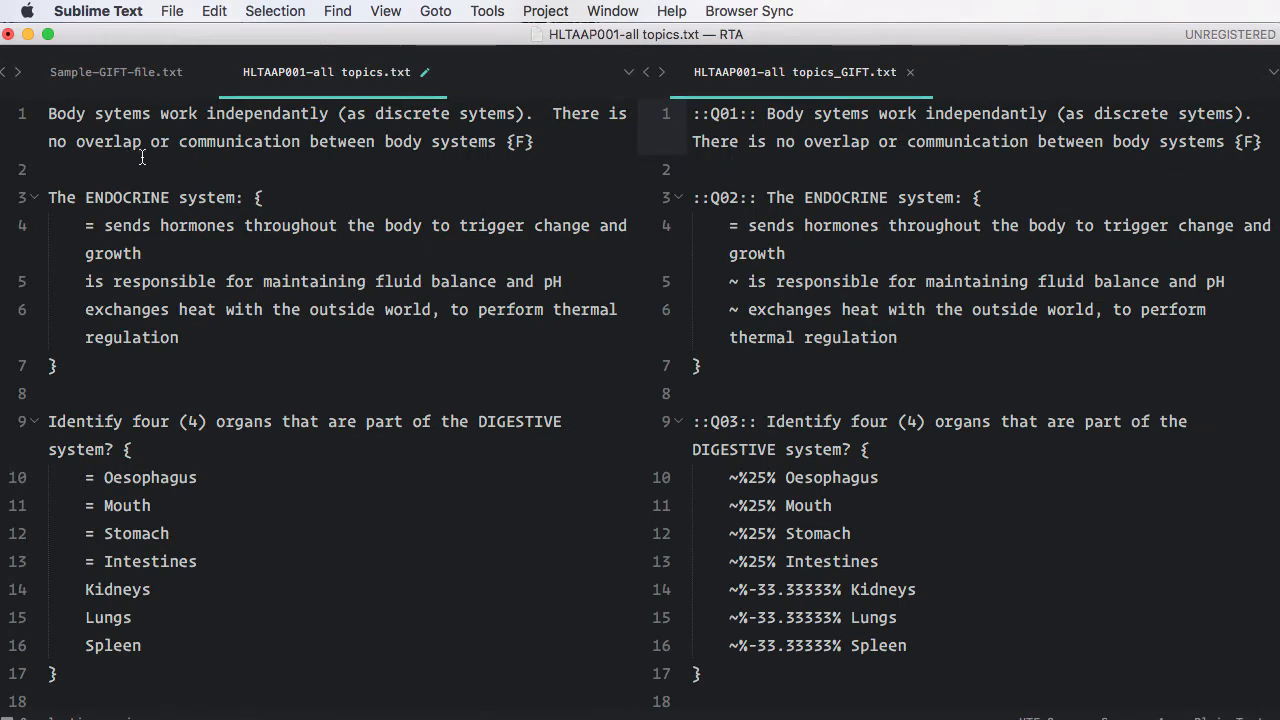
{"action": "mouse_move", "coordinate": [177, 605]}
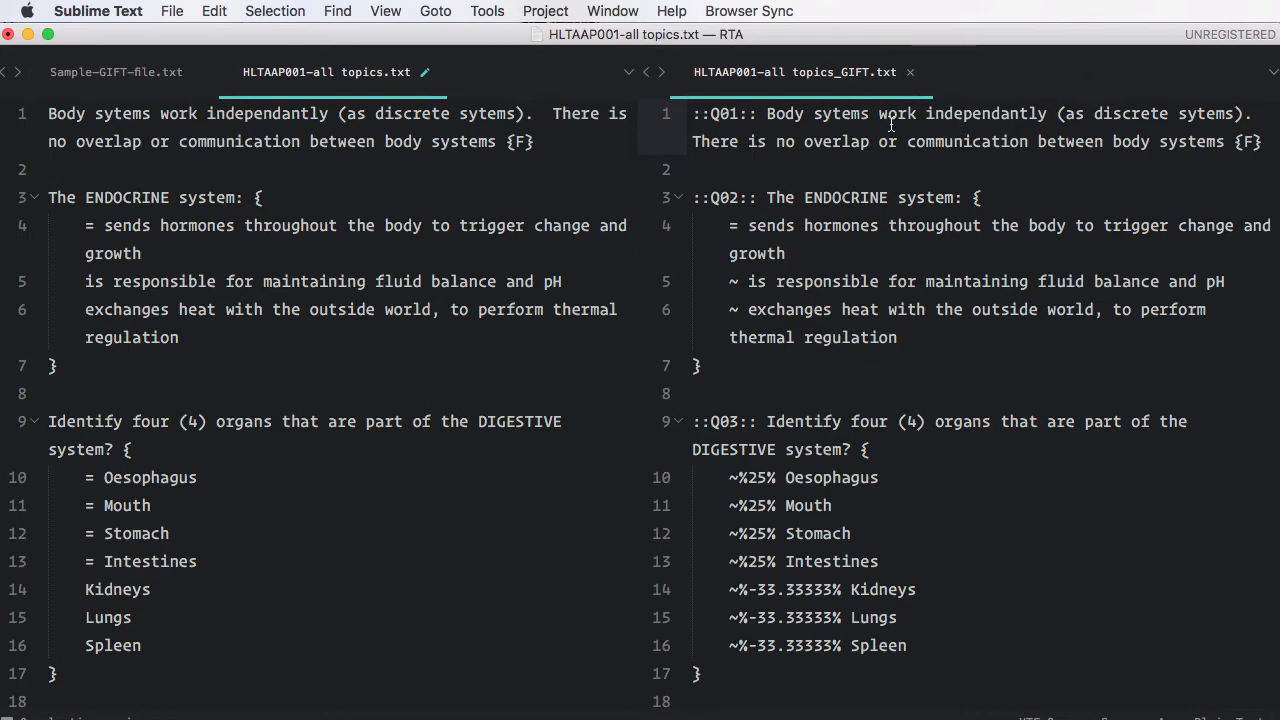
{"action": "mouse_move", "coordinate": [908, 141]}
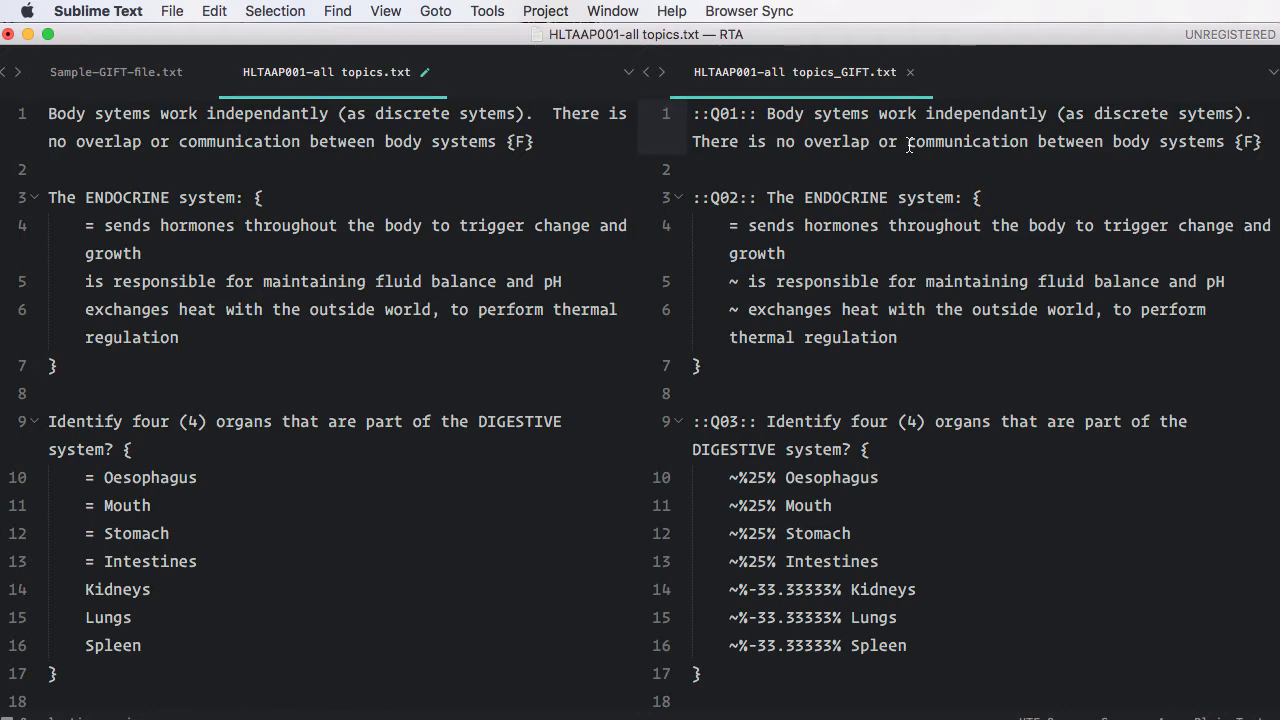
{"action": "mouse_move", "coordinate": [855, 98]}
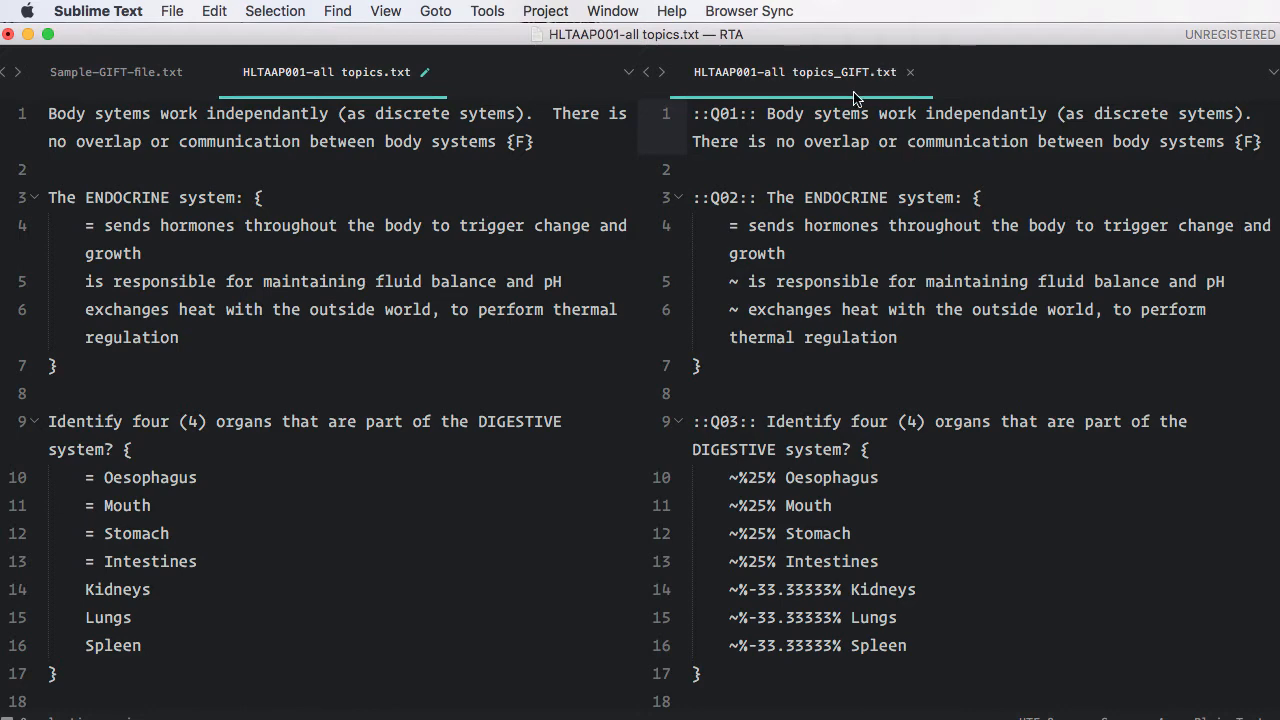
{"action": "mouse_move", "coordinate": [890, 176]}
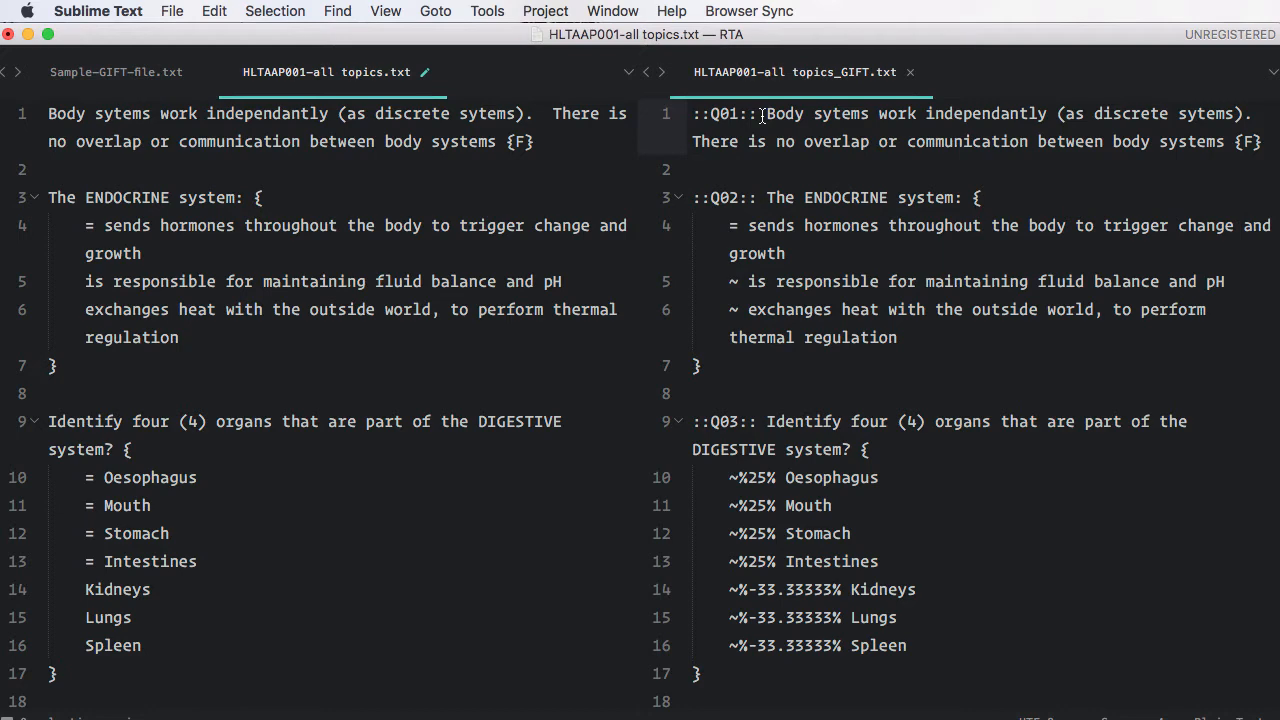
{"action": "mouse_move", "coordinate": [860, 314]}
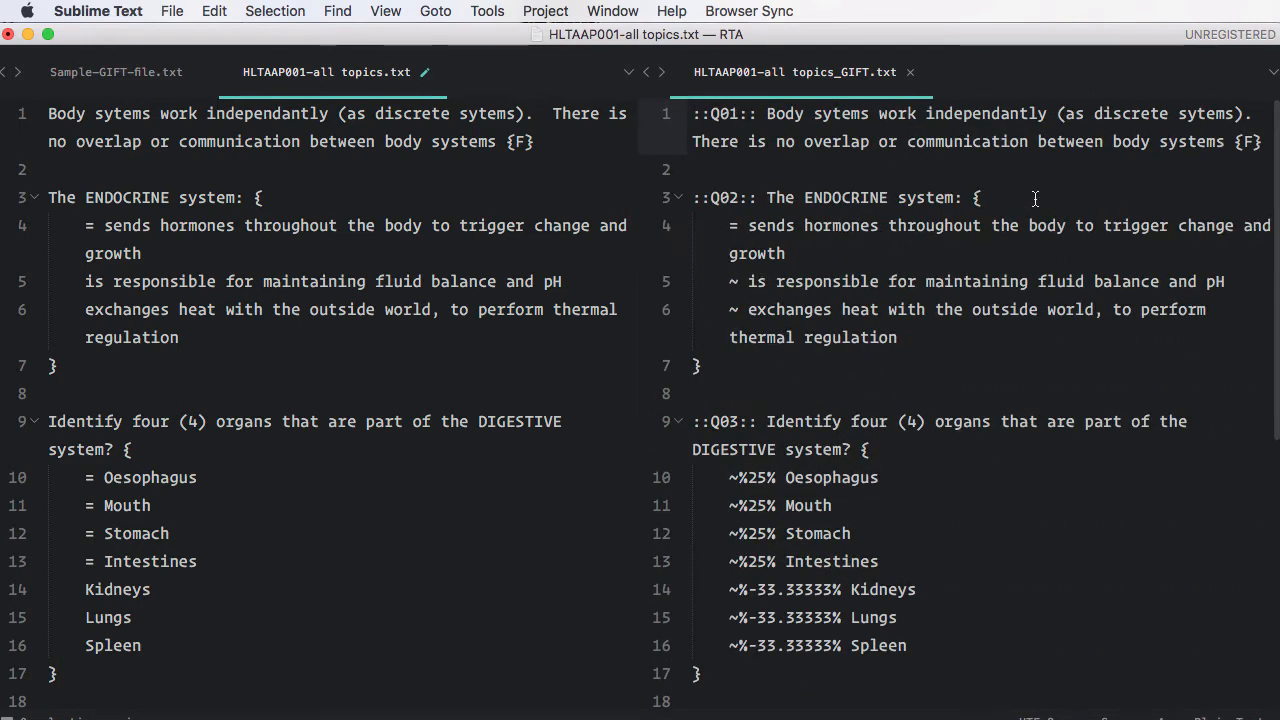
{"action": "mouse_move", "coordinate": [756, 275]}
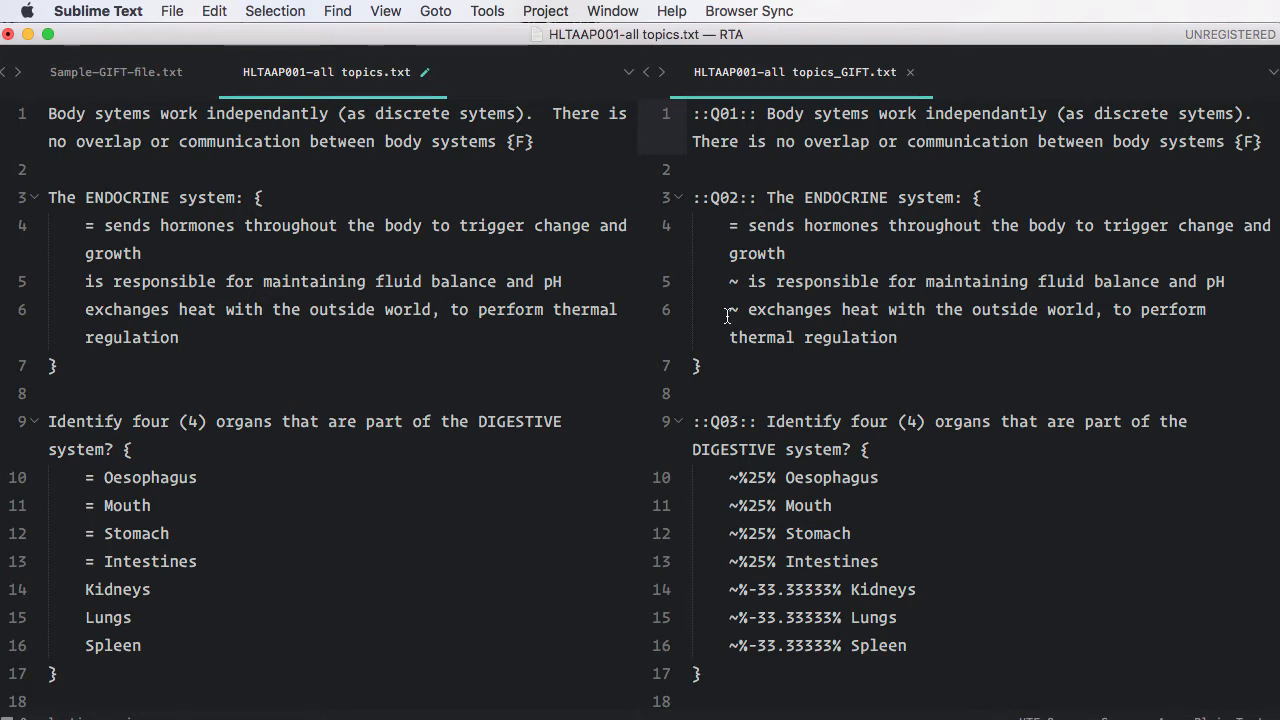
{"action": "mouse_move", "coordinate": [306, 250]}
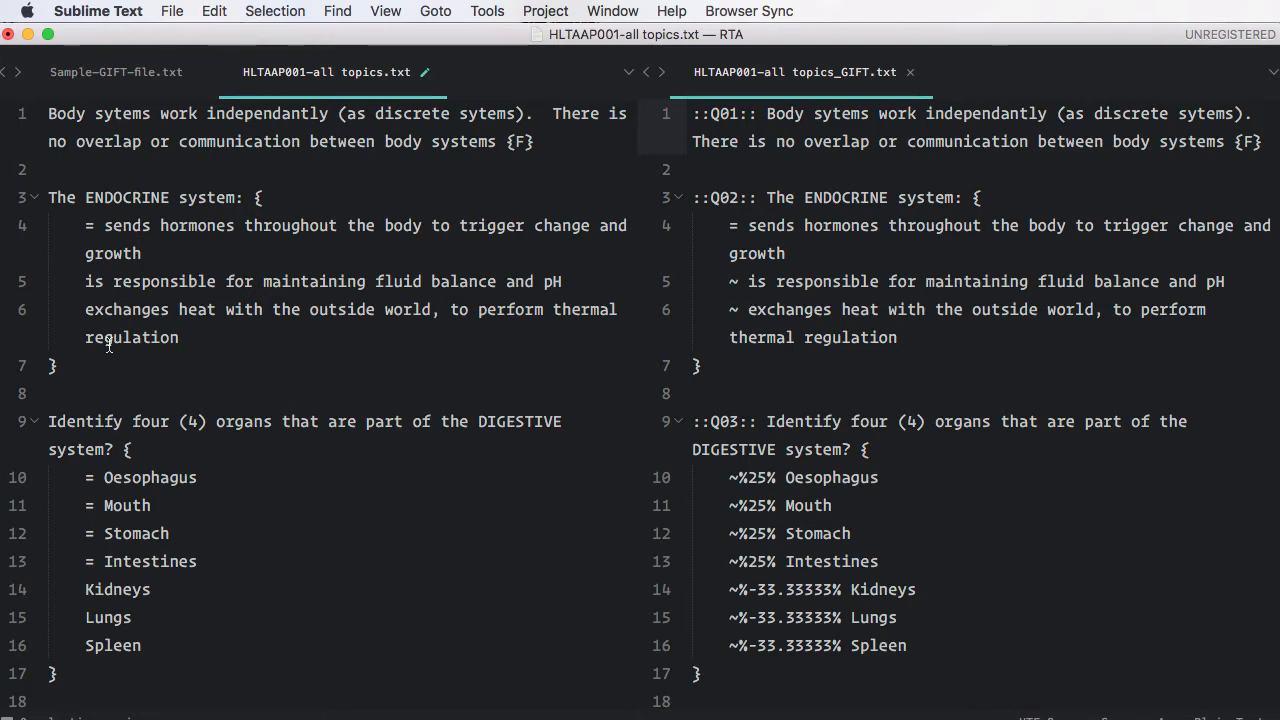
{"action": "mouse_move", "coordinate": [216, 333]}
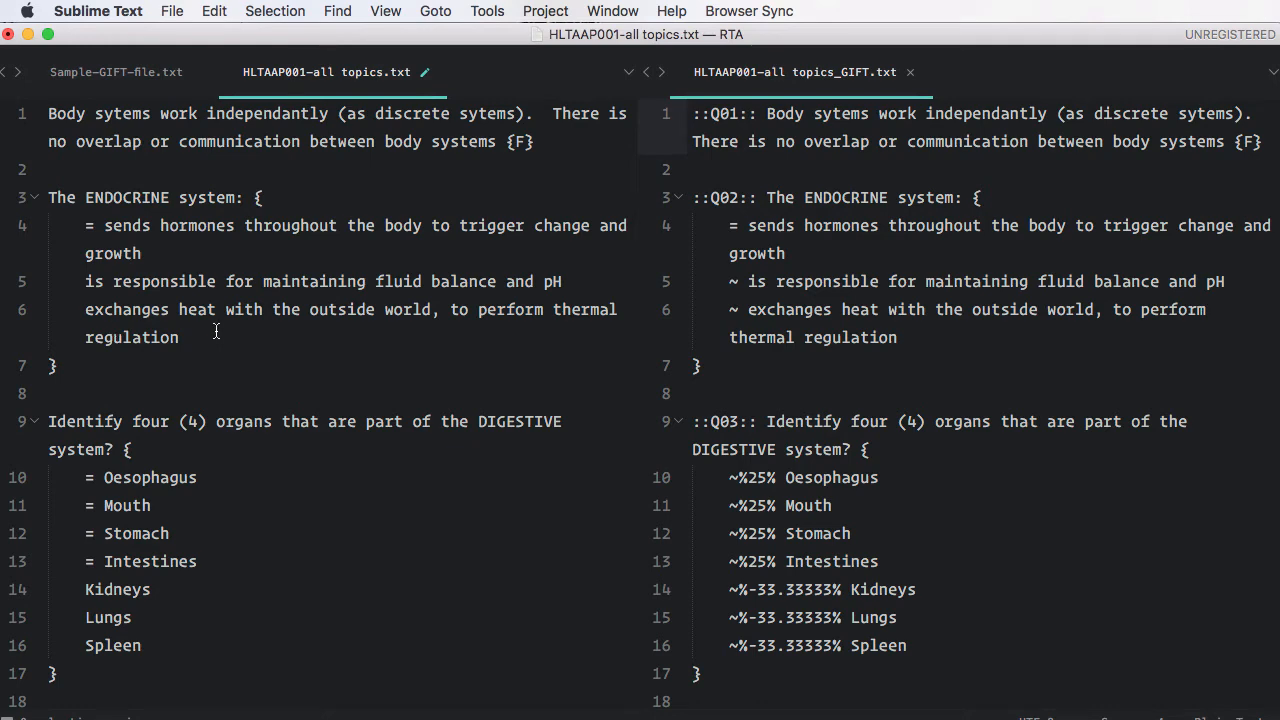
{"action": "scroll", "scroll_direction": "down", "scroll_amount": 3}
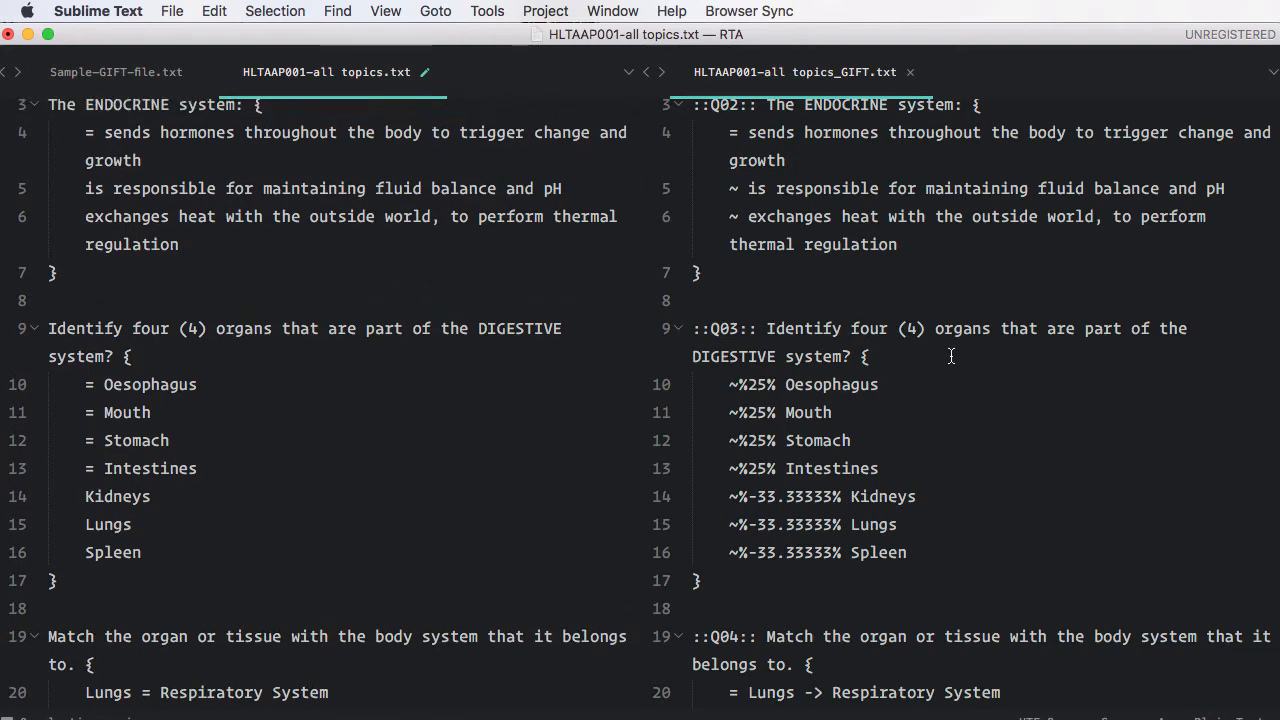
{"action": "mouse_move", "coordinate": [937, 370]}
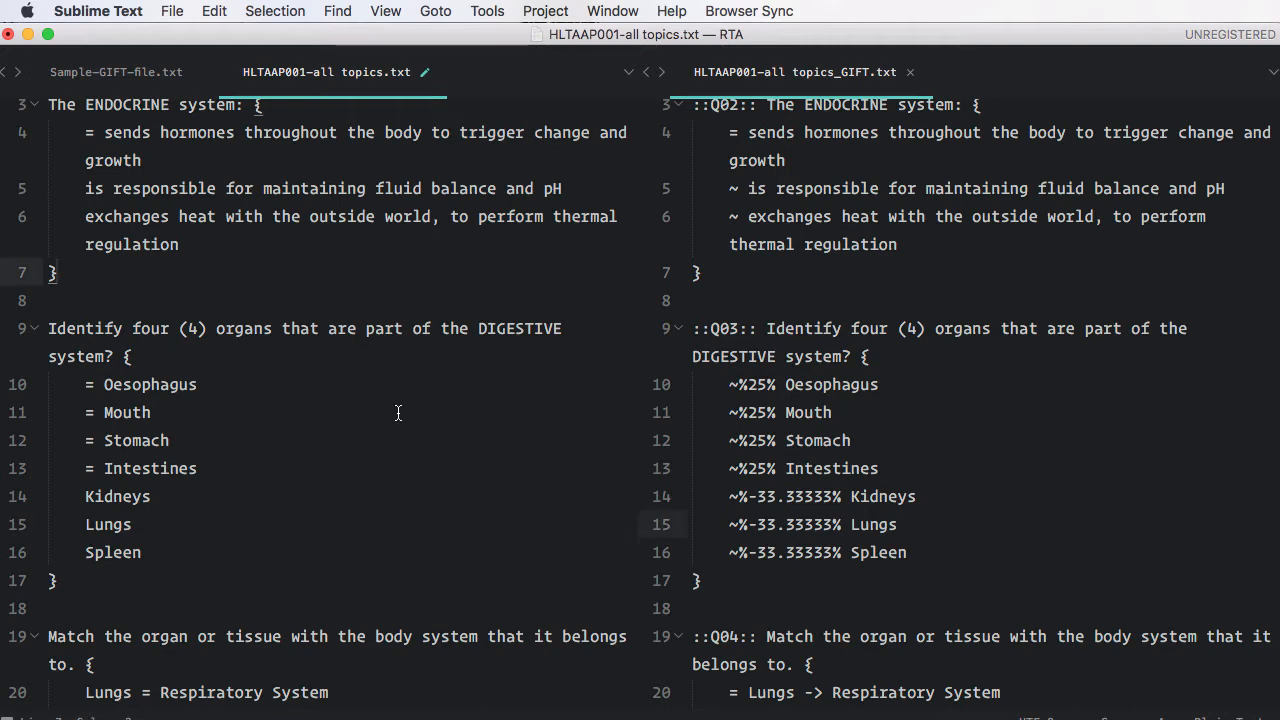
{"action": "mouse_move", "coordinate": [307, 437]}
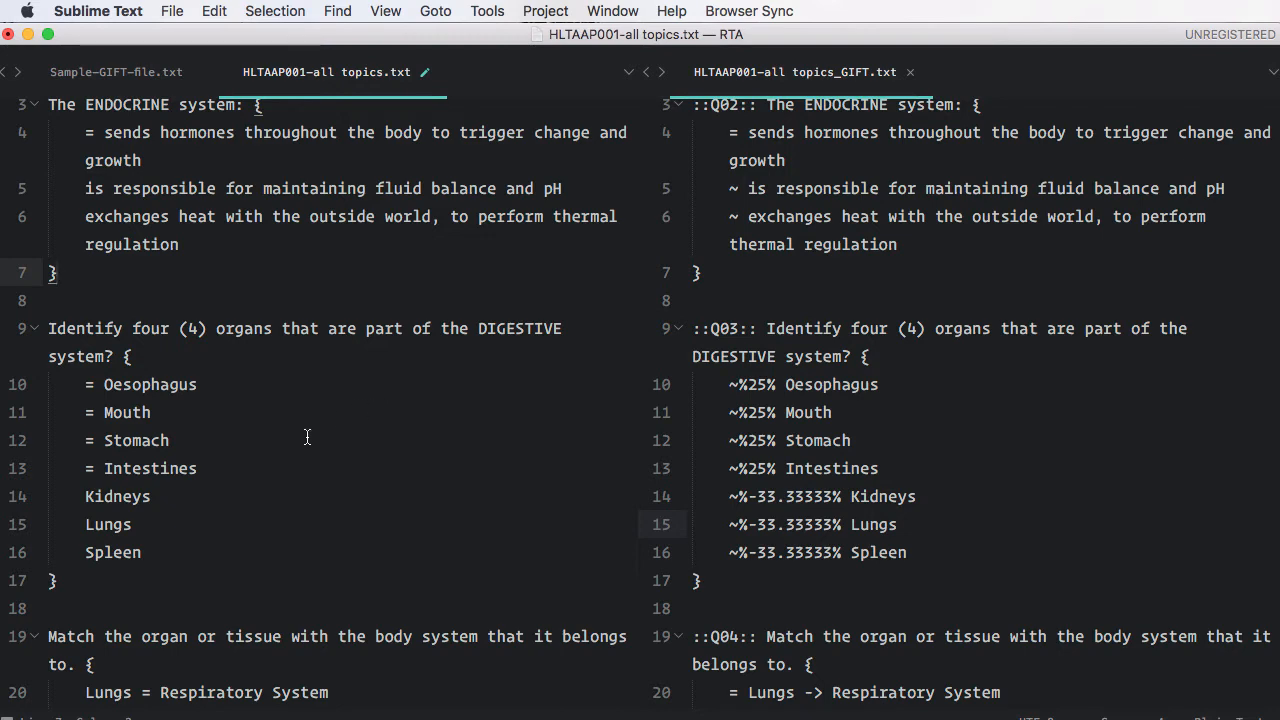
Compare the four correct digestive organs' 25% credit against the wrong ones' -33.33333%
{"action": "left_click_drag", "start_coordinate": [85, 384], "coordinate": [197, 468]}
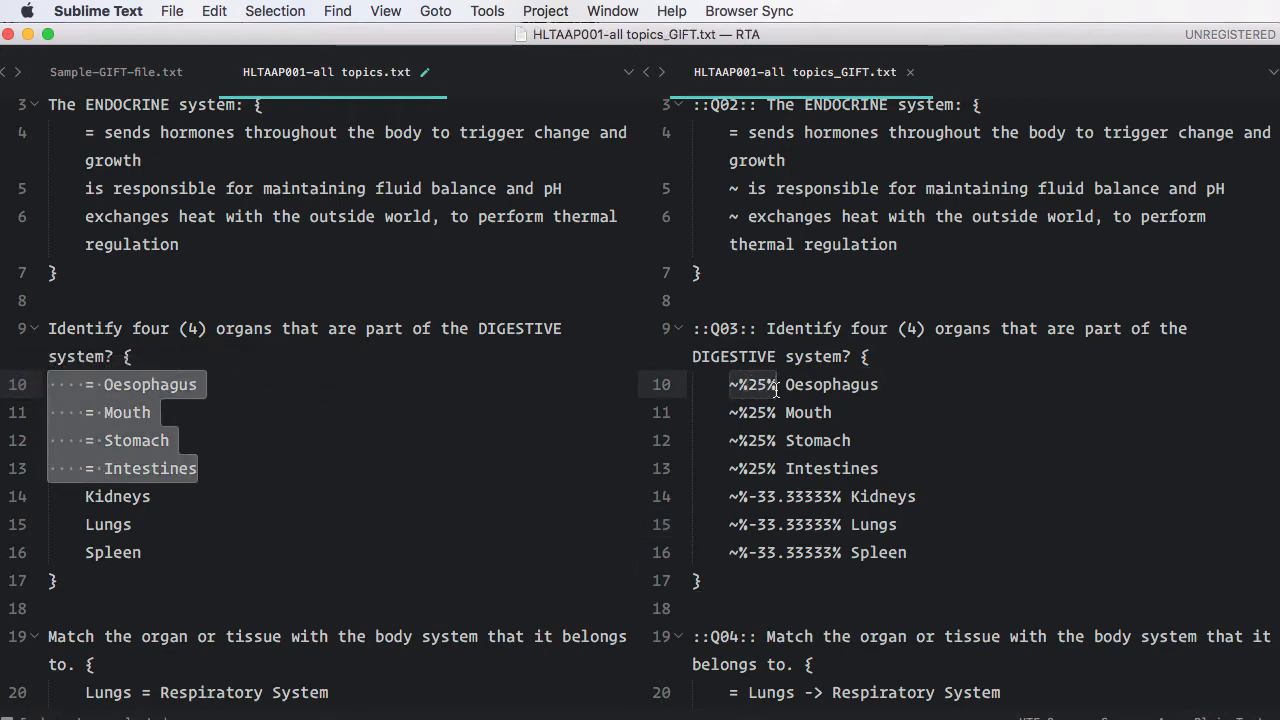
{"action": "right_click", "coordinate": [775, 392]}
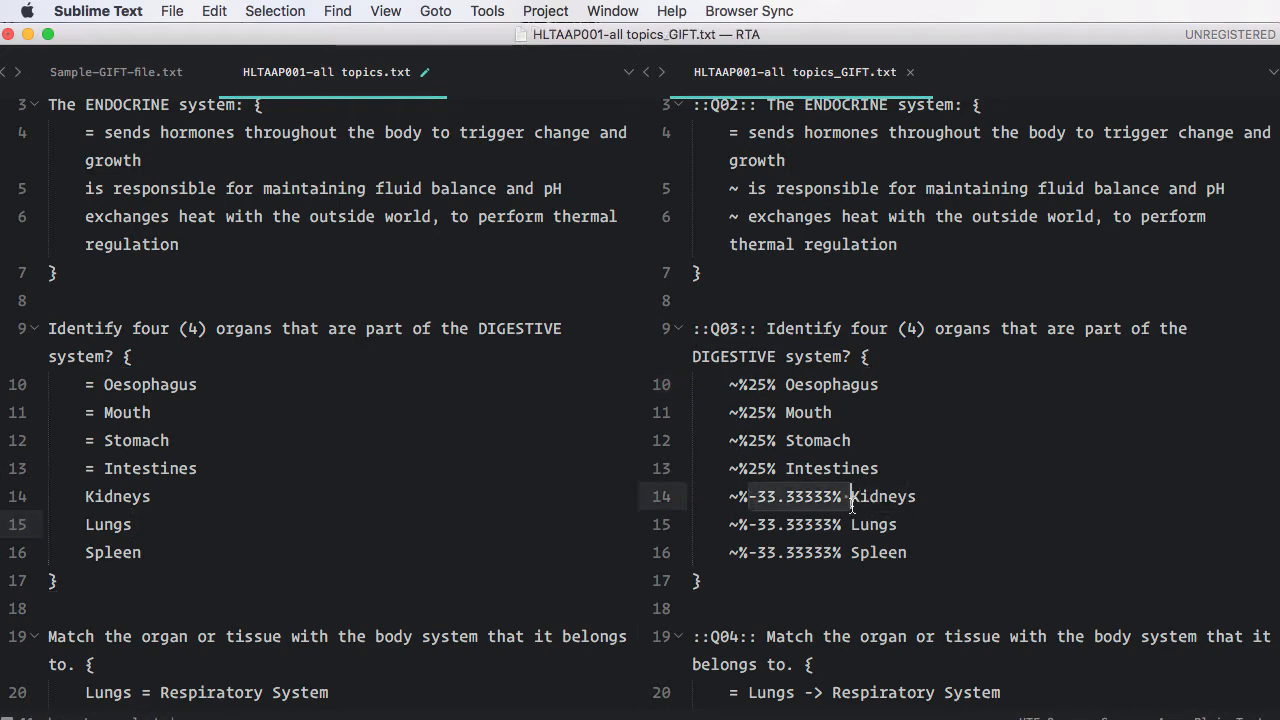
{"action": "right_click", "coordinate": [847, 496]}
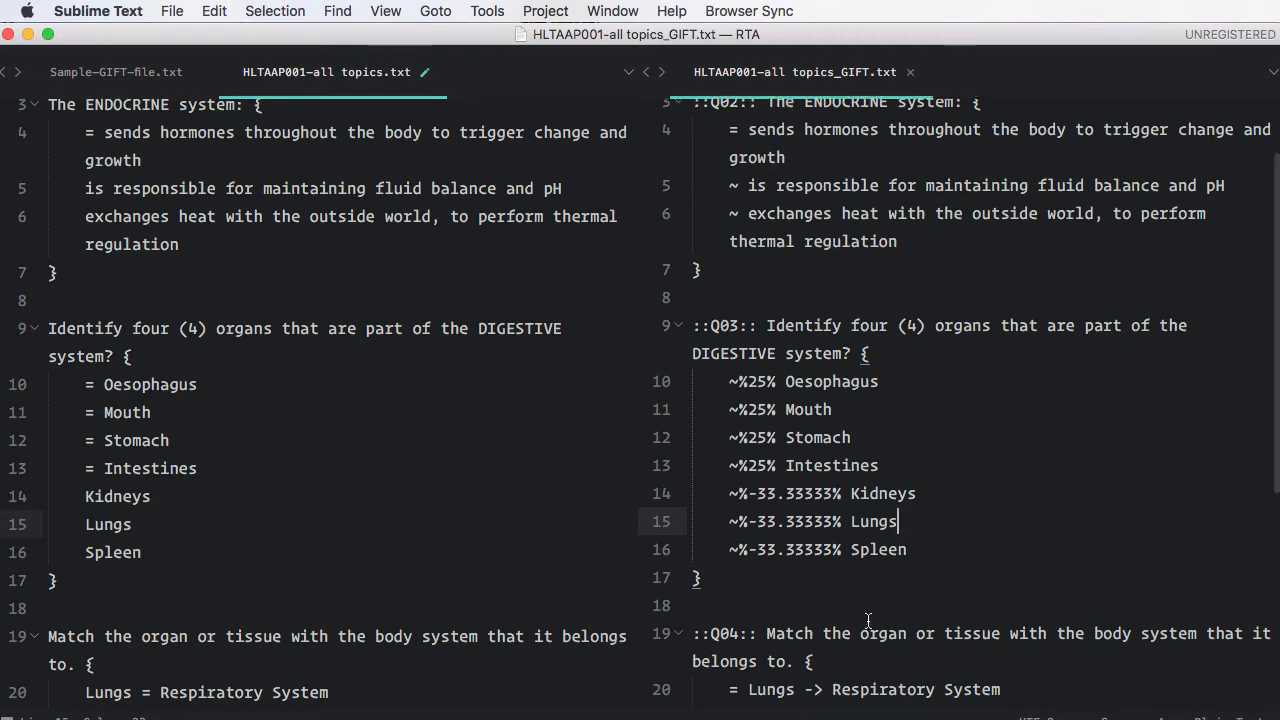
{"action": "scroll", "scroll_direction": "down", "scroll_amount": 3}
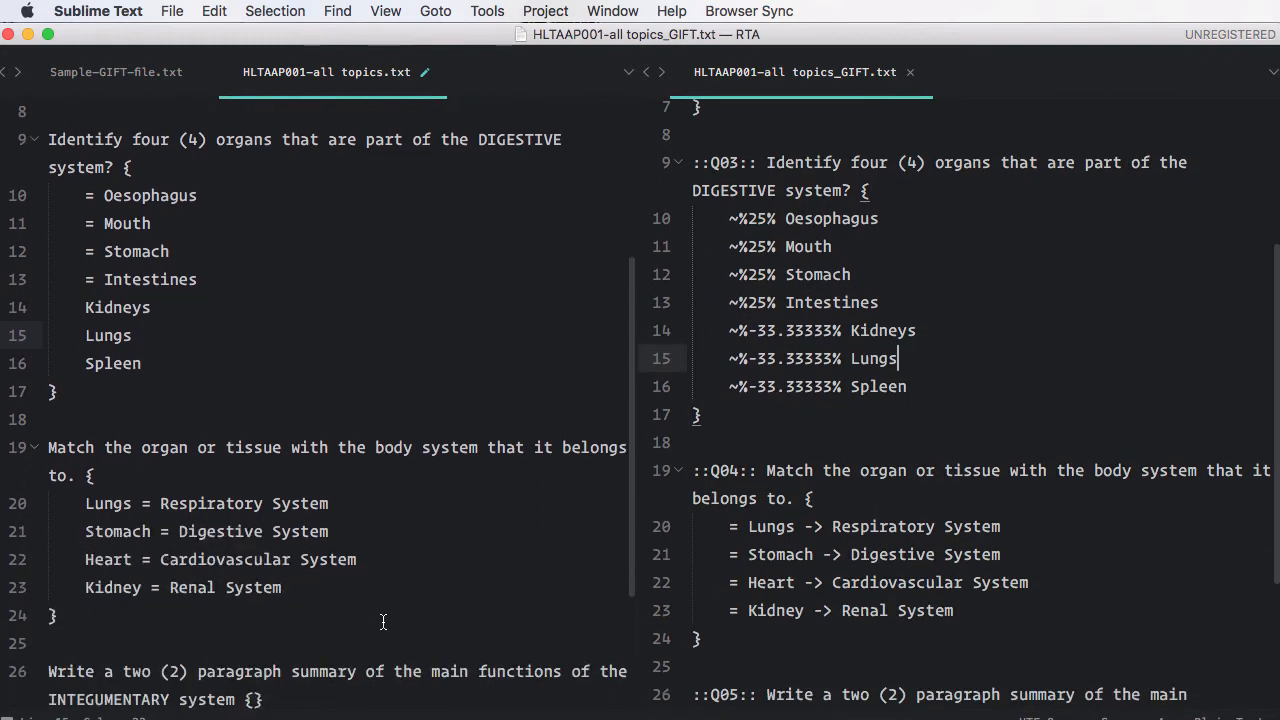
{"action": "scroll", "scroll_direction": "down", "scroll_amount": 3}
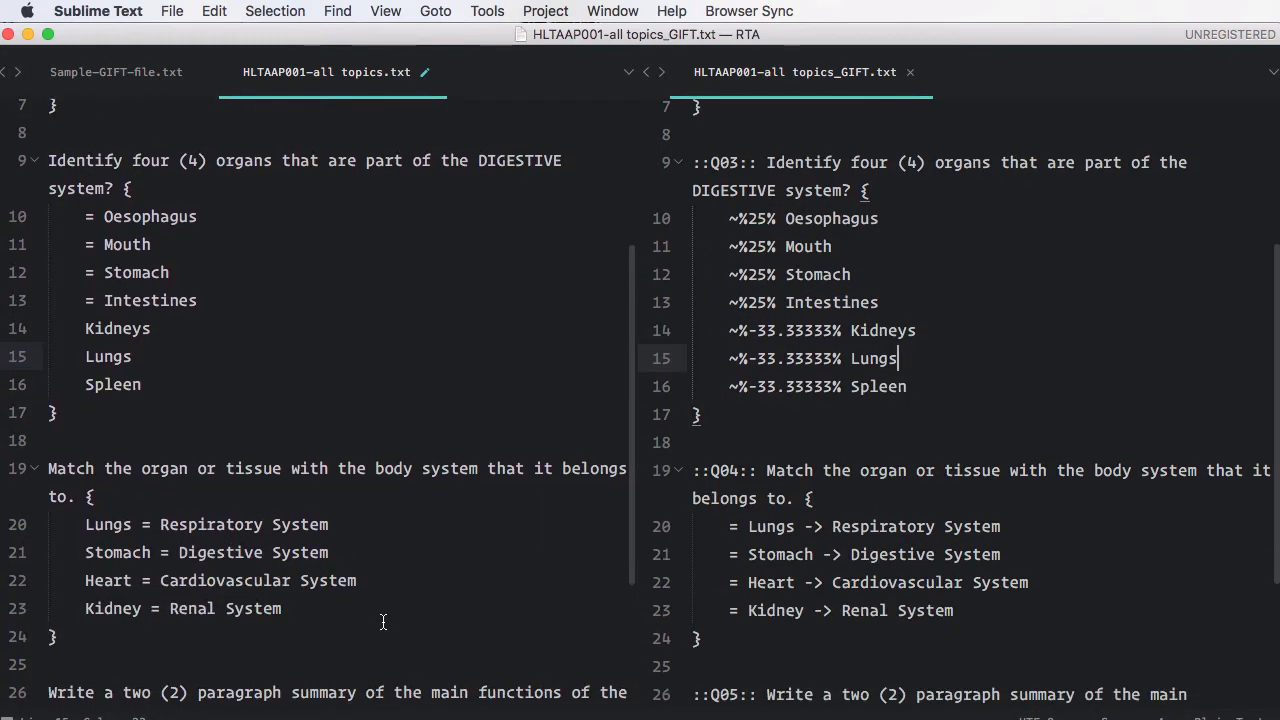
{"action": "mouse_move", "coordinate": [755, 543]}
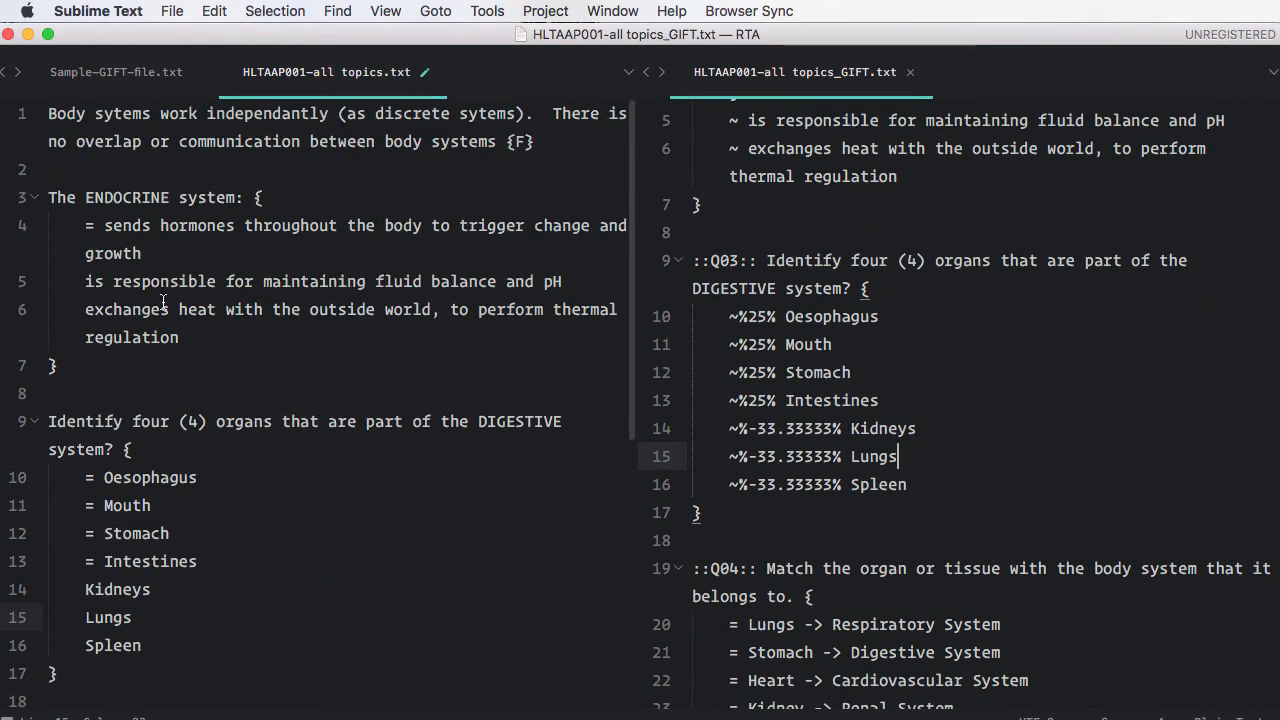
{"action": "mouse_move", "coordinate": [227, 537]}
{"action": "type", "text": "="}
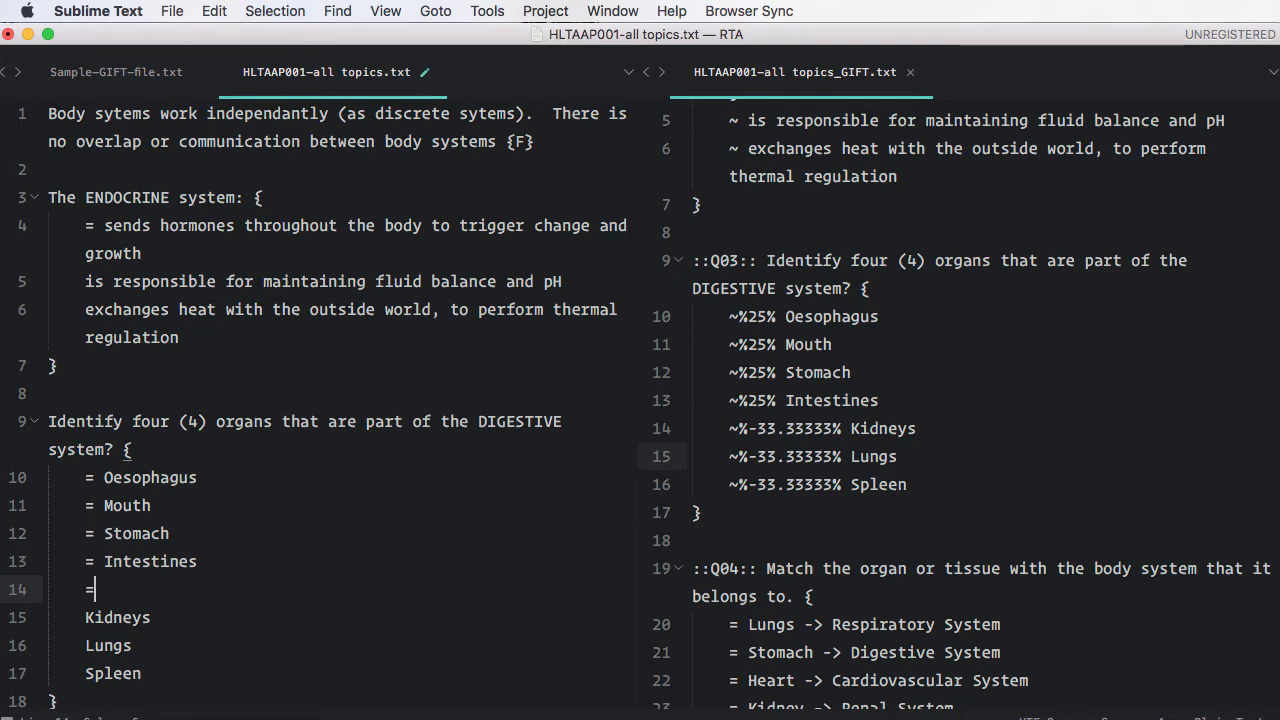
Add 'Lower intestine' as a correct organ and make the question ask for five
{"action": "type", "text": "Lower in"}
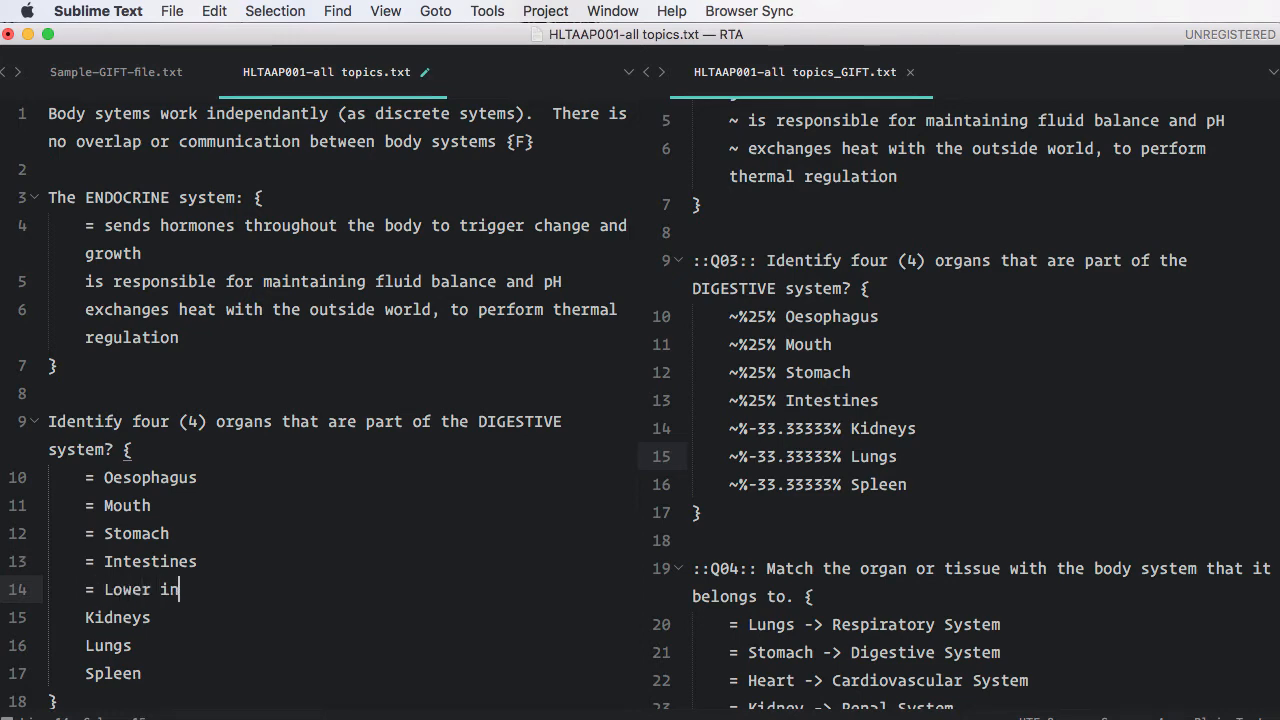
{"action": "type", "text": "testine"}
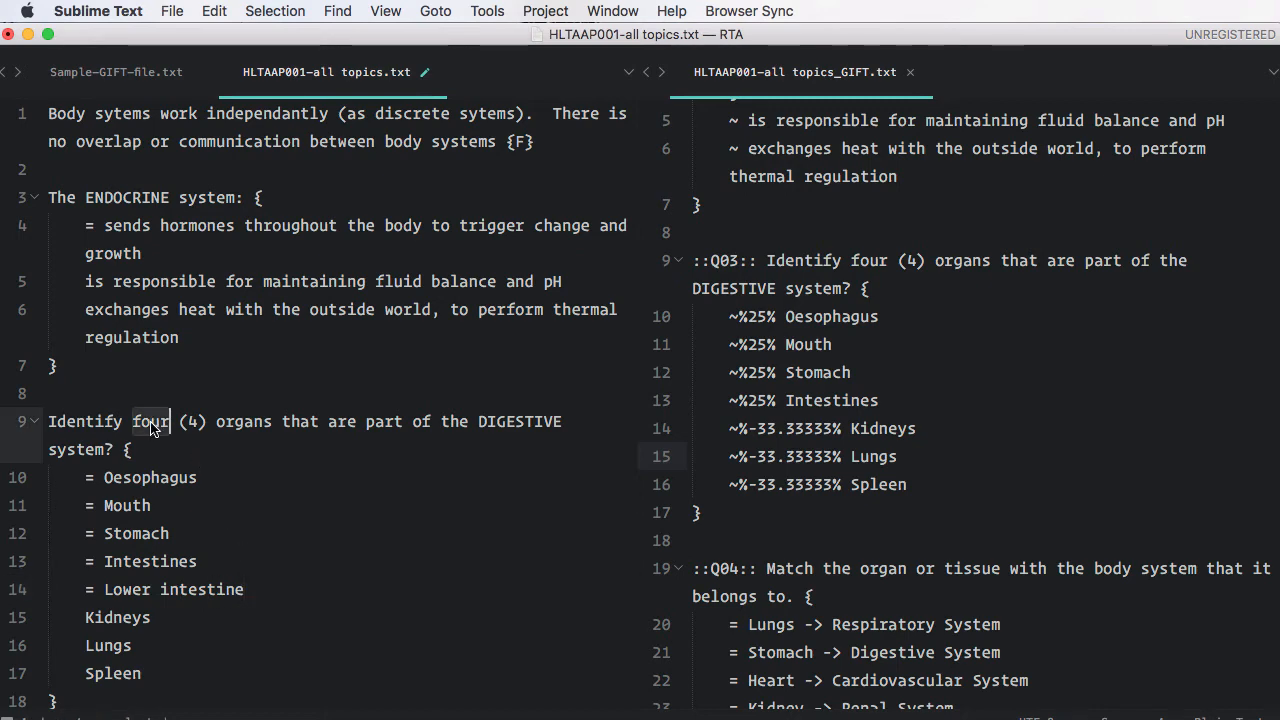
{"action": "type", "text": "five"}
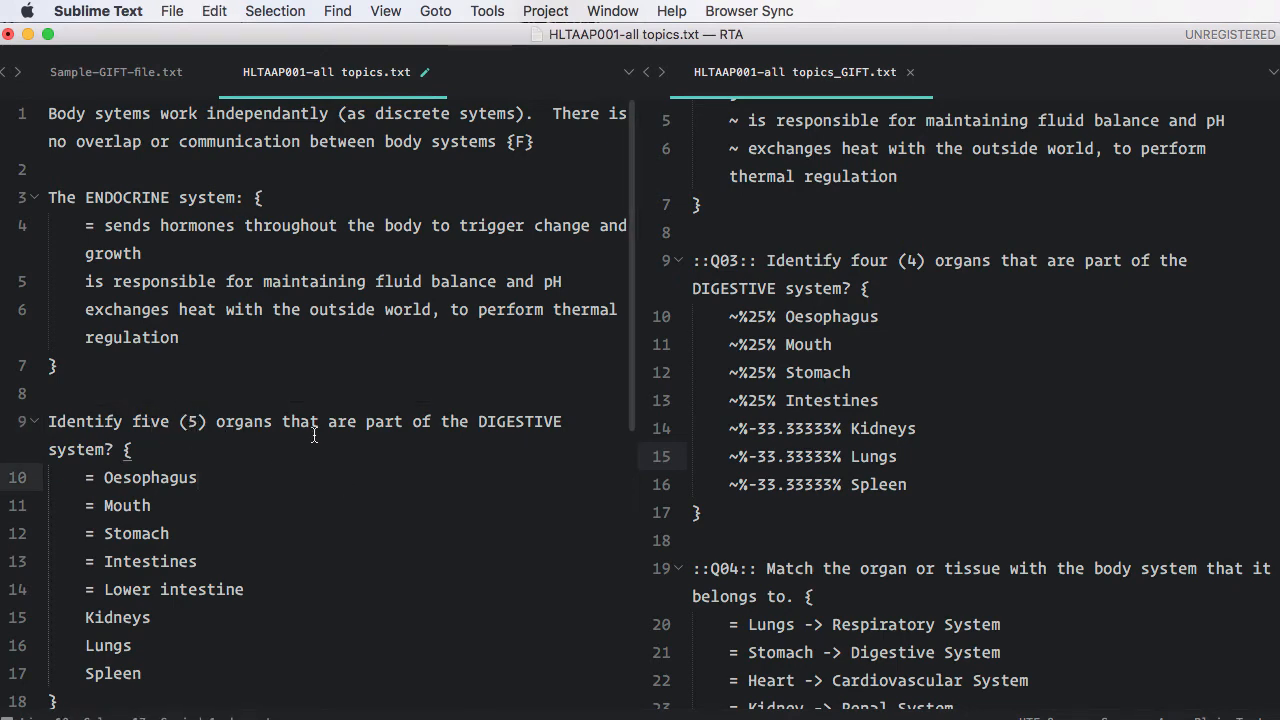
{"action": "mouse_move", "coordinate": [327, 438]}
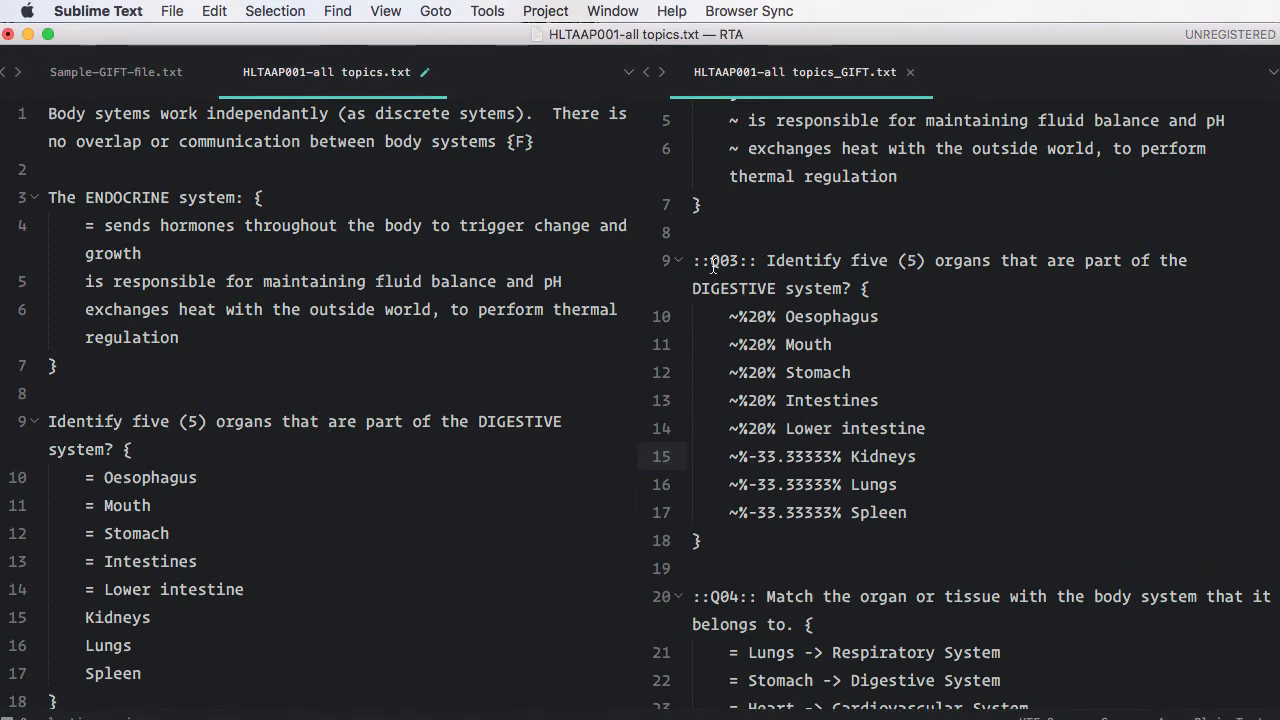
{"action": "scroll", "scroll_direction": "down", "scroll_amount": 3}
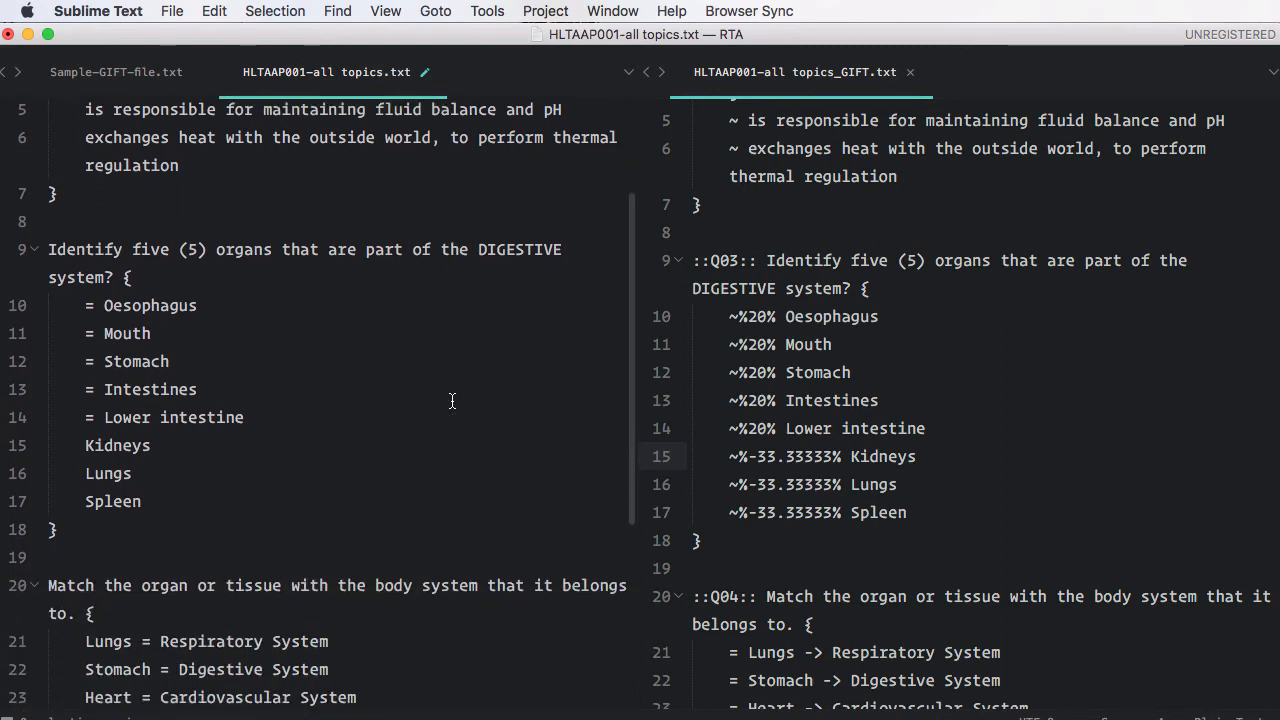
{"action": "mouse_move", "coordinate": [870, 270]}
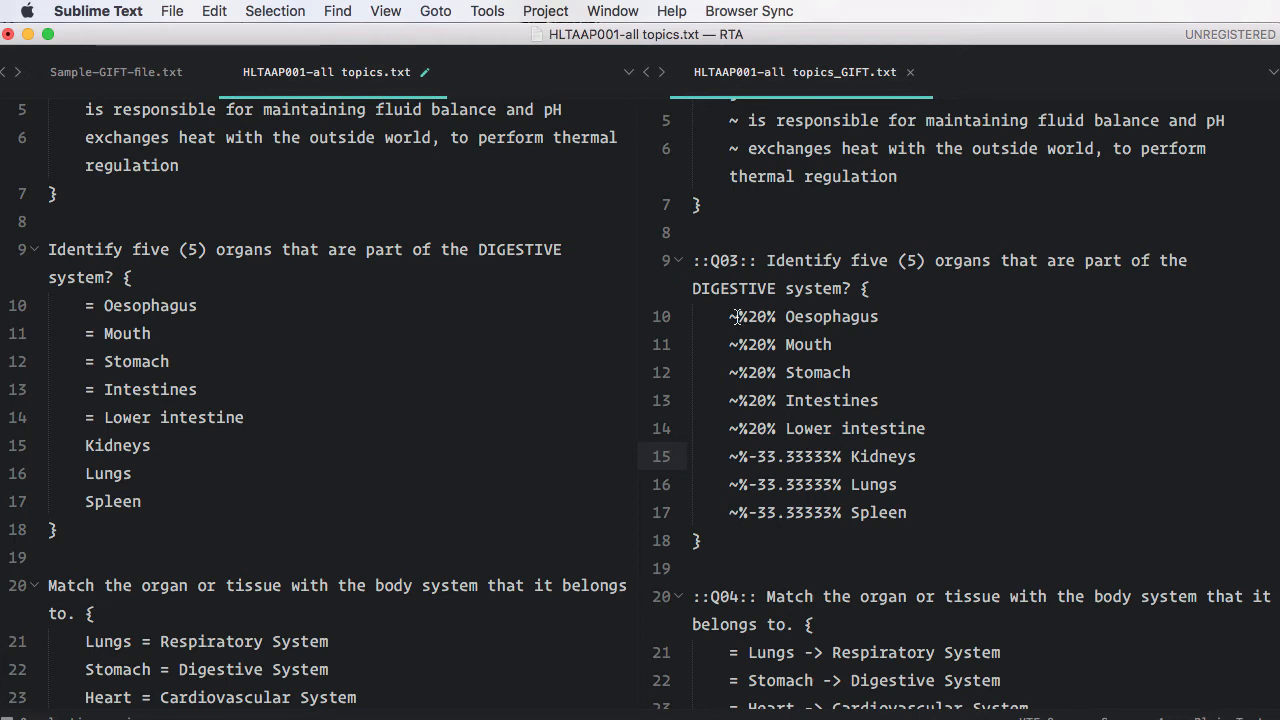
{"action": "left_click_drag", "start_coordinate": [730, 316], "coordinate": [927, 428]}
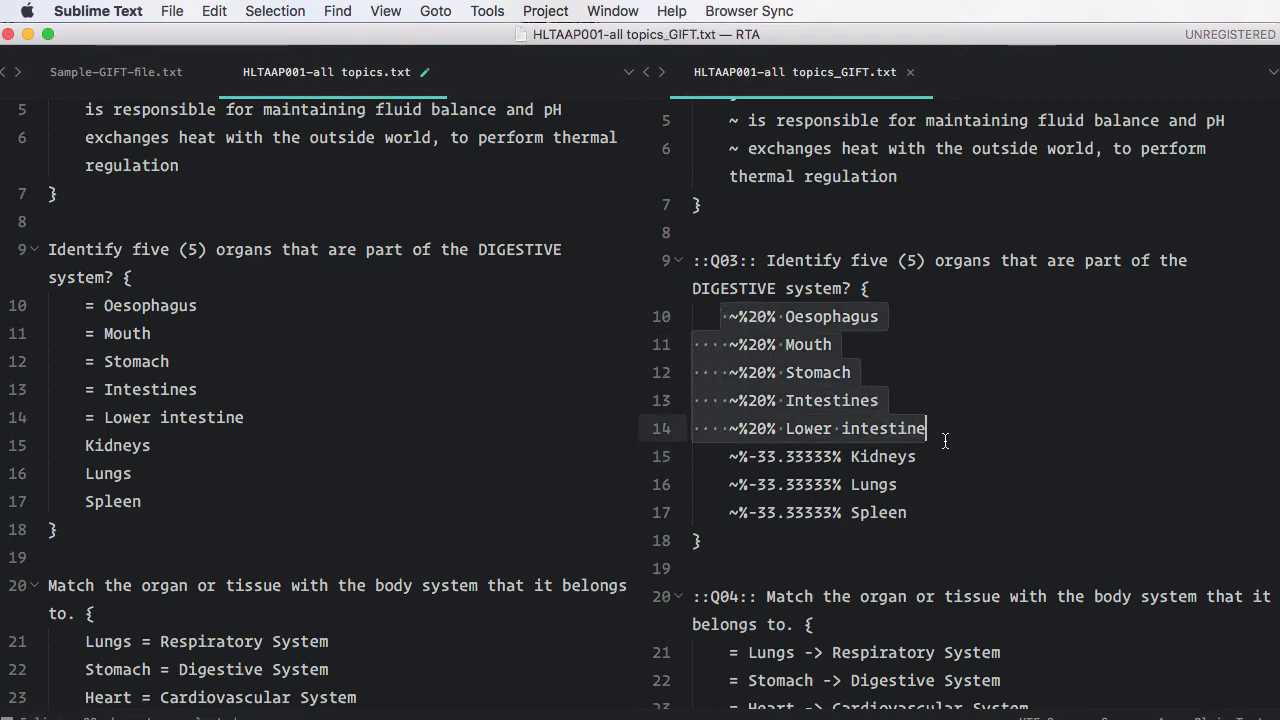
{"action": "right_click", "coordinate": [945, 428]}
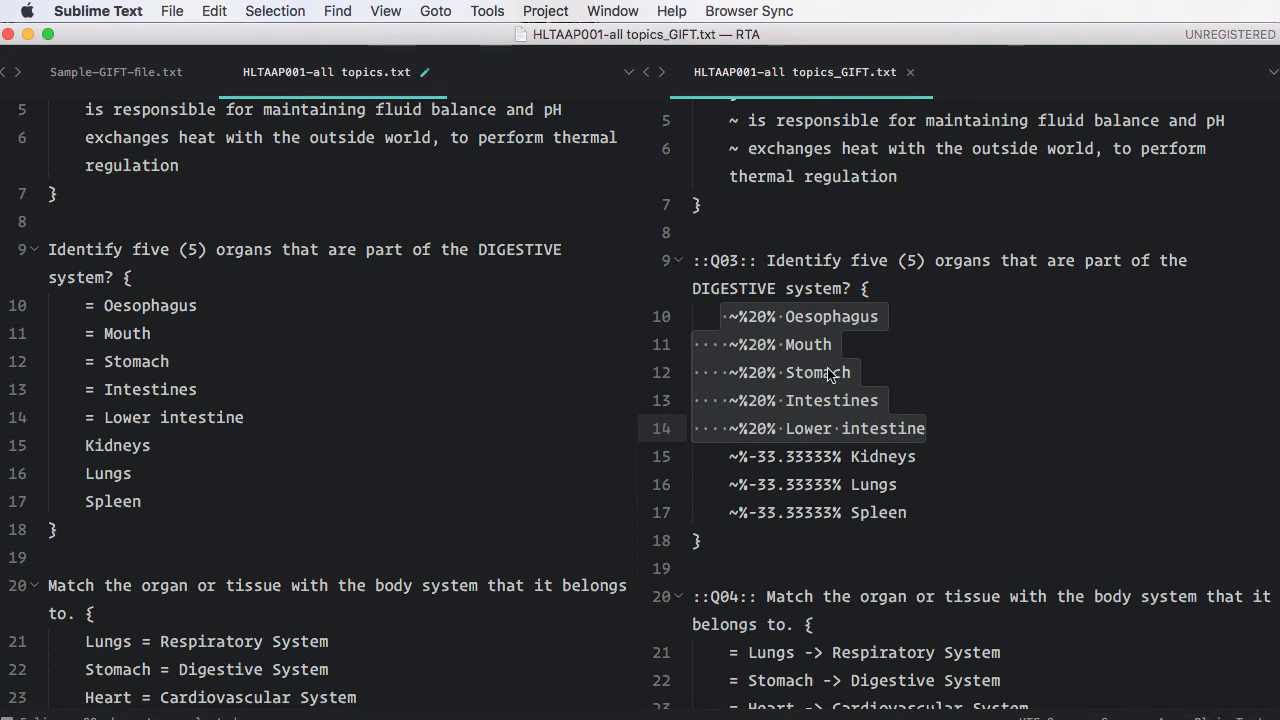
{"action": "mouse_move", "coordinate": [760, 480]}
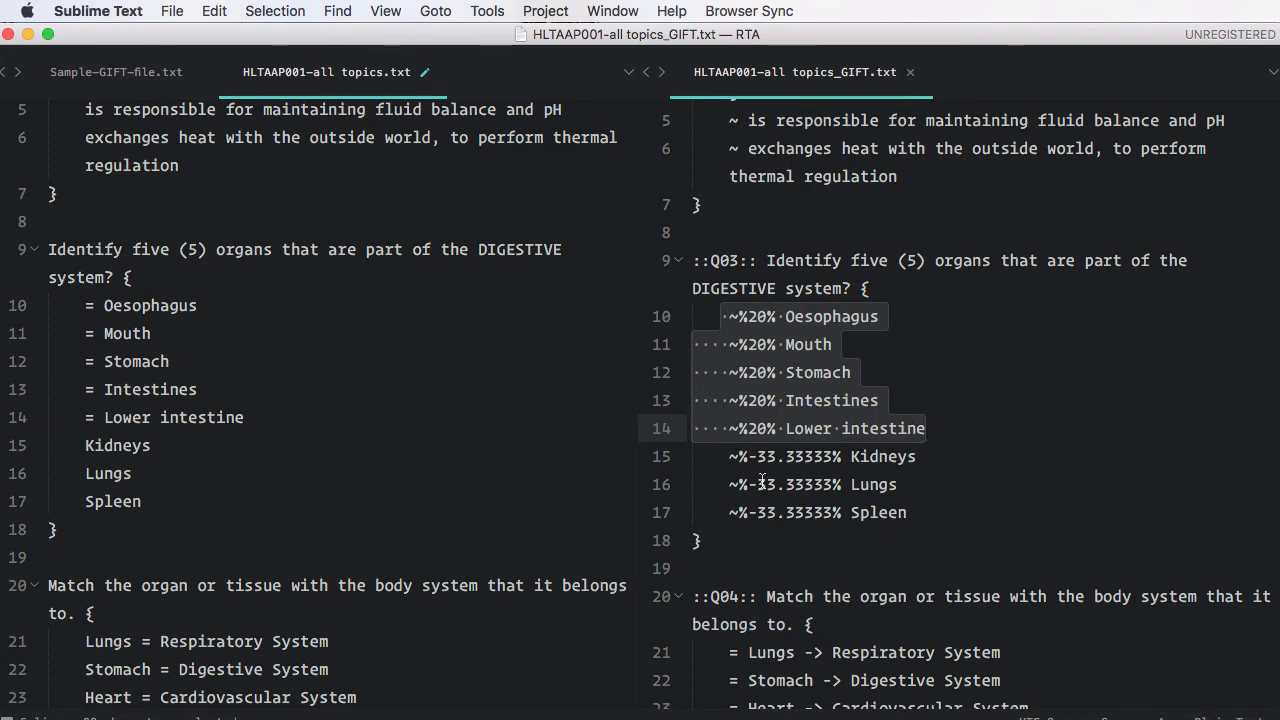
{"action": "mouse_move", "coordinate": [507, 452]}
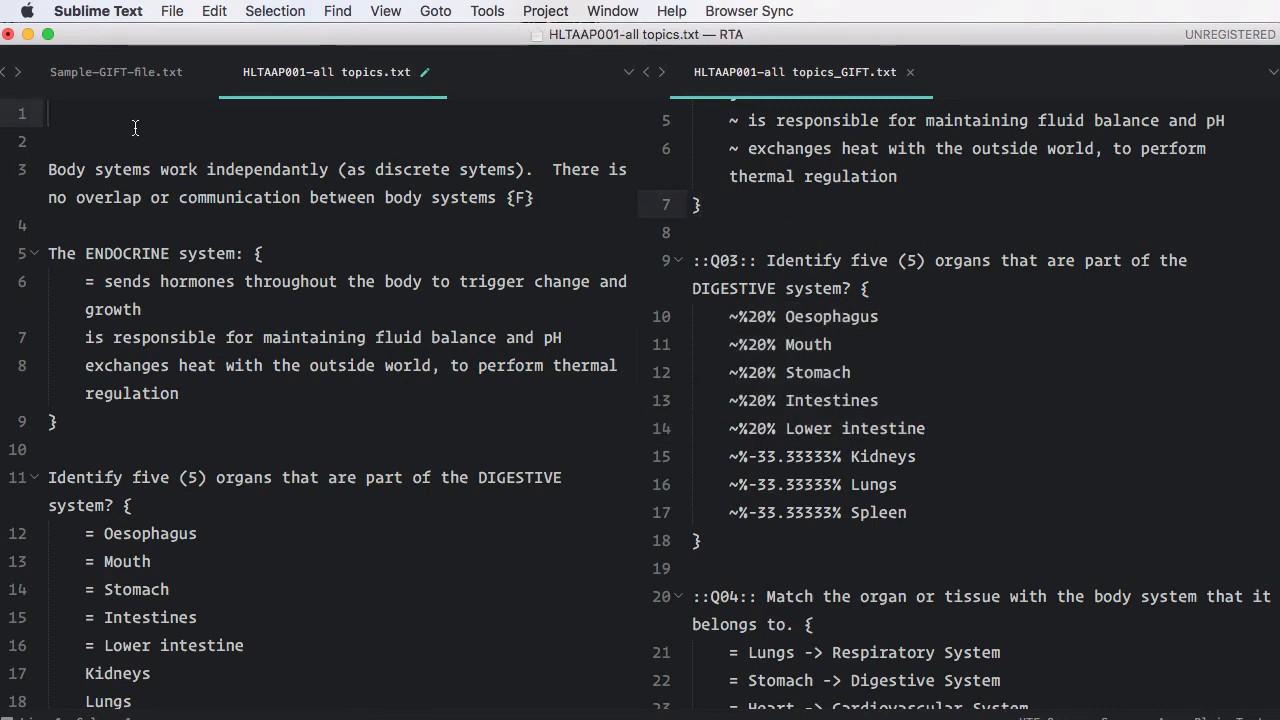
{"action": "mouse_move", "coordinate": [116, 71]}
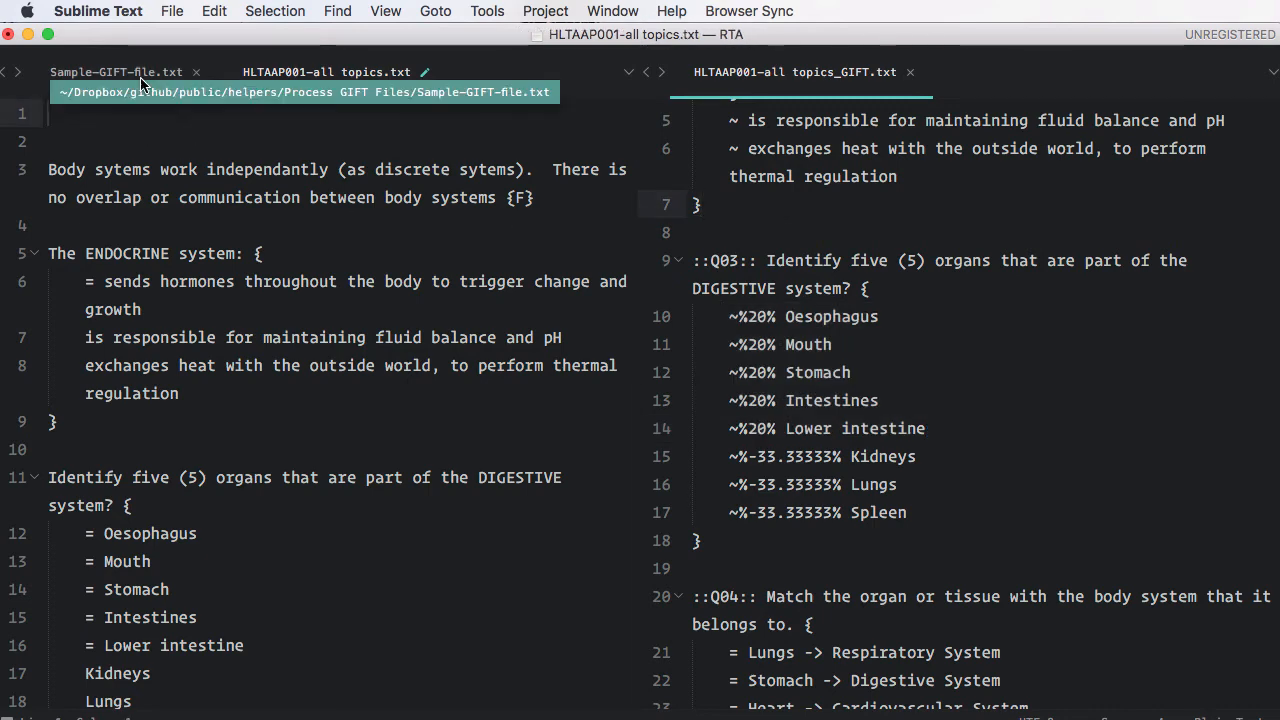
Head the question file with a '$CATEGORY: HLTPAA001/Topic1' line, adapted from the sample
{"action": "left_click", "coordinate": [116, 71]}
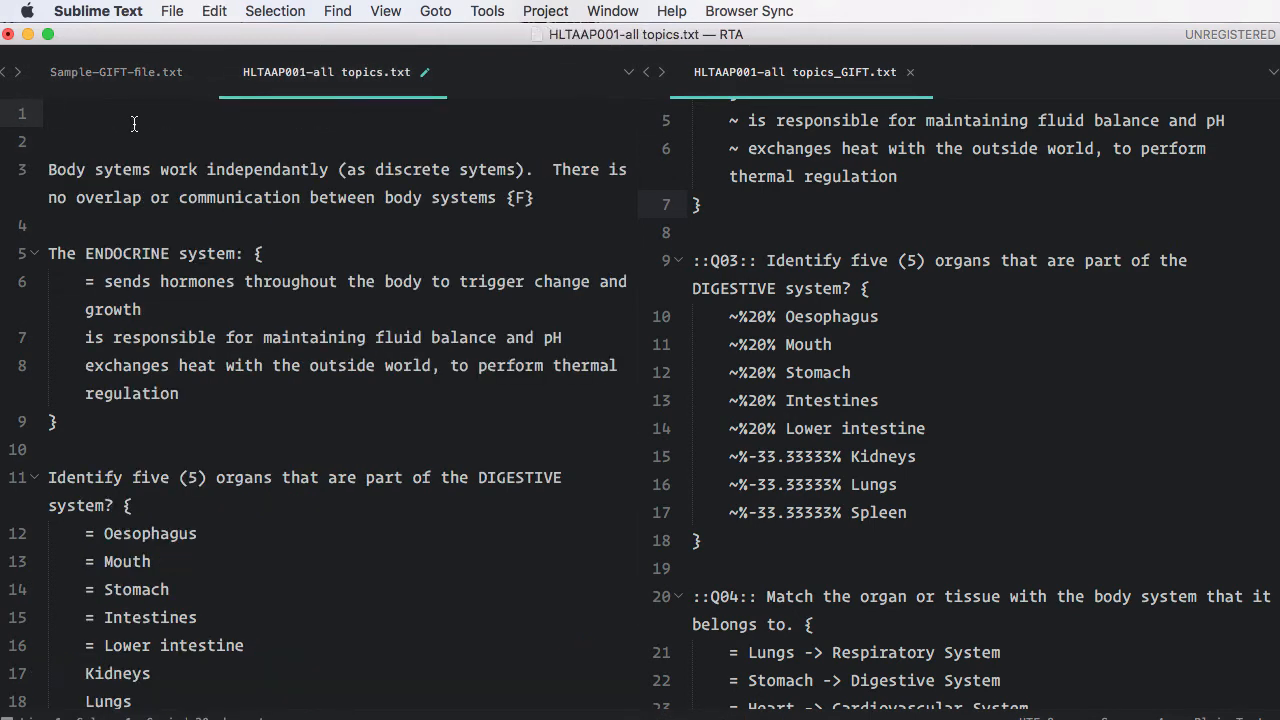
{"action": "type", "text": "$CATEGORY: QuestionTypes/Basic"}
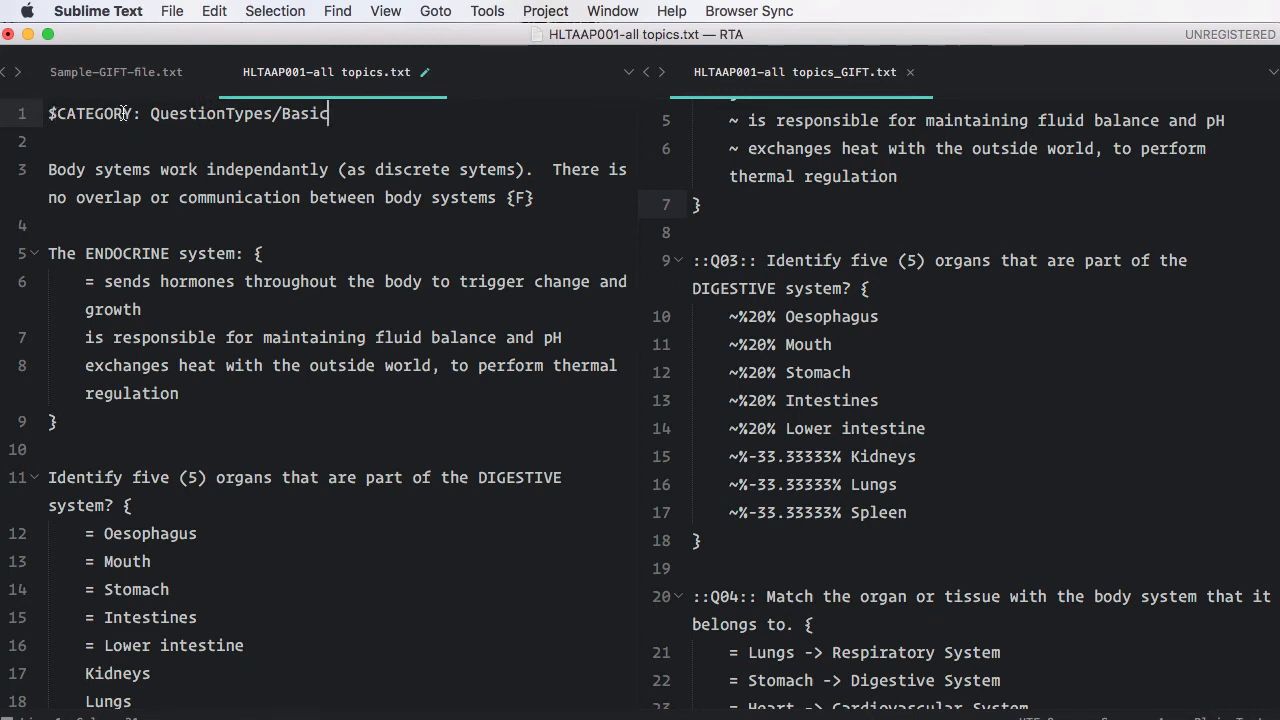
{"action": "double_click", "coordinate": [183, 113]}
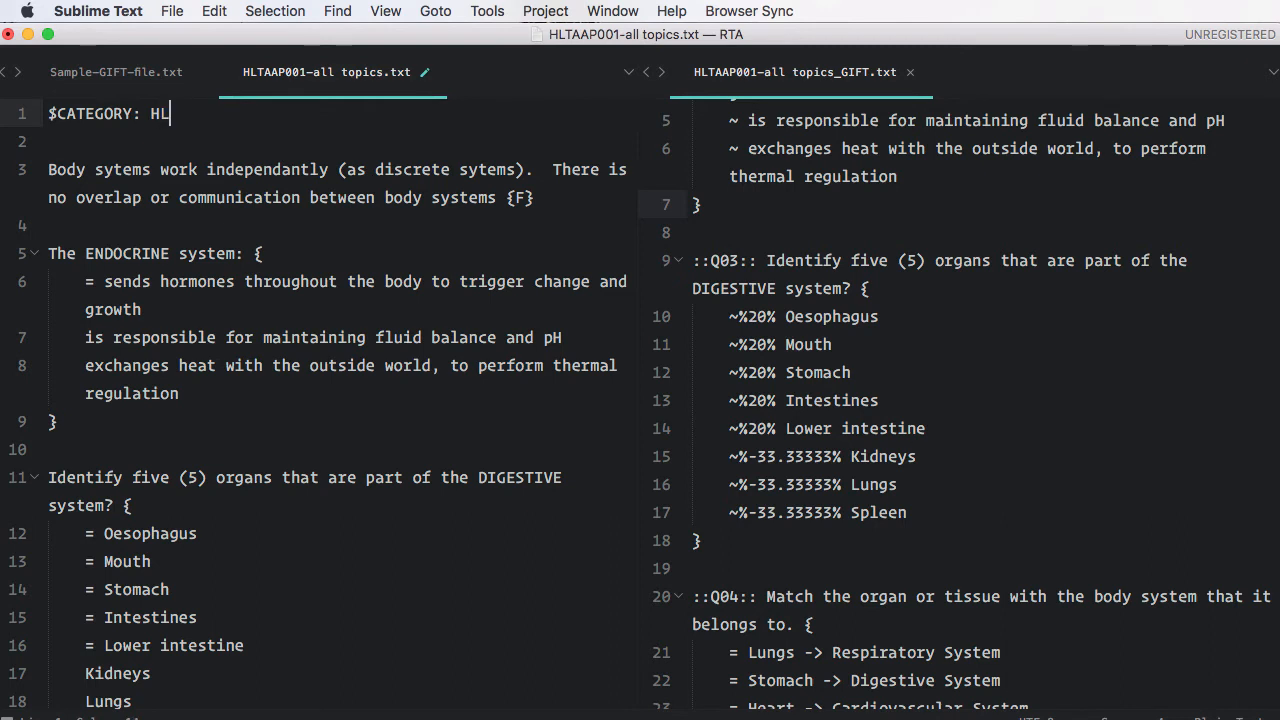
{"action": "type", "text": "TPAA"}
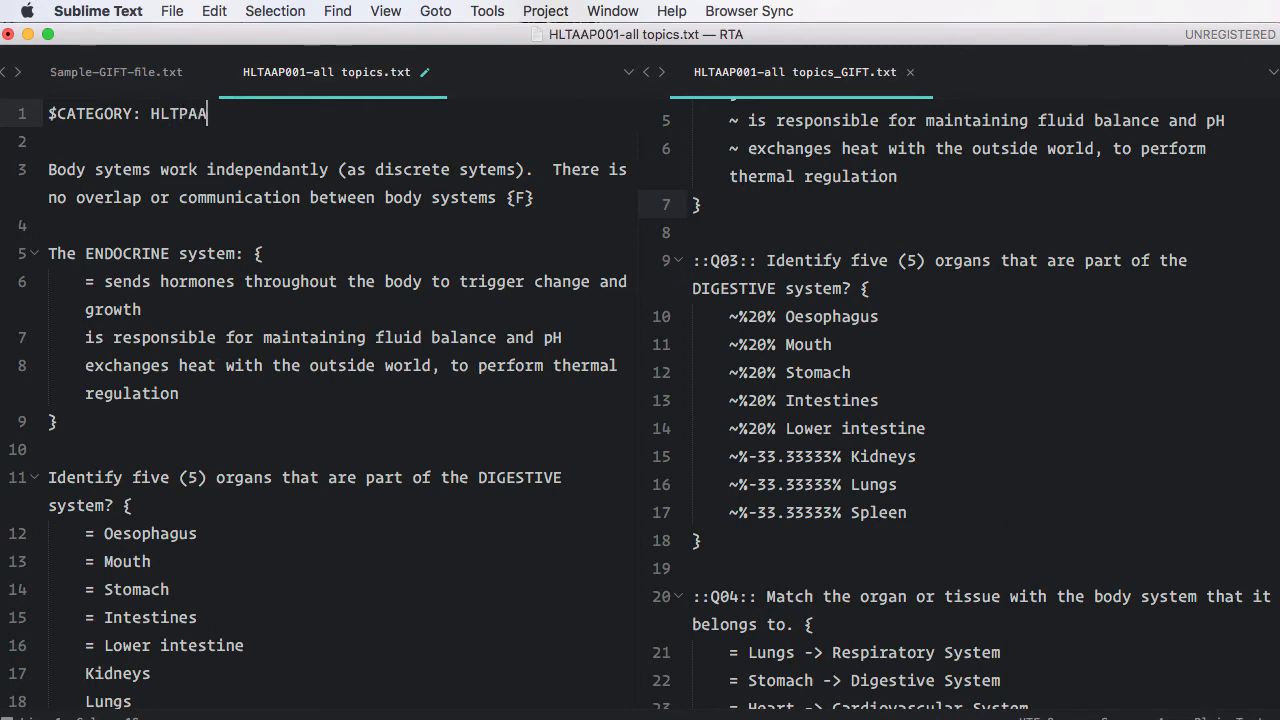
{"action": "type", "text": "001"}
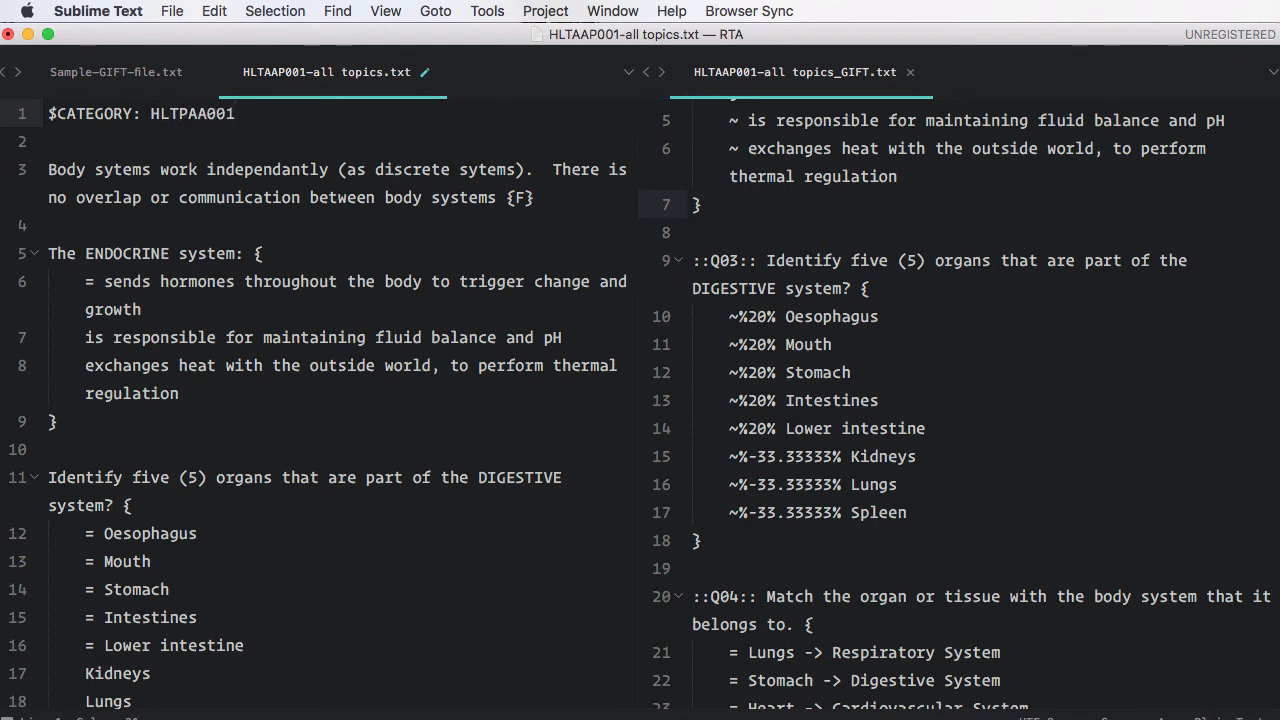
{"action": "type", "text": "/"}
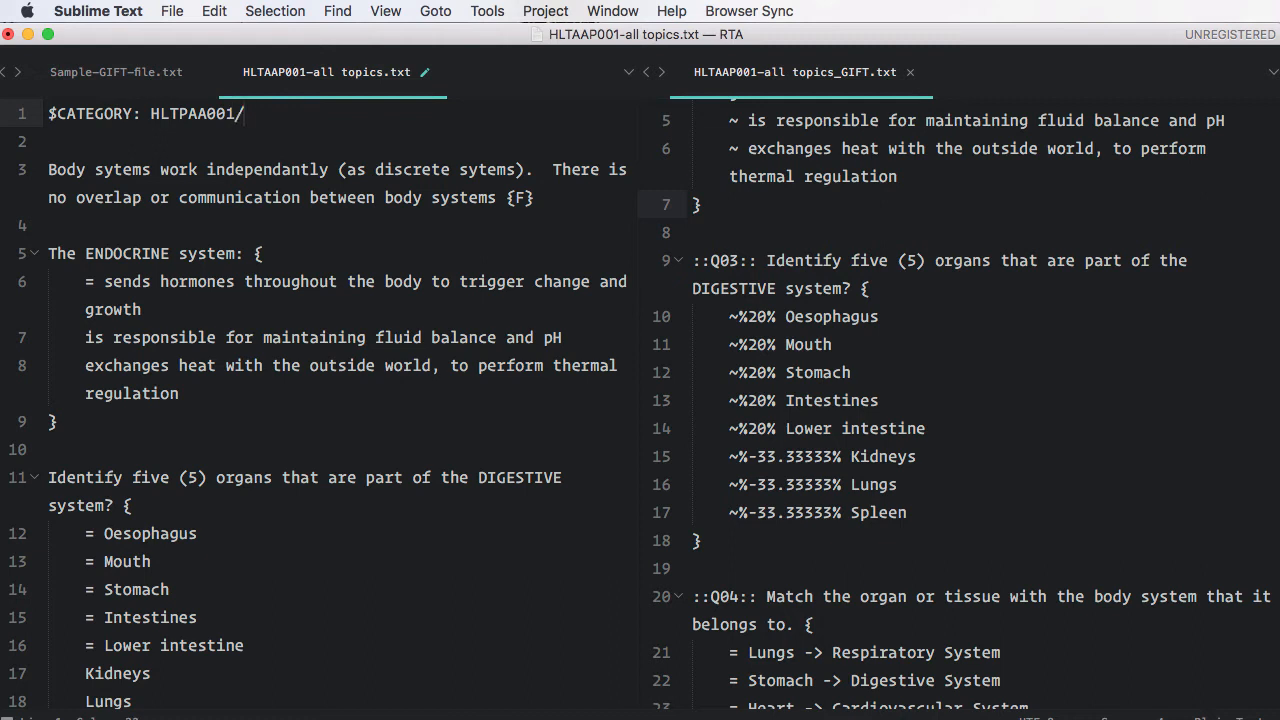
{"action": "type", "text": "Topic"}
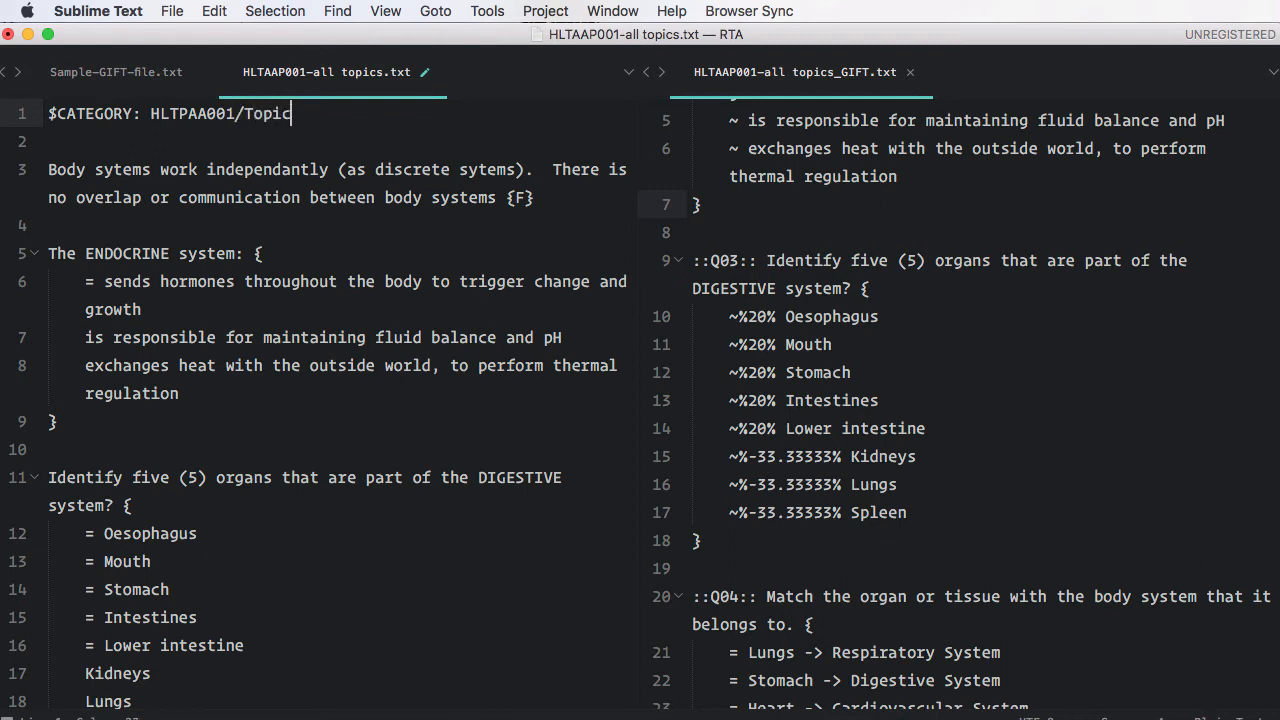
{"action": "type", "text": "1"}
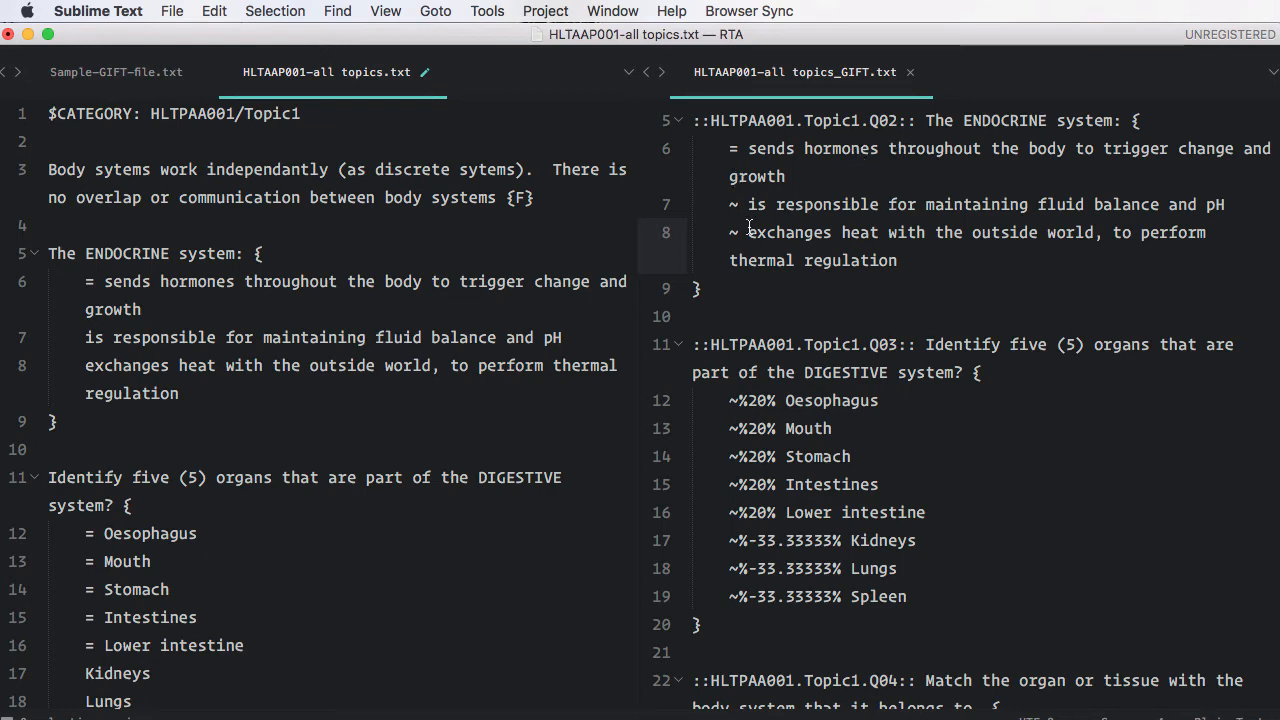
{"action": "mouse_move", "coordinate": [751, 231]}
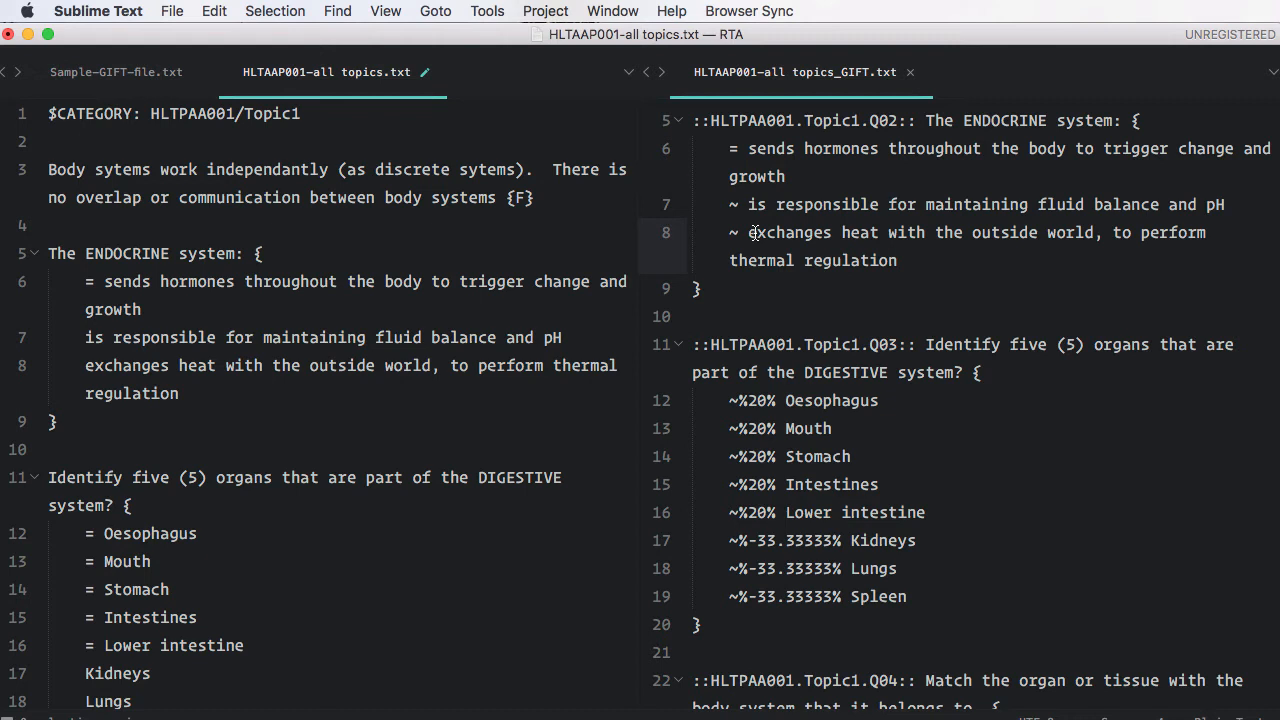
{"action": "mouse_move", "coordinate": [820, 204]}
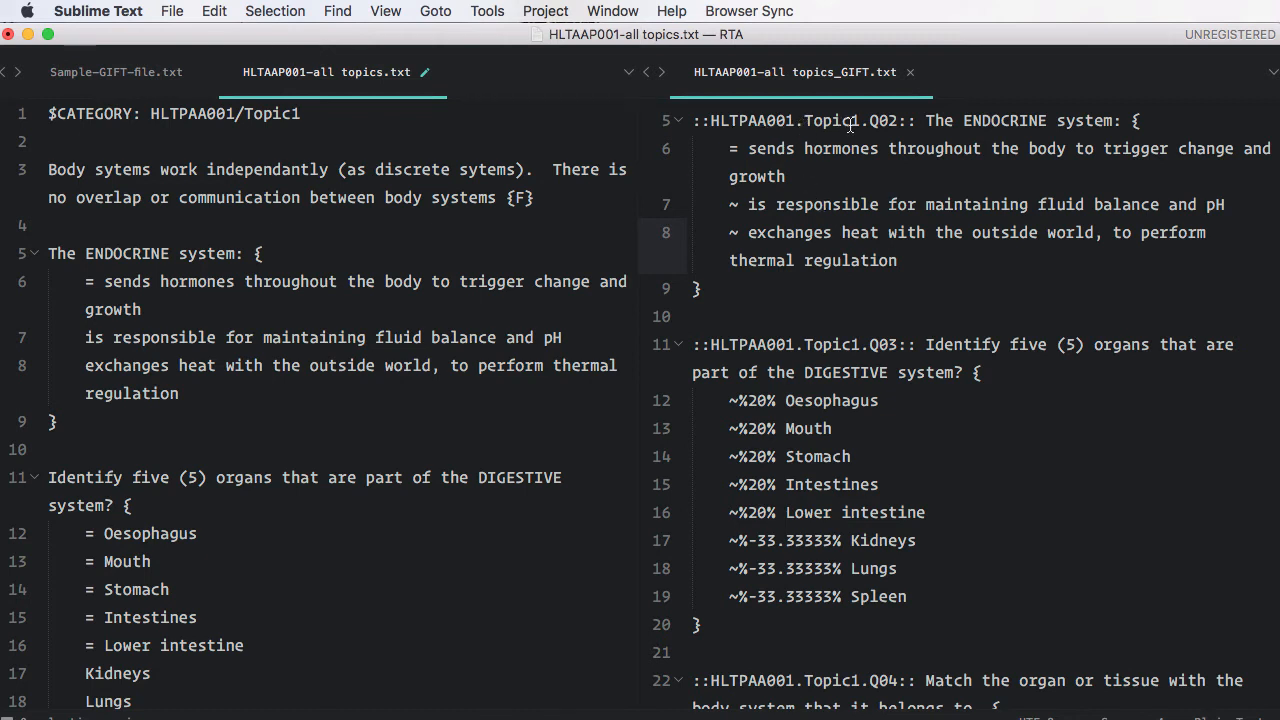
{"action": "mouse_move", "coordinate": [905, 133]}
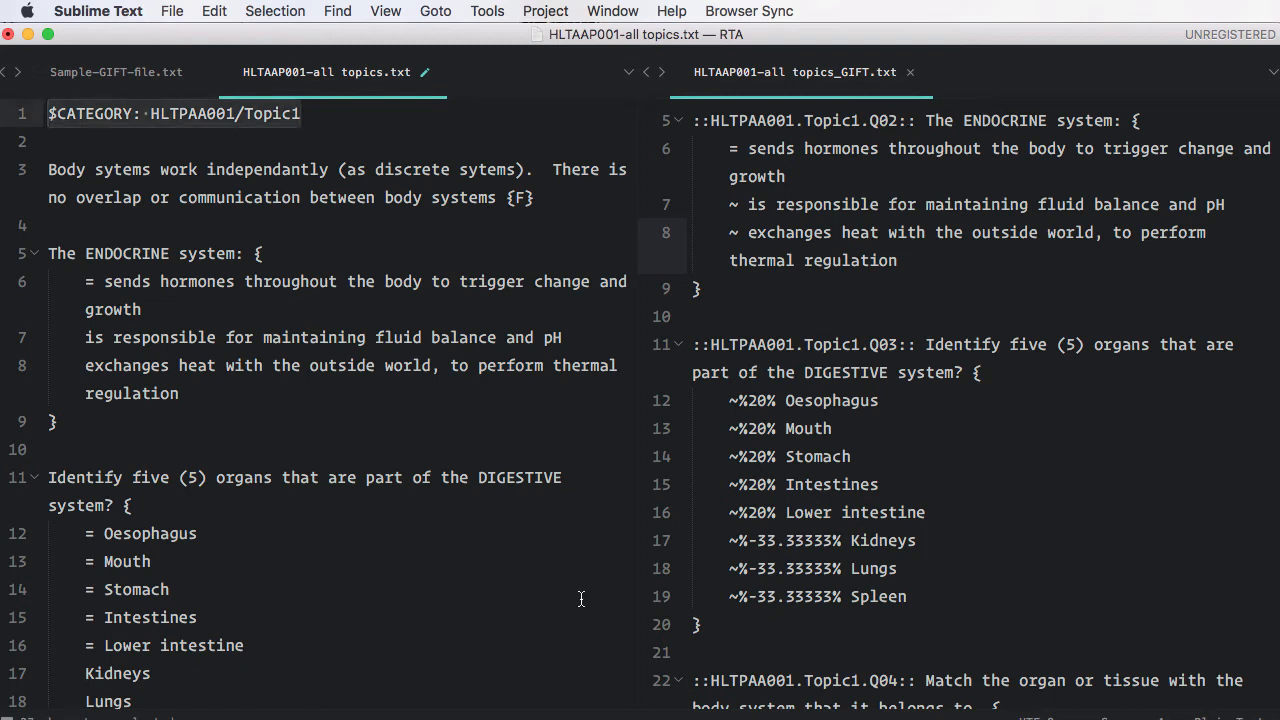
{"action": "mouse_move", "coordinate": [400, 512]}
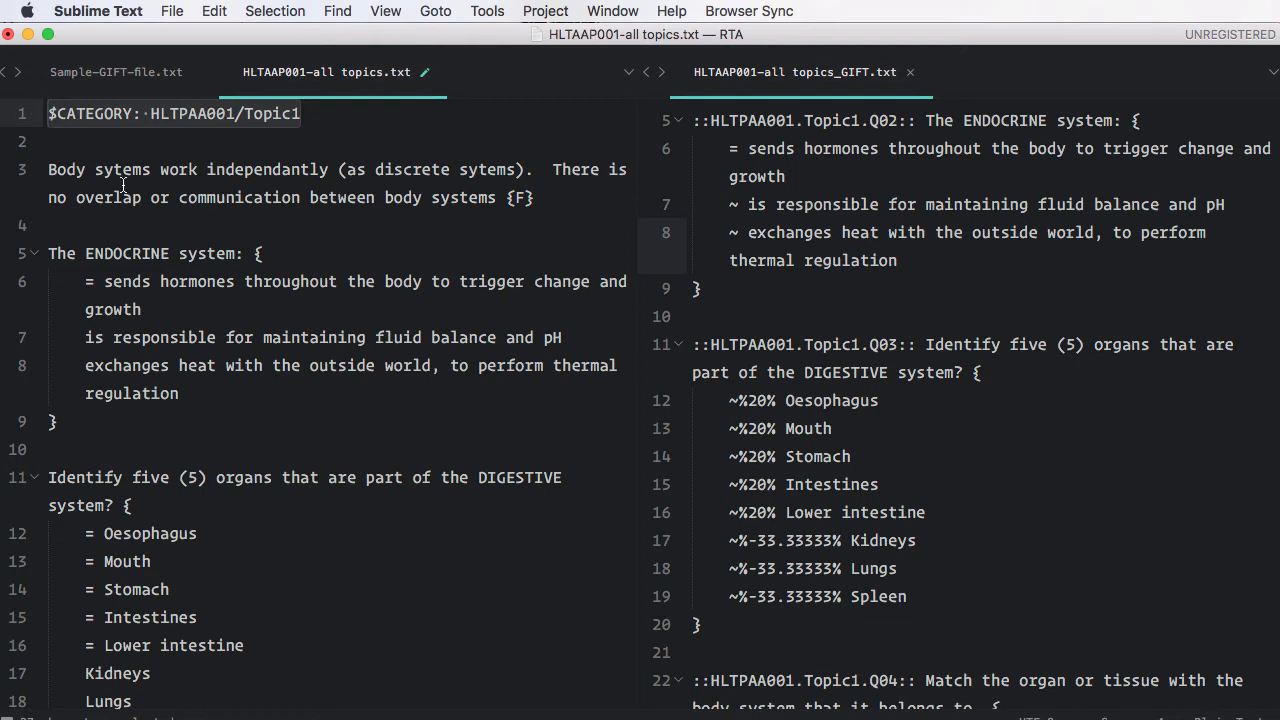
{"action": "mouse_move", "coordinate": [390, 276]}
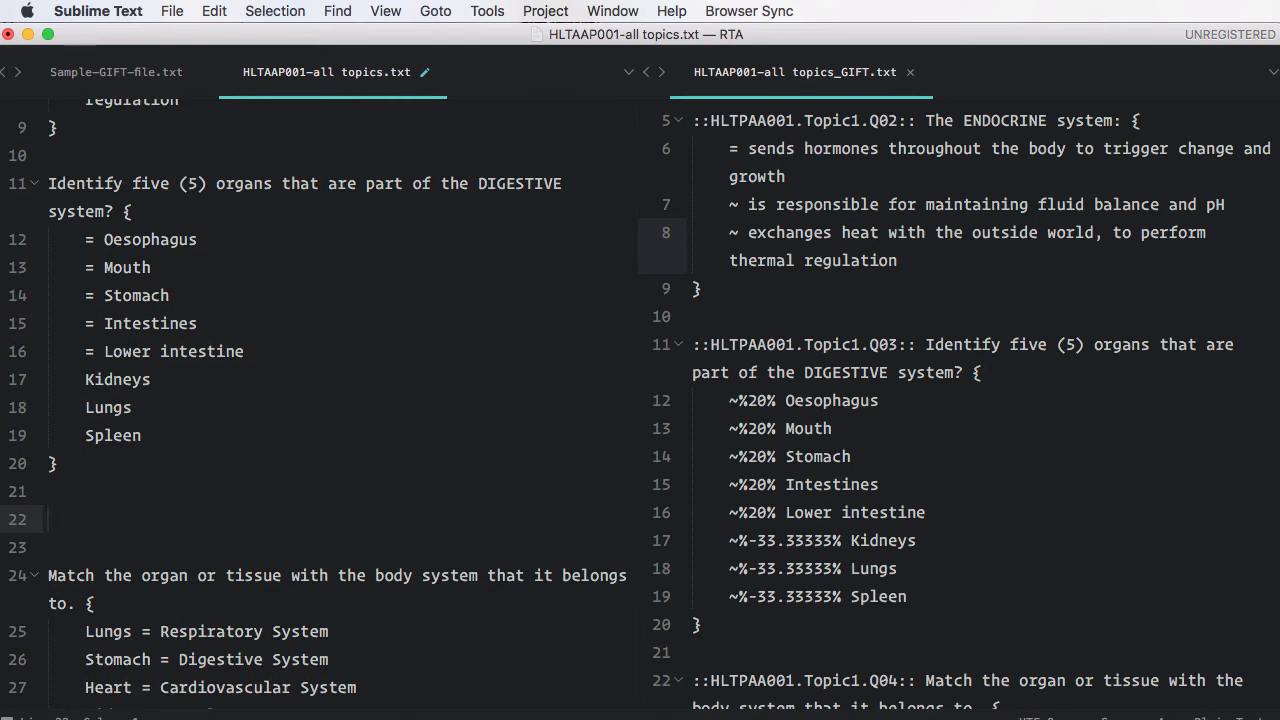
Add the '$CATEGORY: HLTPAA001/Topic1' line and review the regenerated GIFT output
{"action": "type", "text": "$CATEGORY: HLTPAA001/Topic1"}
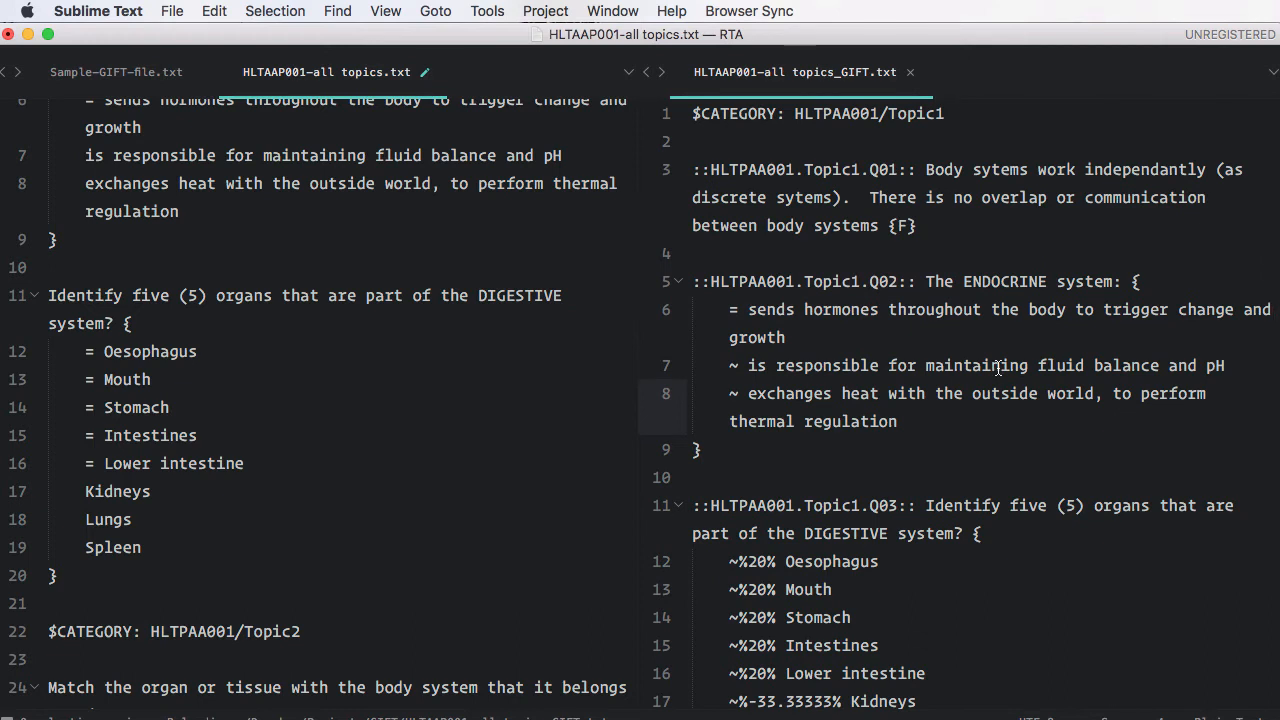
{"action": "mouse_move", "coordinate": [820, 181]}
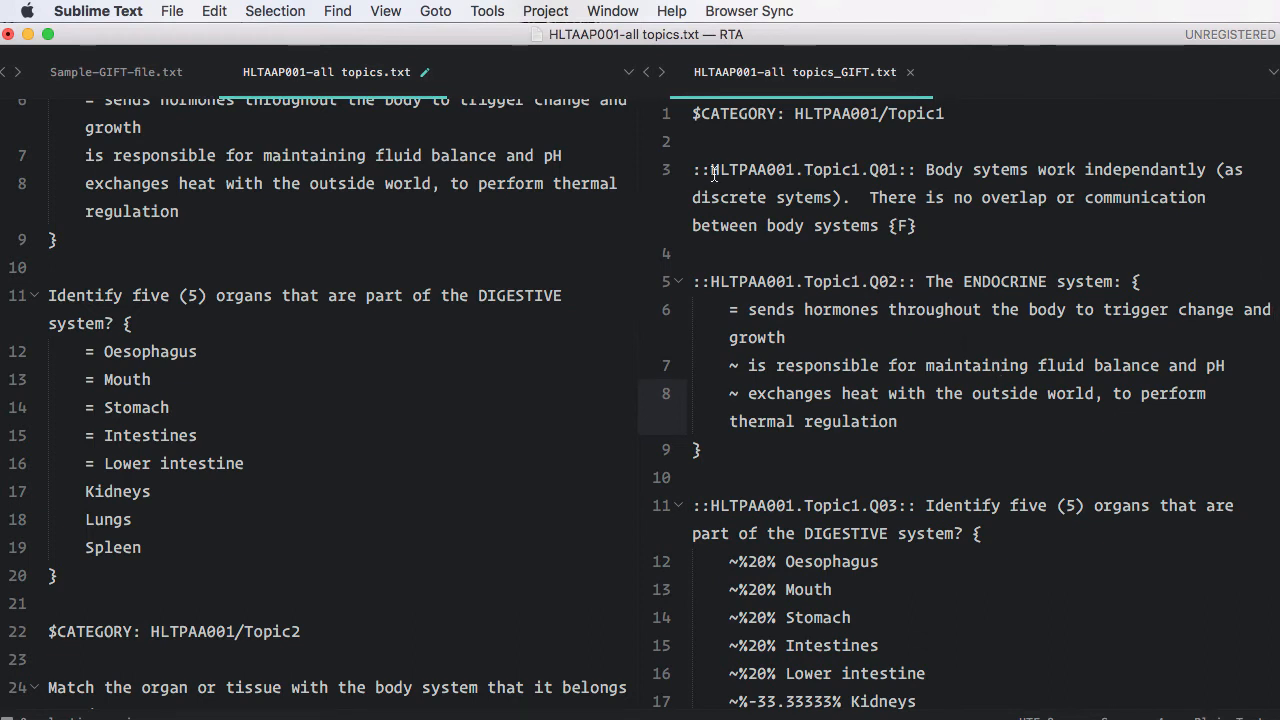
{"action": "mouse_move", "coordinate": [881, 290]}
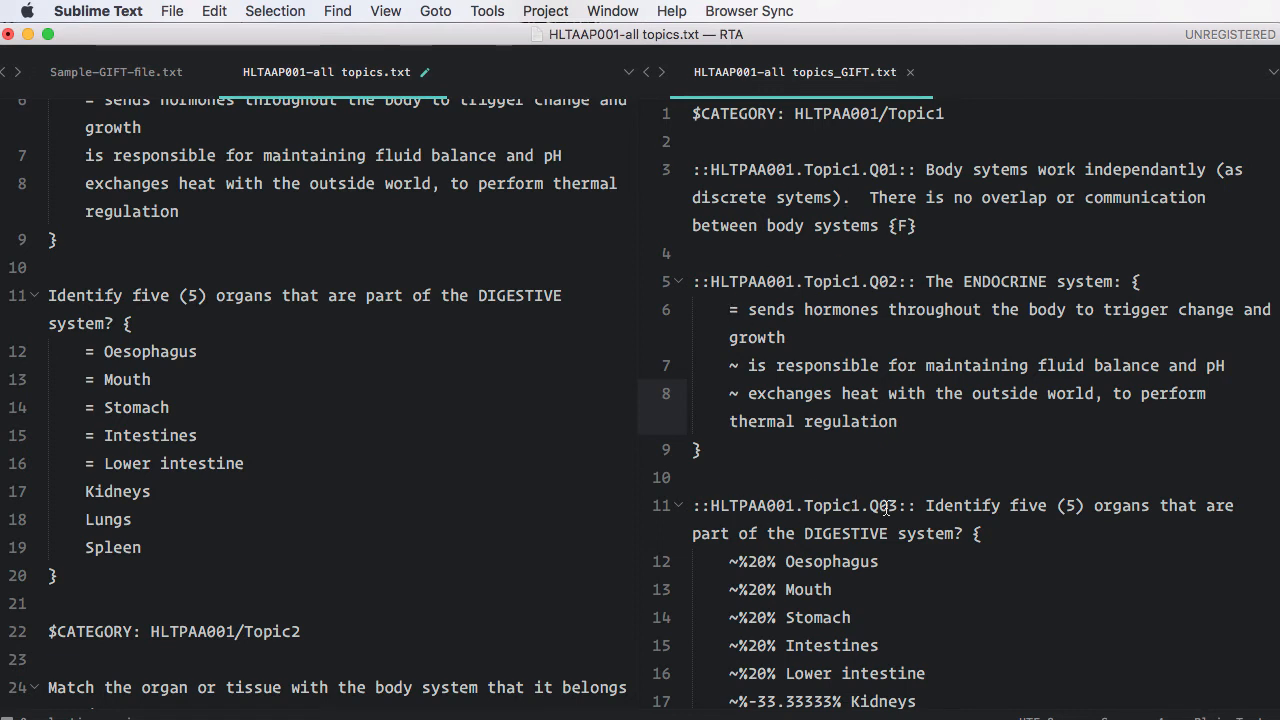
{"action": "scroll", "scroll_direction": "down", "scroll_amount": 3}
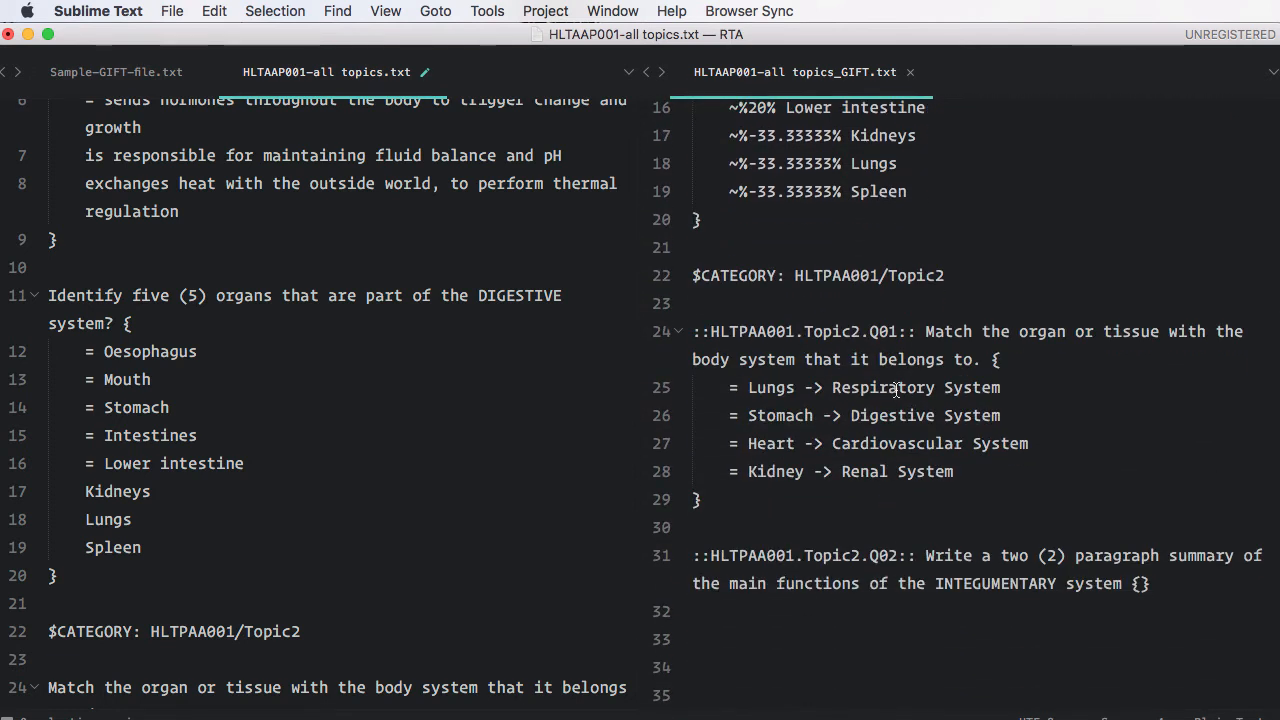
{"action": "mouse_move", "coordinate": [832, 345]}
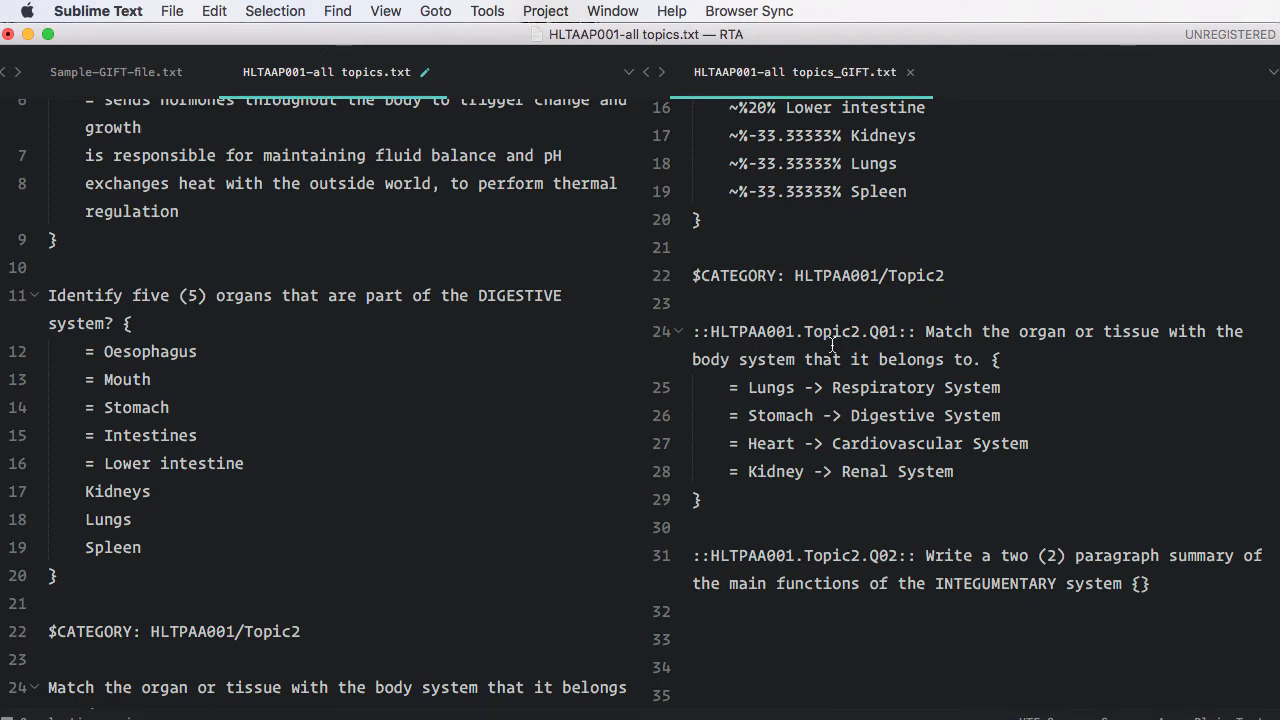
{"action": "mouse_move", "coordinate": [873, 332]}
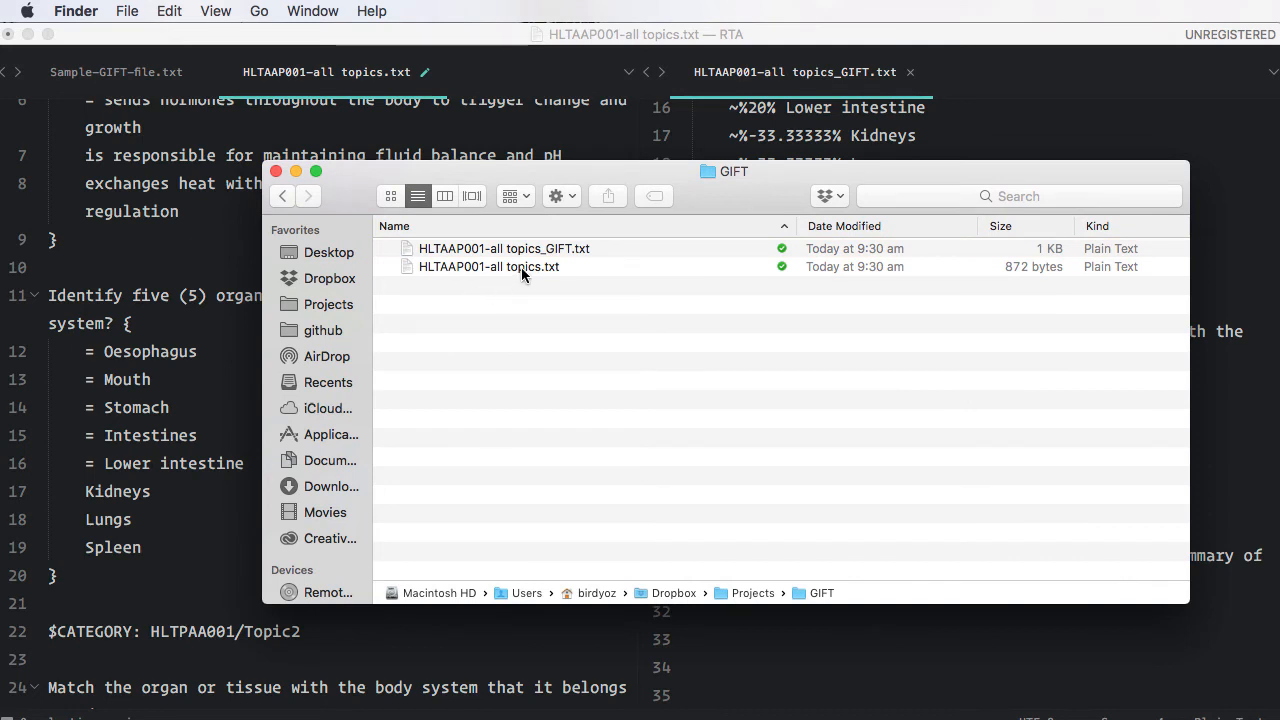
Open the GIFT folder in Finder showing HLTAAP001-all topics.txt and its _GIFT.txt version
{"action": "left_click", "coordinate": [504, 248]}
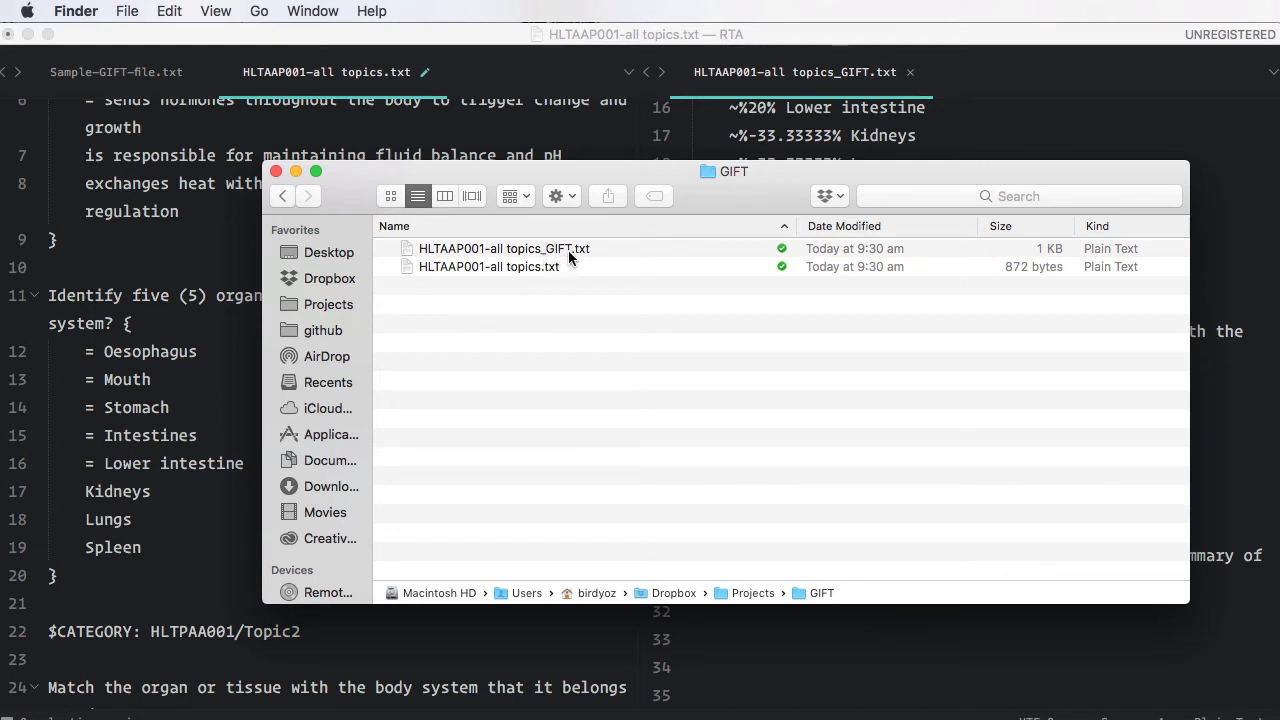
{"action": "mouse_move", "coordinate": [590, 258]}
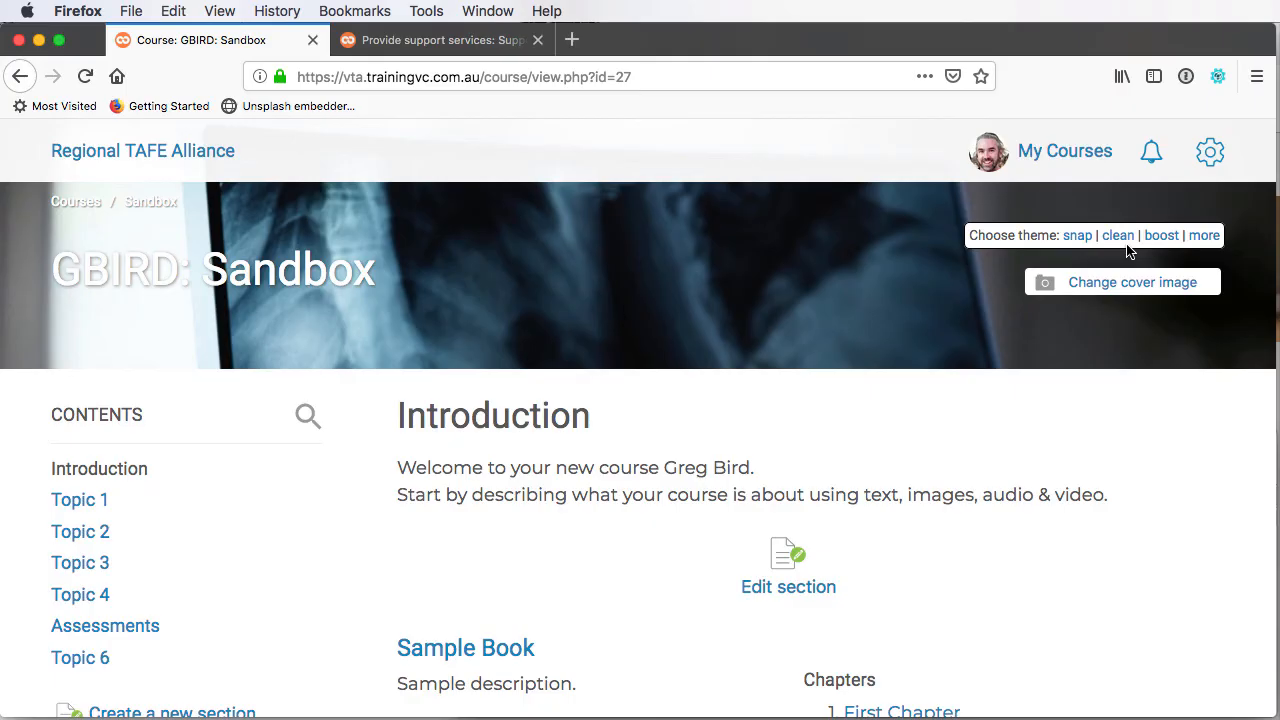
Go from the course Admin gear through Question bank to the Import page
{"action": "left_click", "coordinate": [1209, 151]}
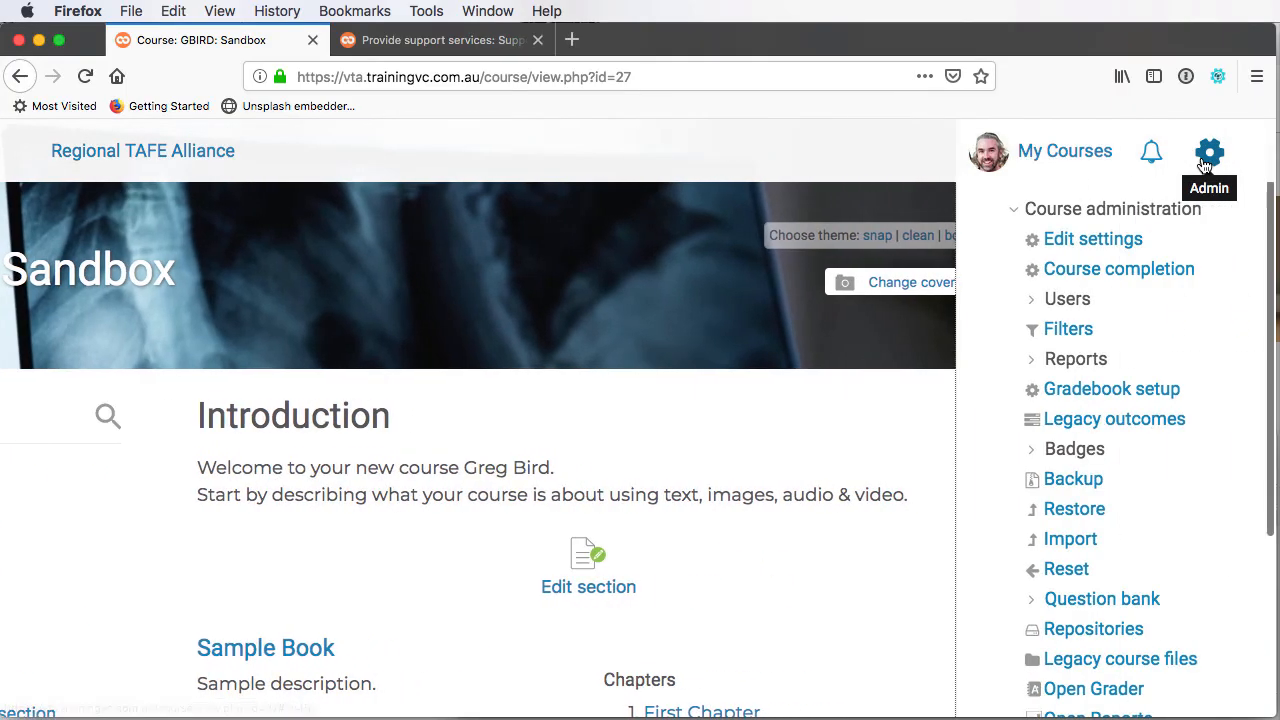
{"action": "scroll", "scroll_direction": "down", "scroll_amount": 3}
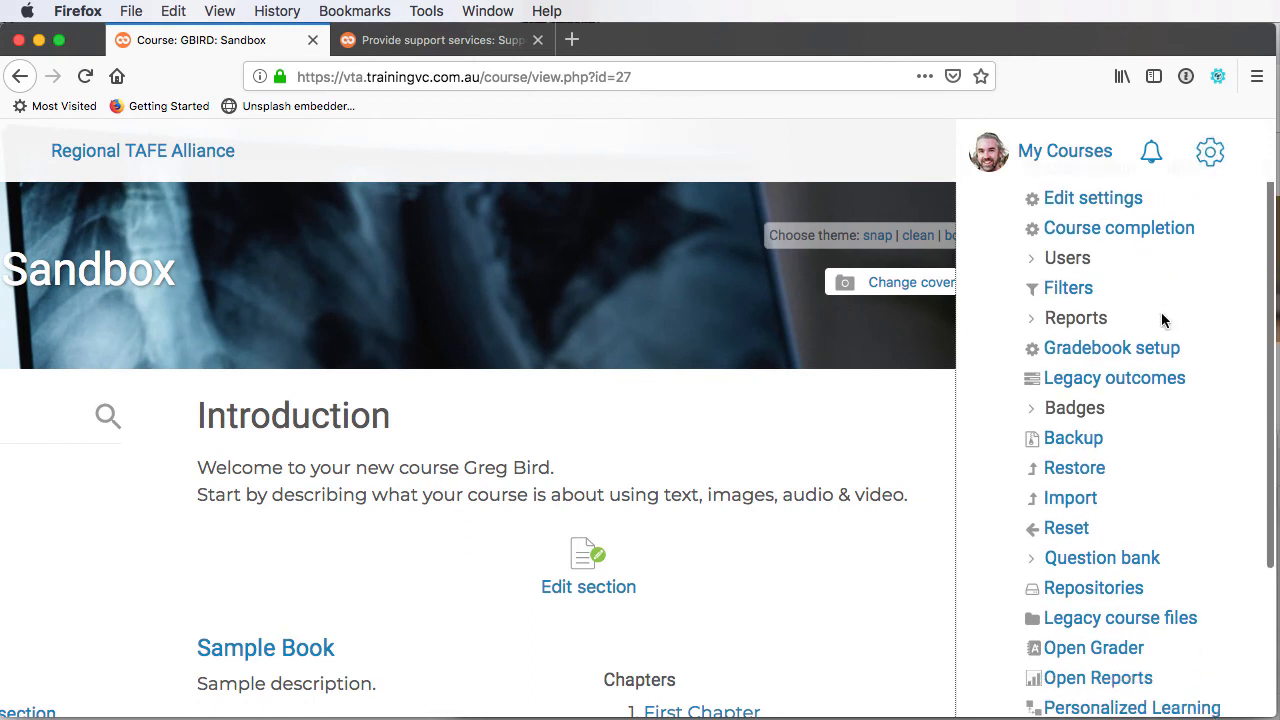
{"action": "scroll", "scroll_direction": "down", "scroll_amount": 3}
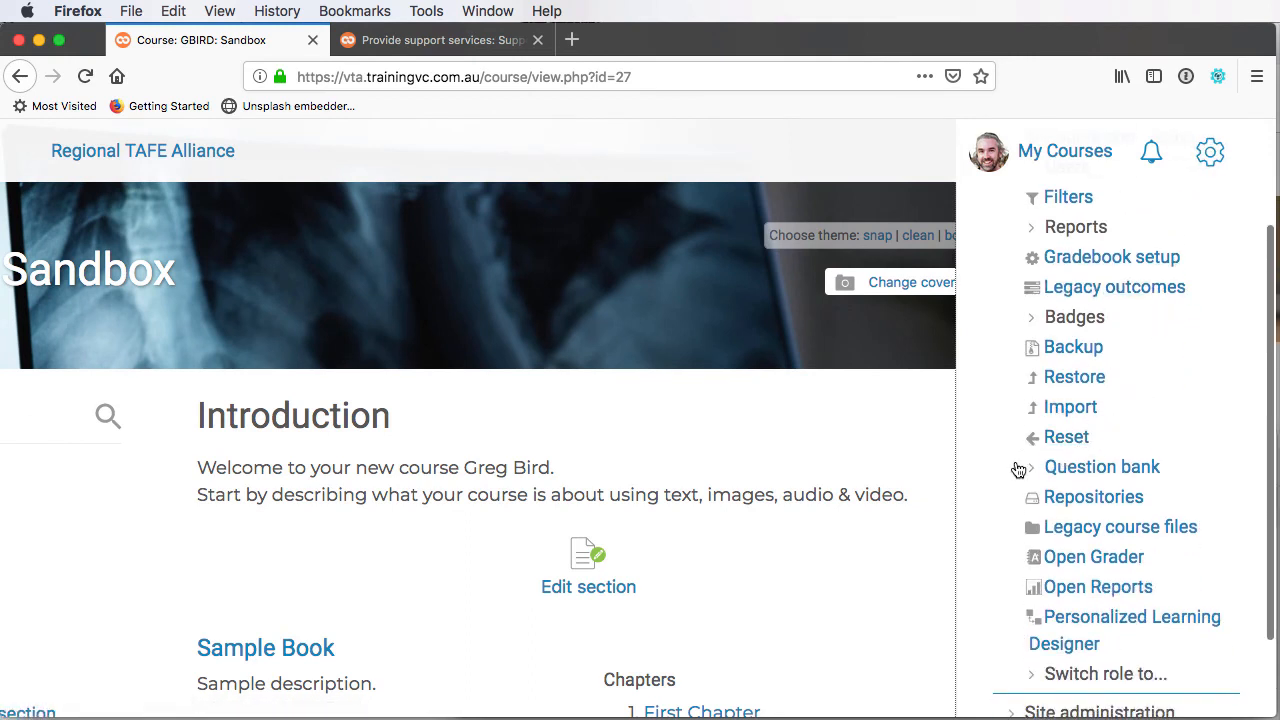
{"action": "left_click", "coordinate": [1101, 466]}
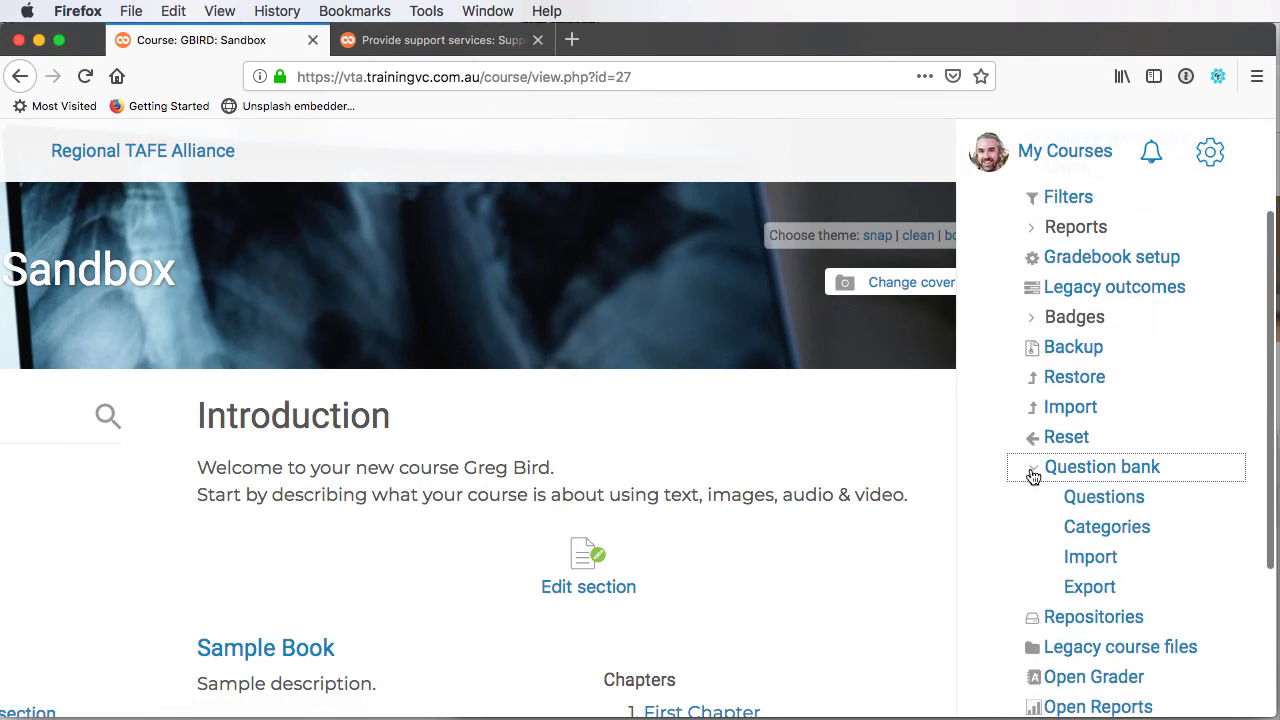
{"action": "left_click", "coordinate": [1090, 557]}
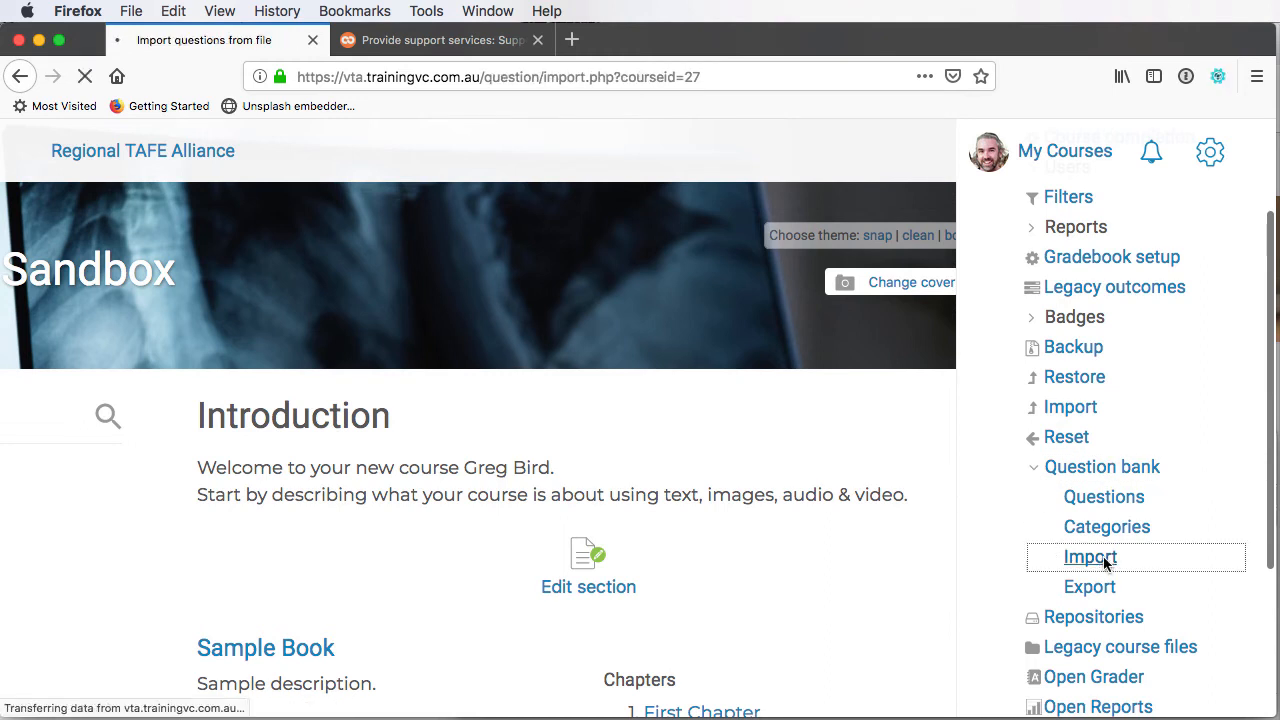
{"action": "left_click", "coordinate": [1089, 556]}
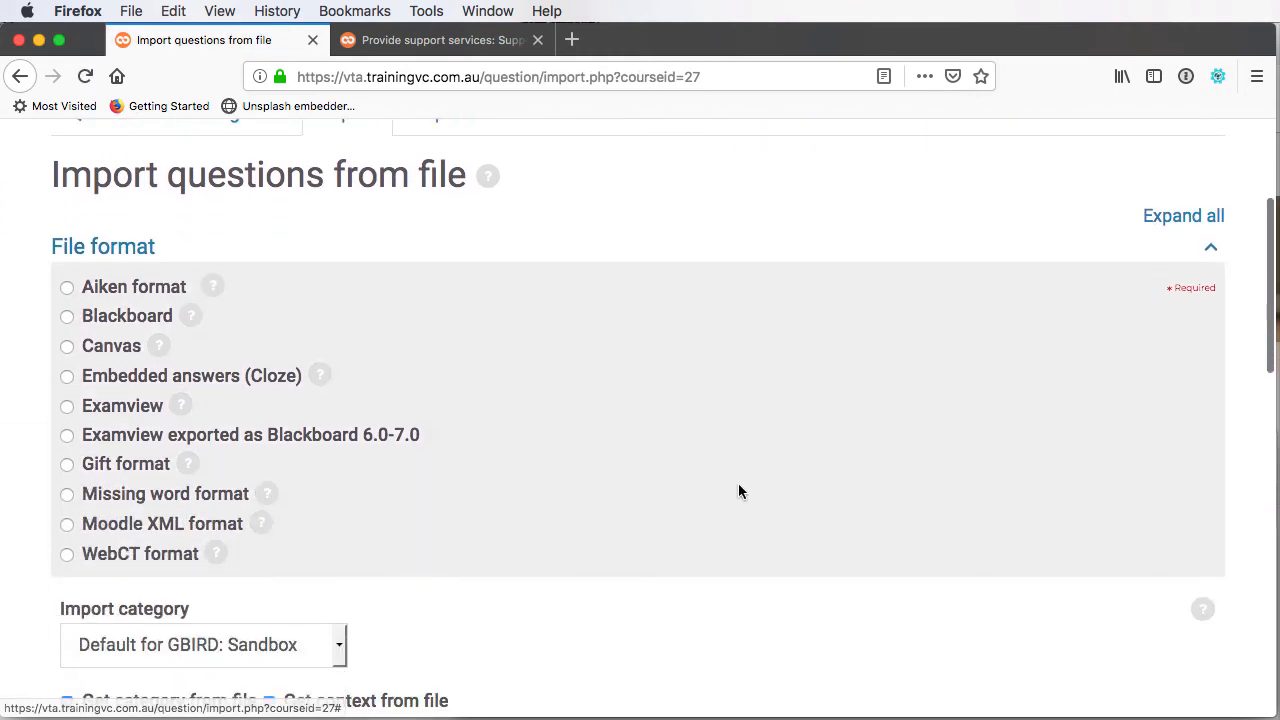
Import HLTAAP001-all topics_GIFT.txt into the question bank in Gift format
{"action": "left_click", "coordinate": [67, 424]}
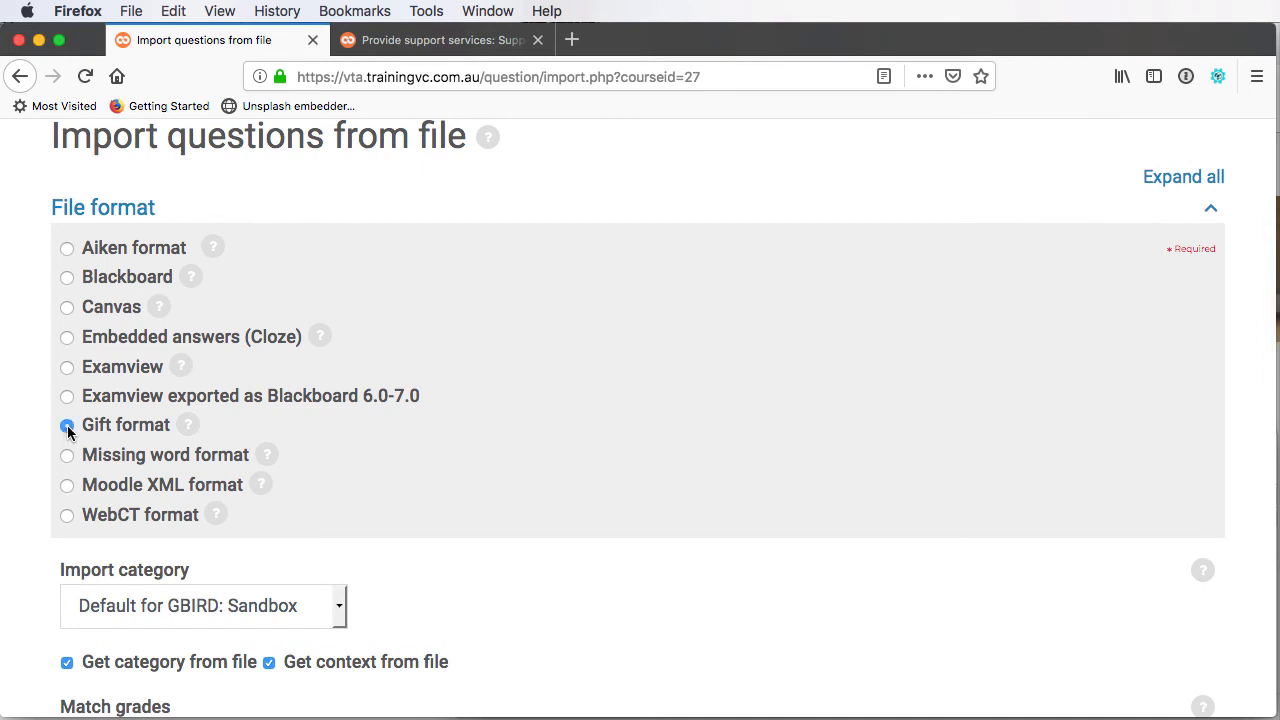
{"action": "scroll", "scroll_direction": "down", "scroll_amount": 3}
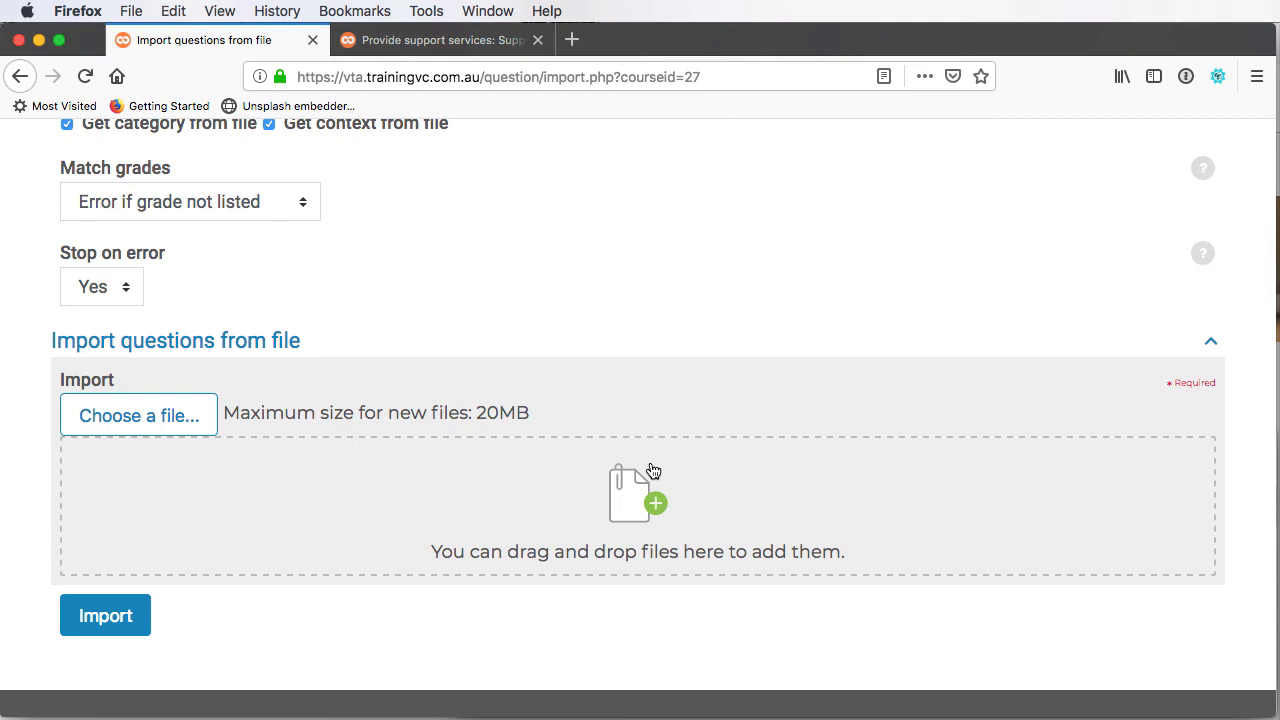
{"action": "left_click", "coordinate": [138, 415]}
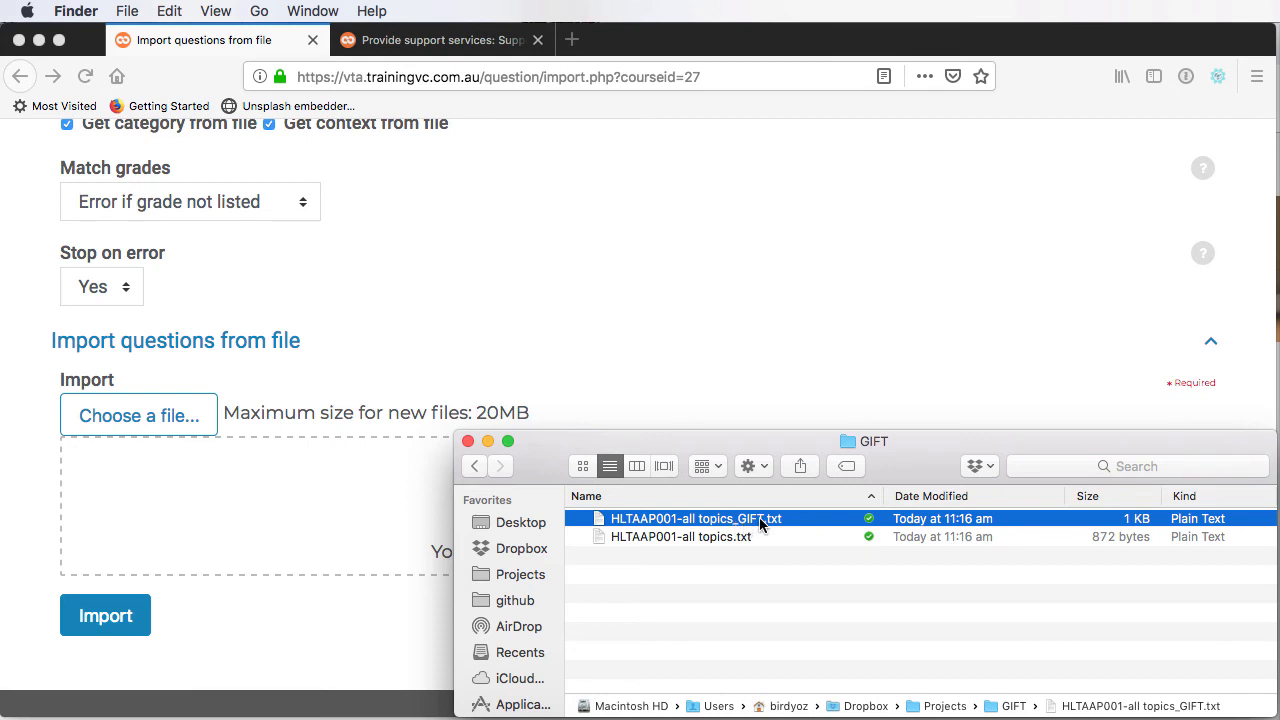
{"action": "double_click", "coordinate": [695, 518]}
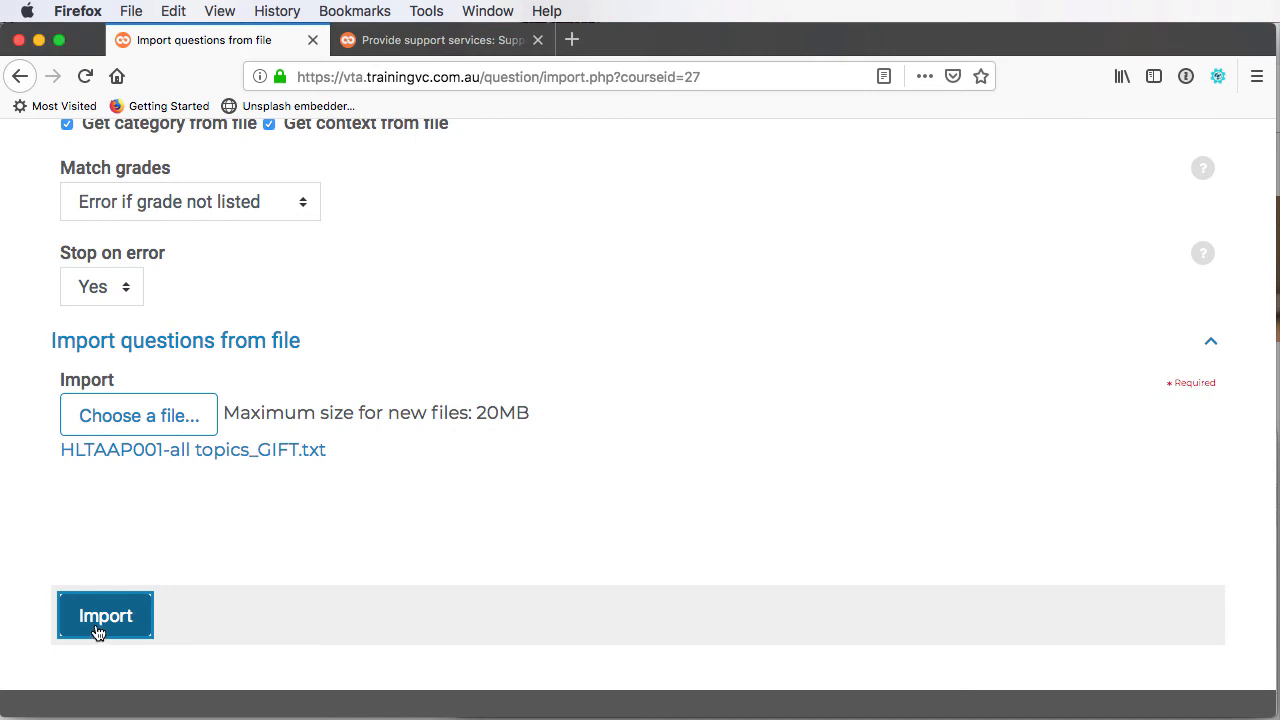
{"action": "left_click", "coordinate": [105, 615]}
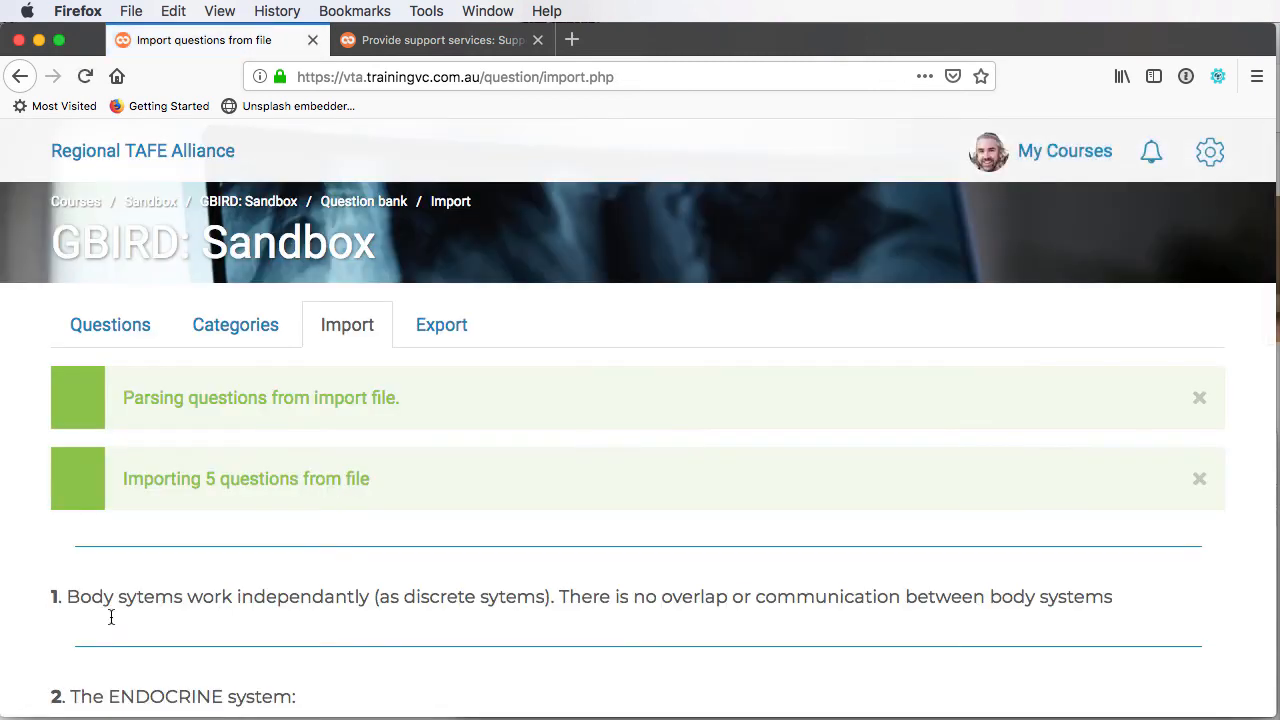
Scroll through the five parsed questions and continue to the question bank
{"action": "scroll", "scroll_direction": "down", "scroll_amount": 3}
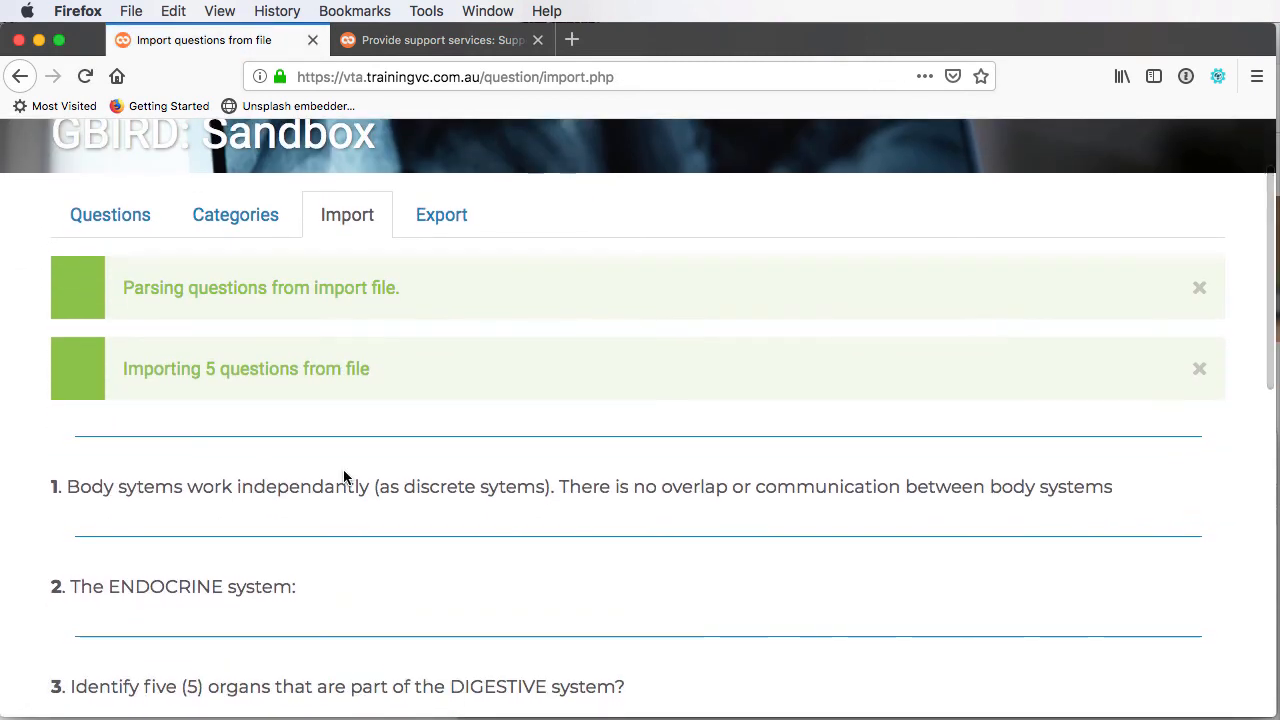
{"action": "scroll", "scroll_direction": "down", "scroll_amount": 3}
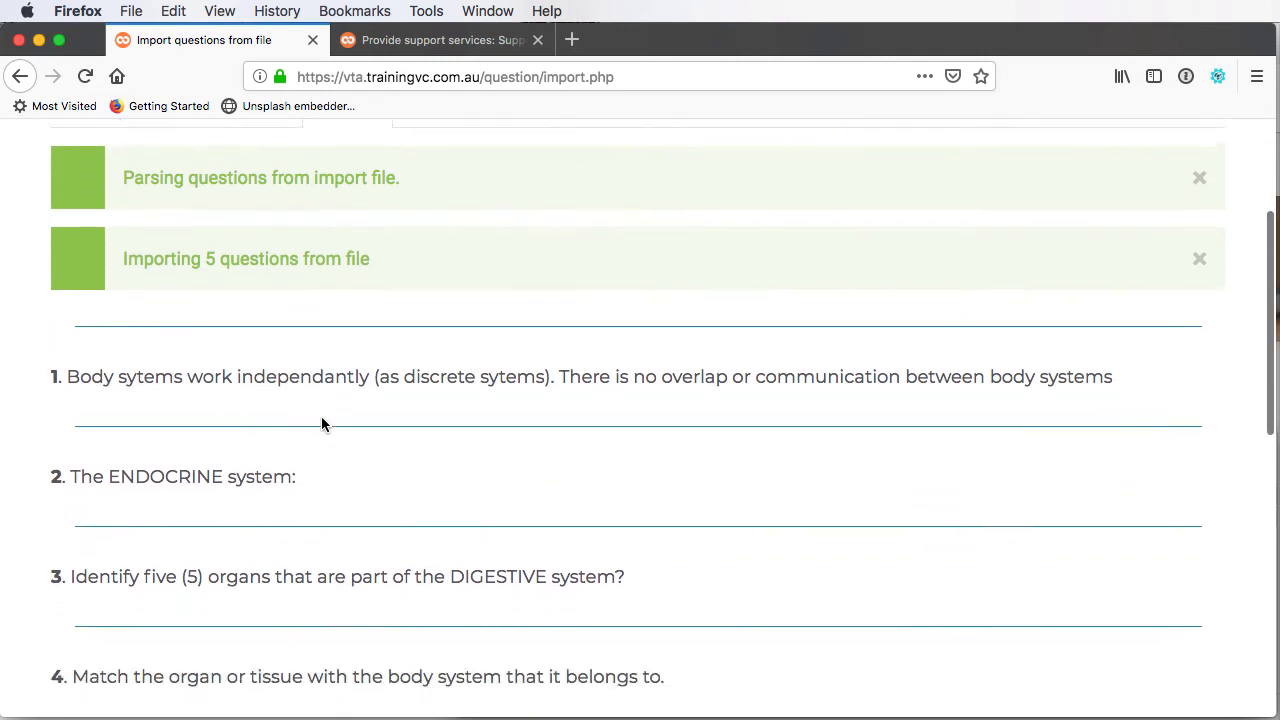
{"action": "scroll", "scroll_direction": "down", "scroll_amount": 3}
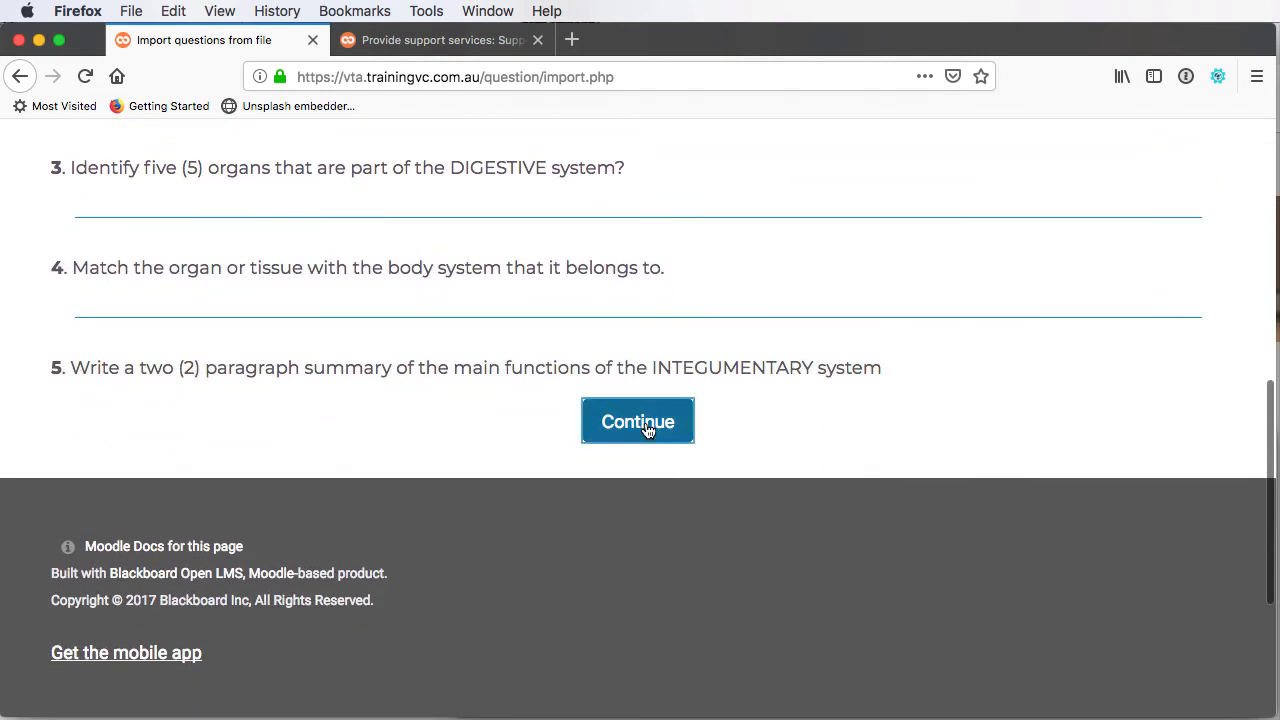
{"action": "left_click", "coordinate": [637, 421]}
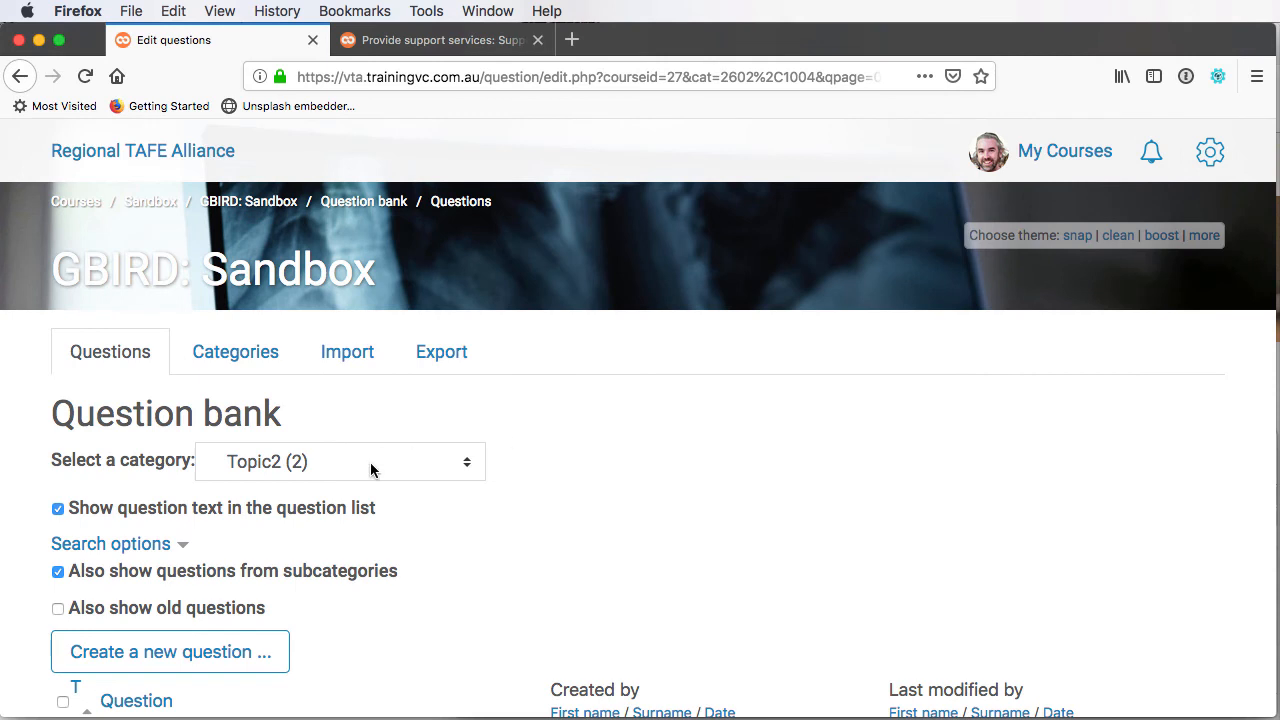
Choose the HLTPAA001 parent category from the Select a category dropdown
{"action": "left_click", "coordinate": [340, 461]}
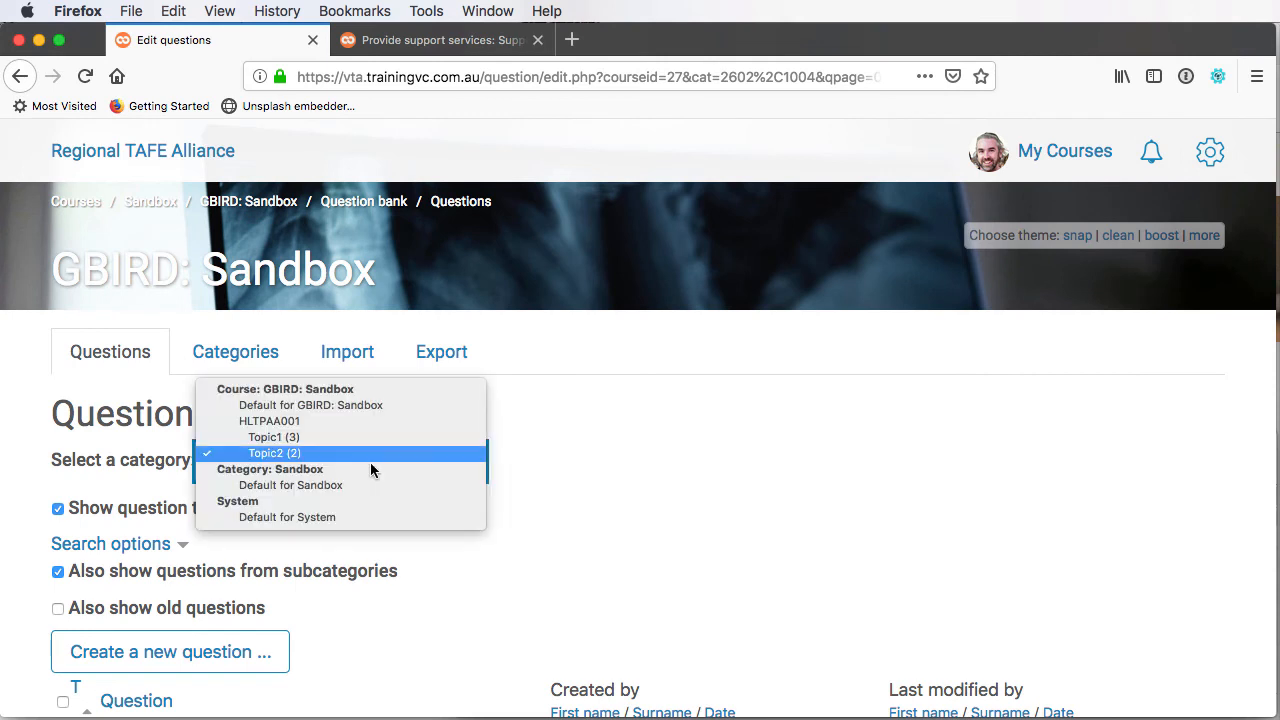
{"action": "mouse_move", "coordinate": [269, 421]}
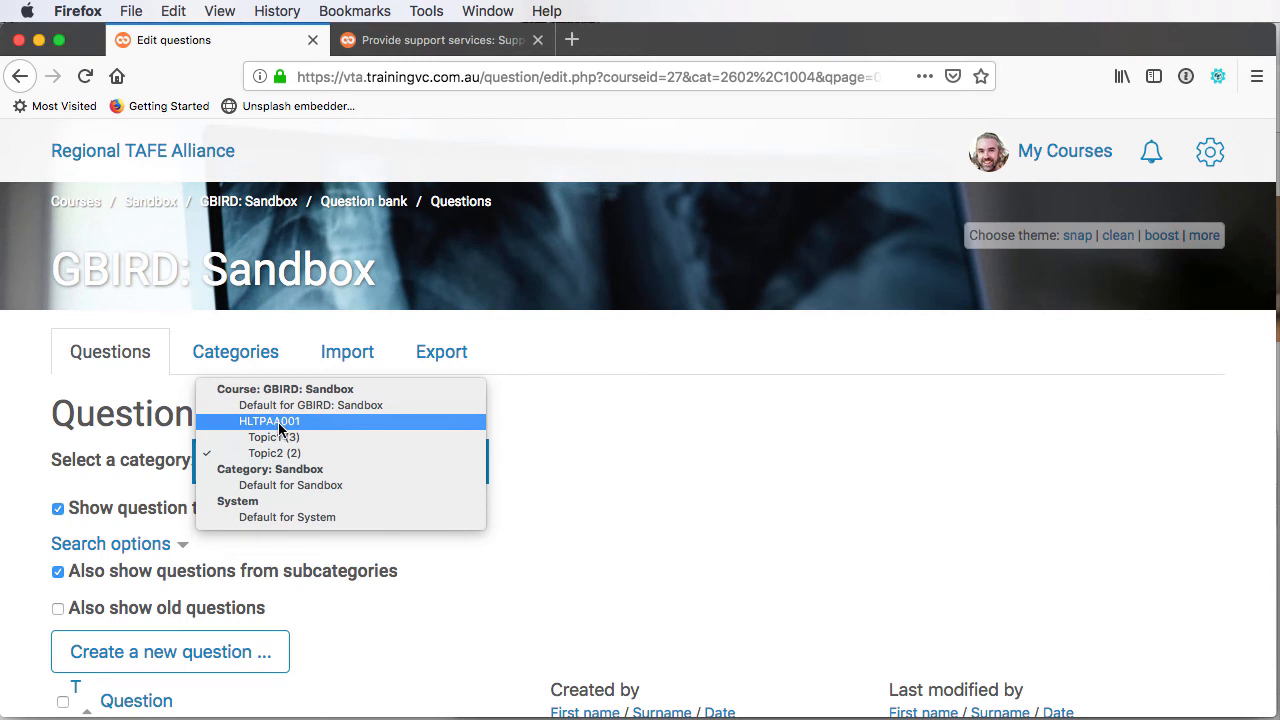
{"action": "mouse_move", "coordinate": [293, 428]}
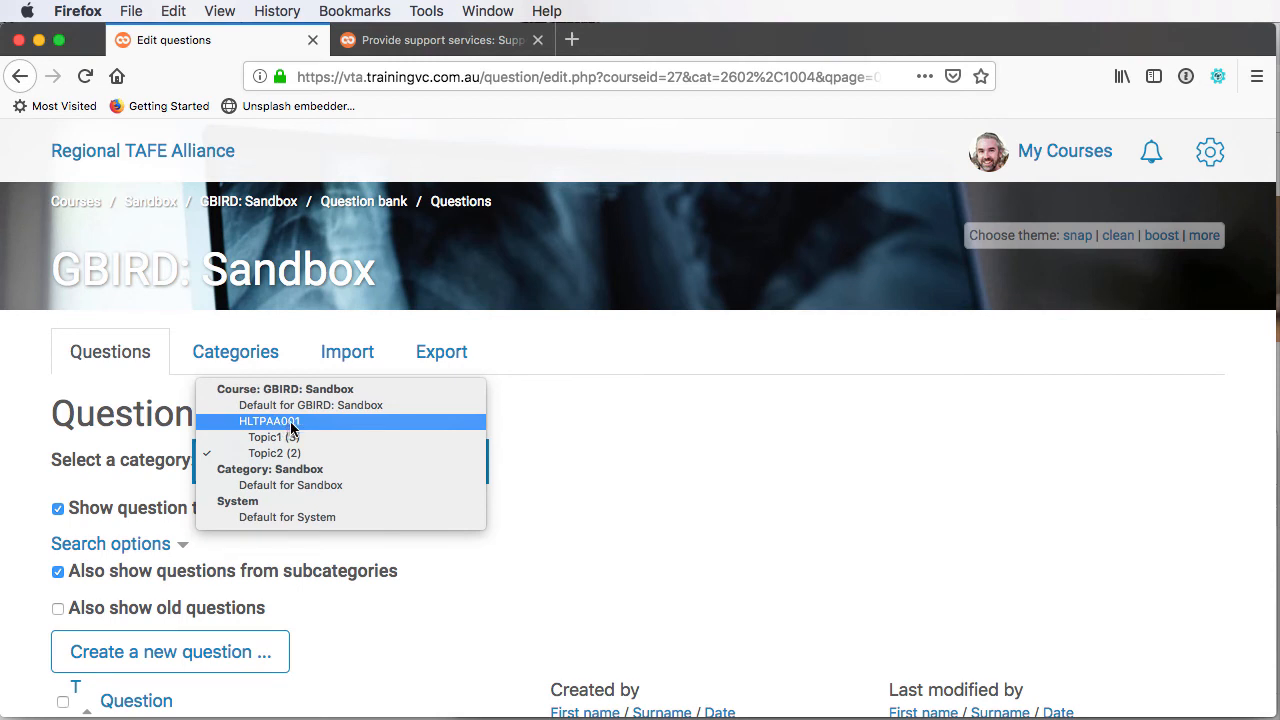
{"action": "mouse_move", "coordinate": [275, 437]}
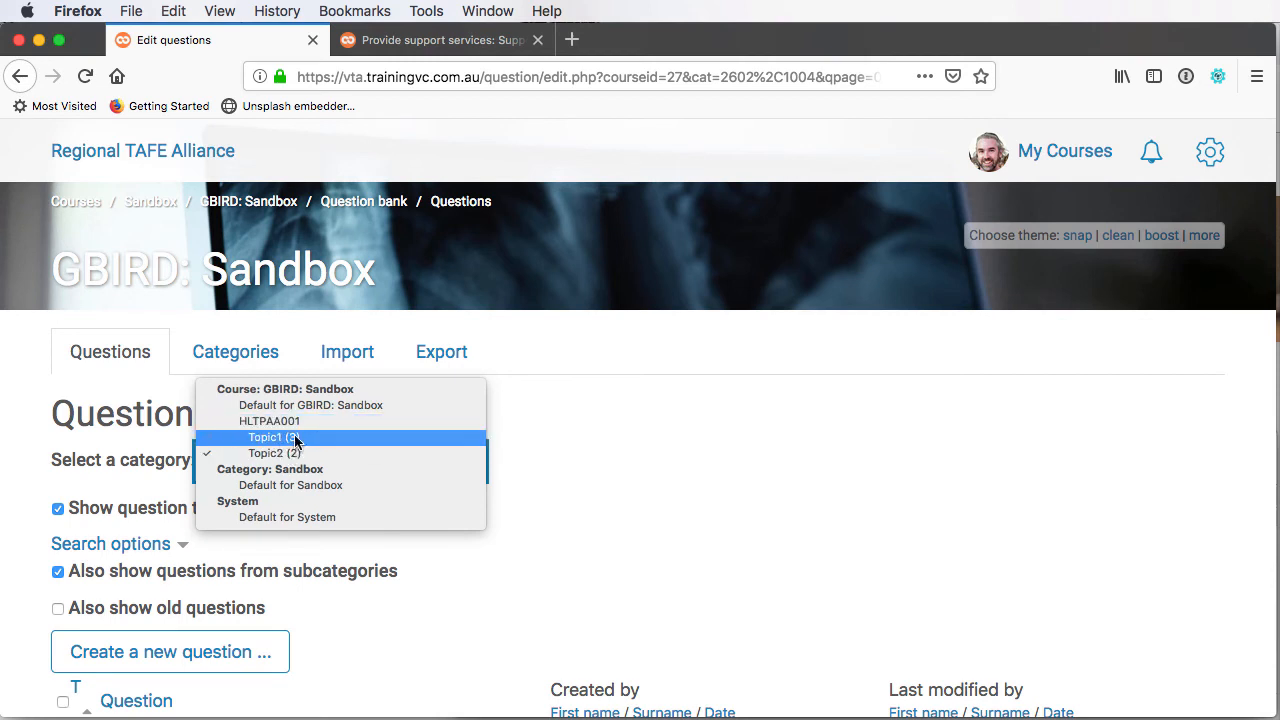
{"action": "mouse_move", "coordinate": [305, 440]}
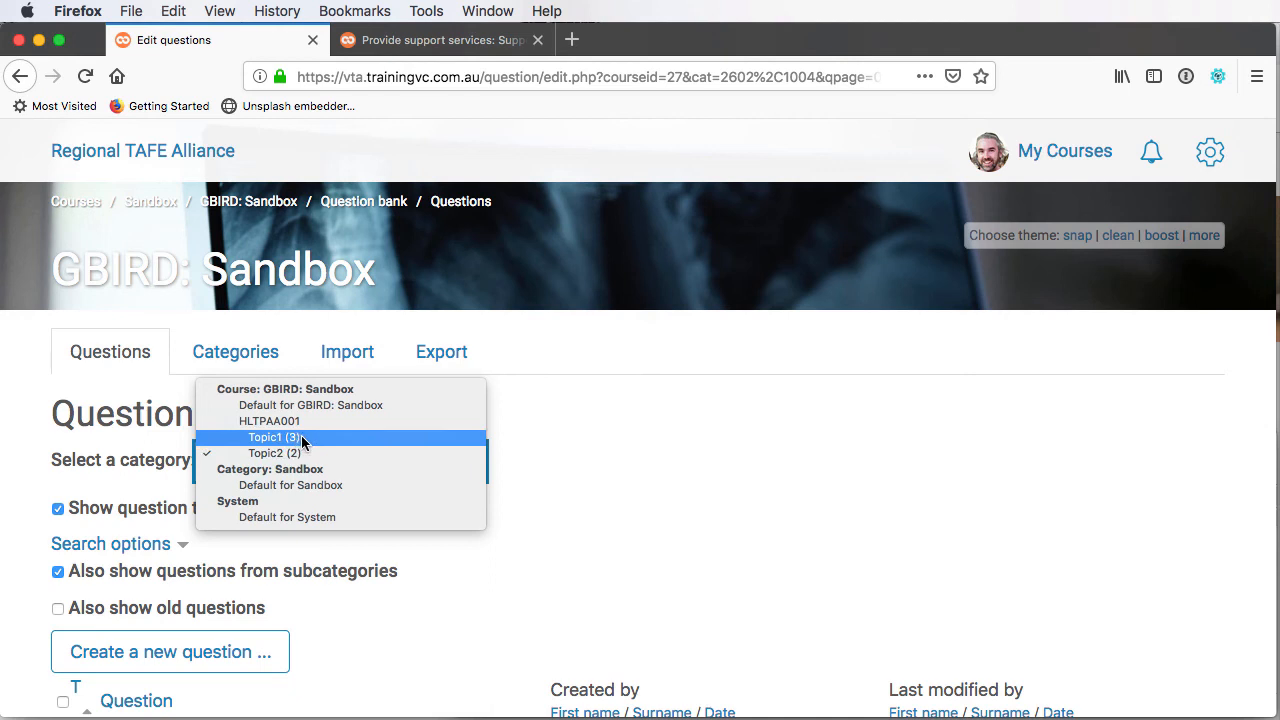
{"action": "mouse_move", "coordinate": [290, 453]}
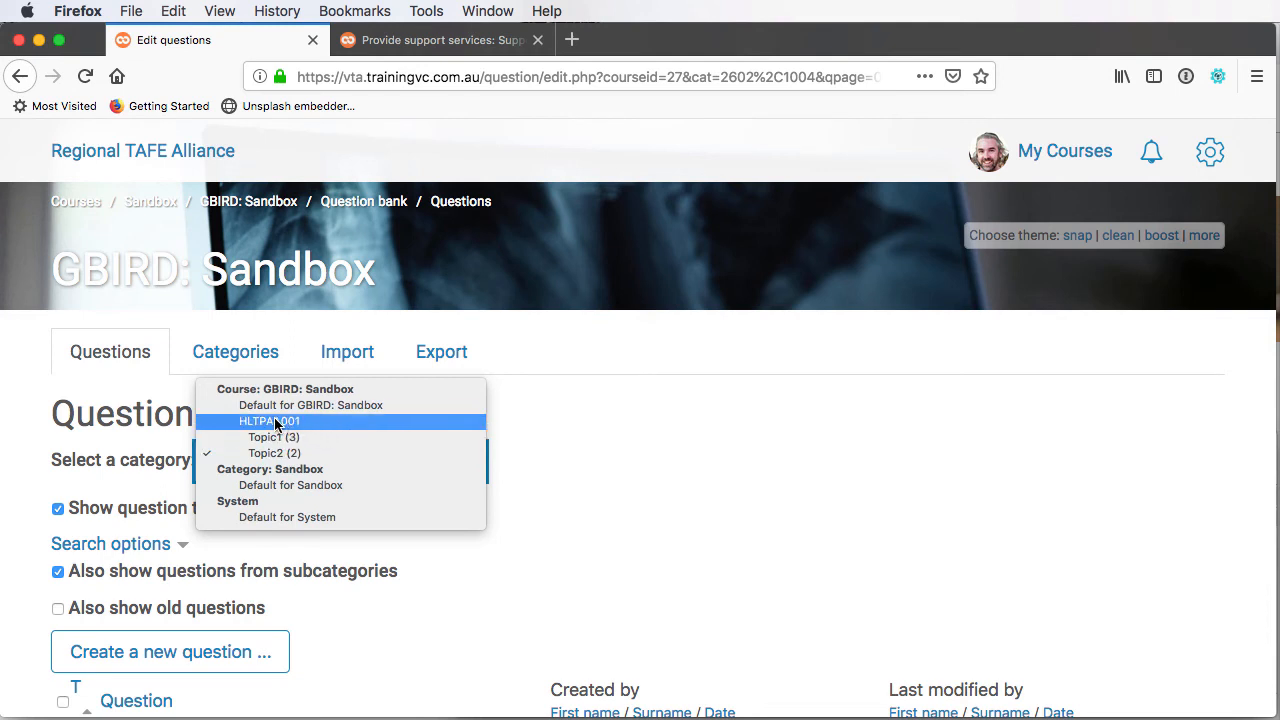
{"action": "left_click", "coordinate": [268, 421]}
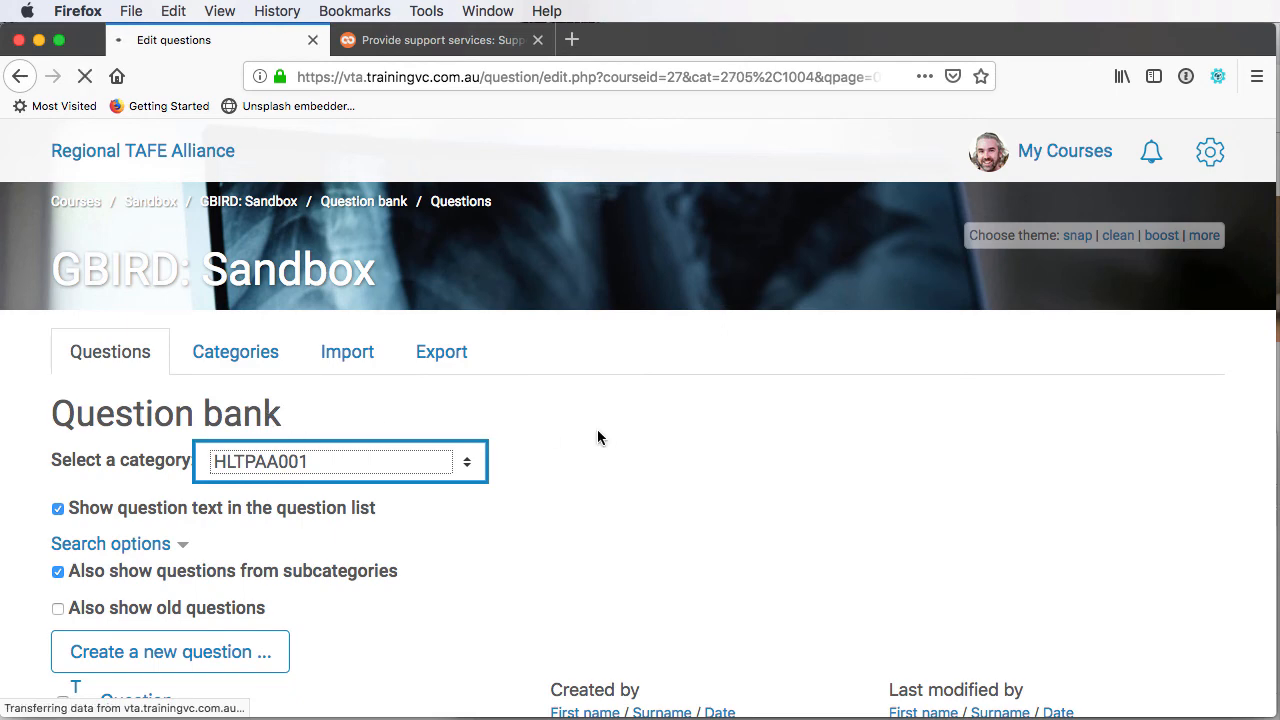
Scroll down to view Topic1.Q01–Q03 and Topic2.Q01–Q02 in the question list
{"action": "scroll", "scroll_direction": "down", "scroll_amount": 3}
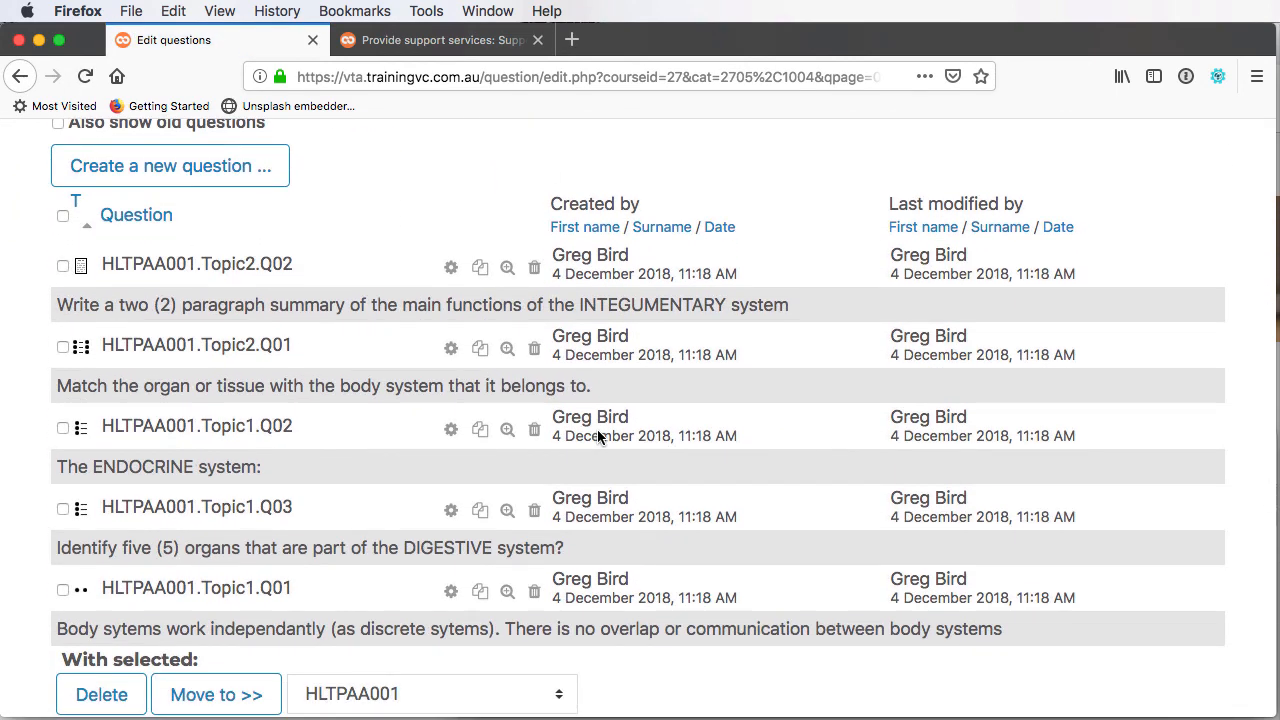
{"action": "mouse_move", "coordinate": [160, 287]}
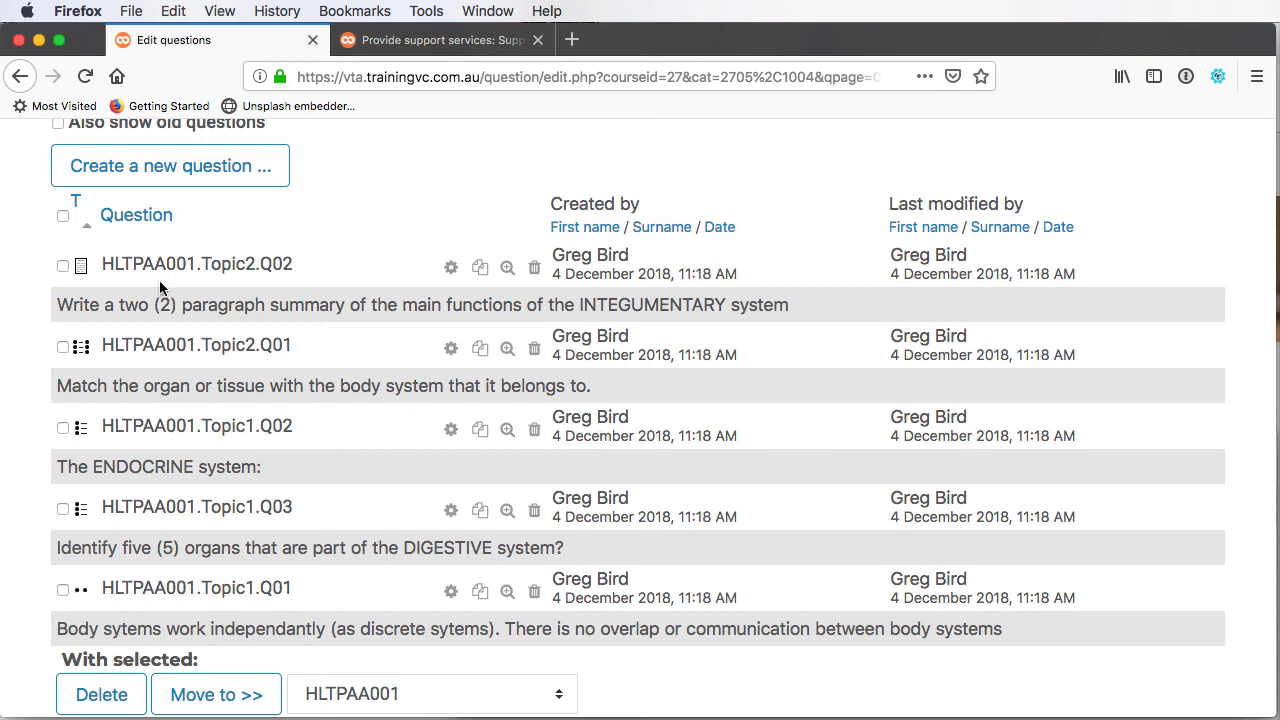
{"action": "mouse_move", "coordinate": [136, 215]}
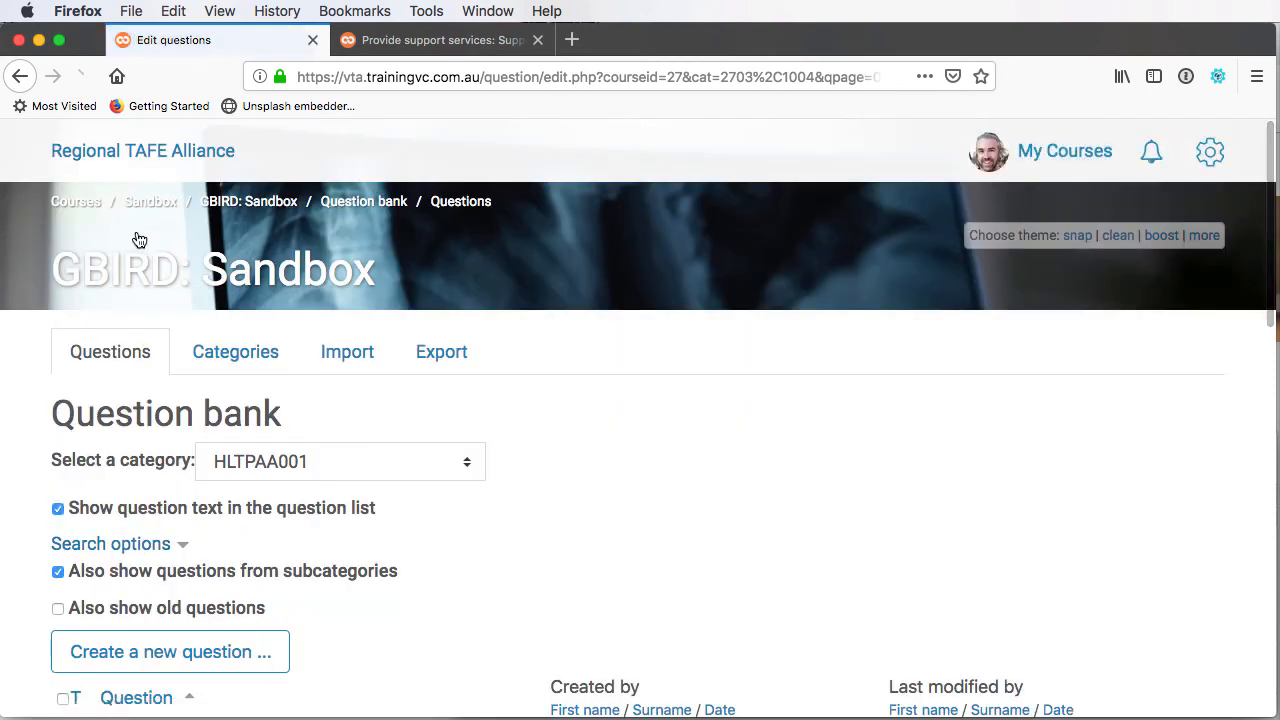
{"action": "scroll", "scroll_direction": "down", "scroll_amount": 3}
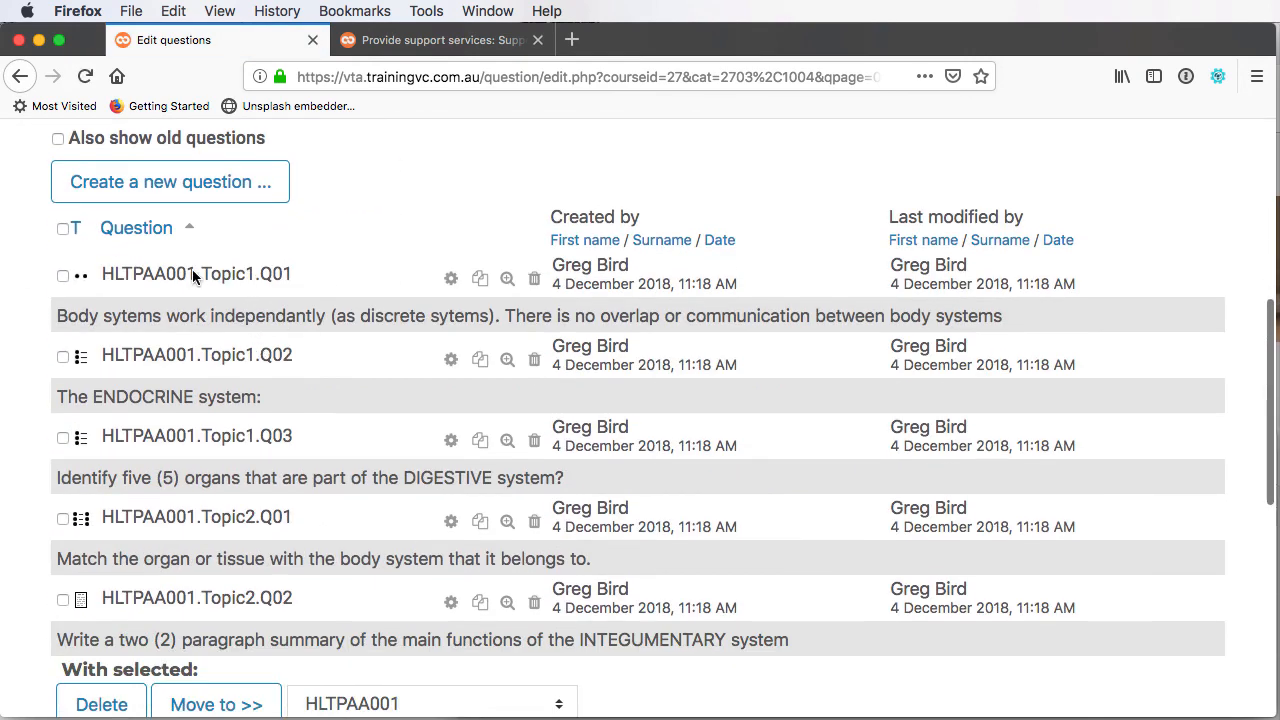
{"action": "mouse_move", "coordinate": [232, 281]}
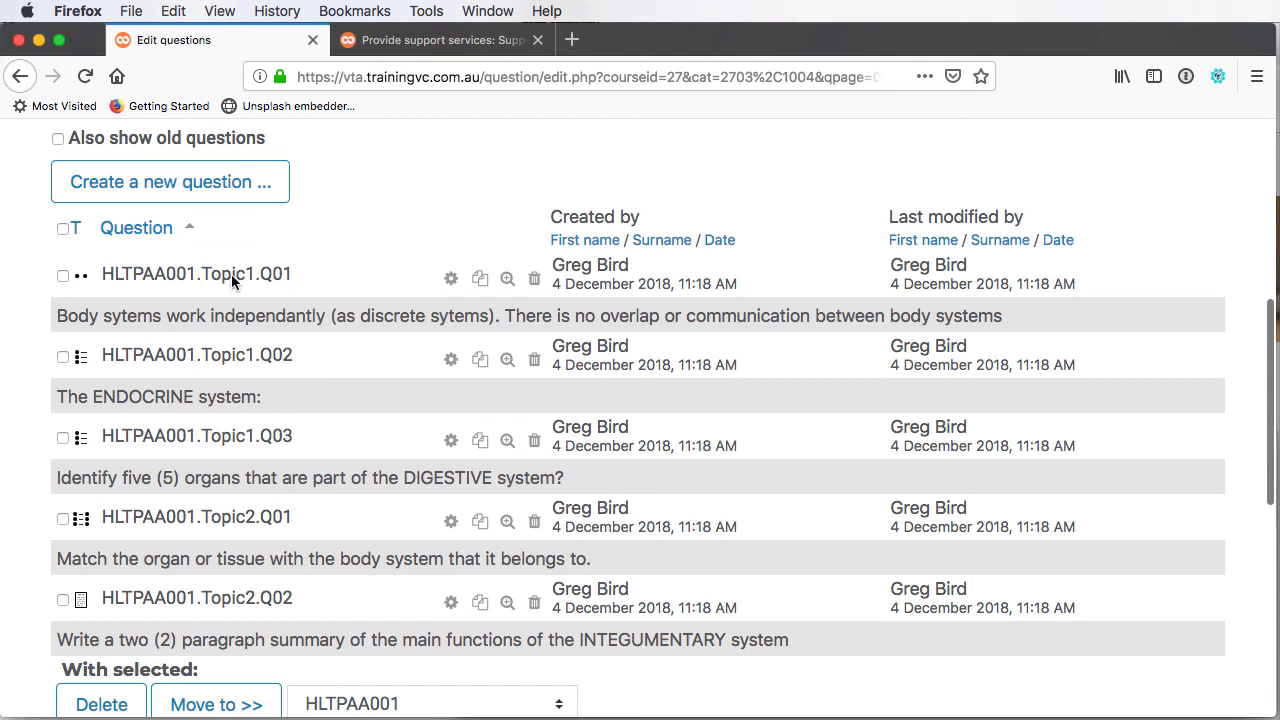
{"action": "mouse_move", "coordinate": [119, 309]}
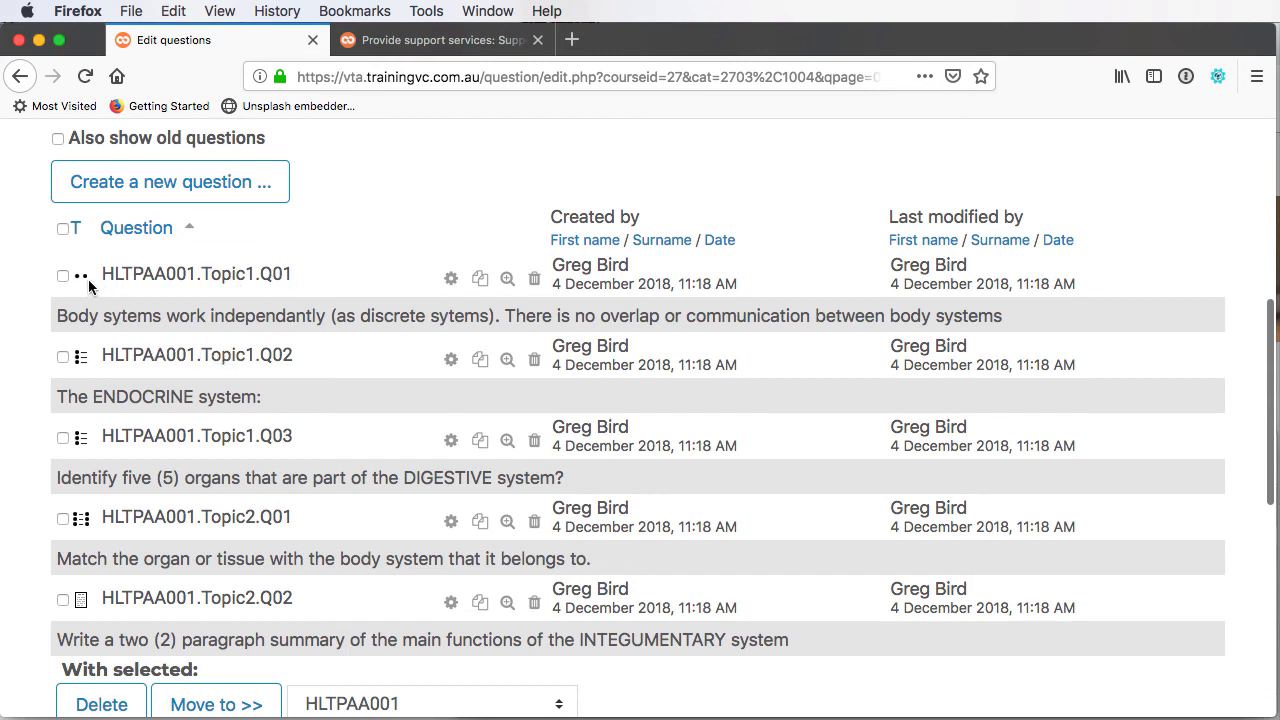
{"action": "mouse_move", "coordinate": [84, 275]}
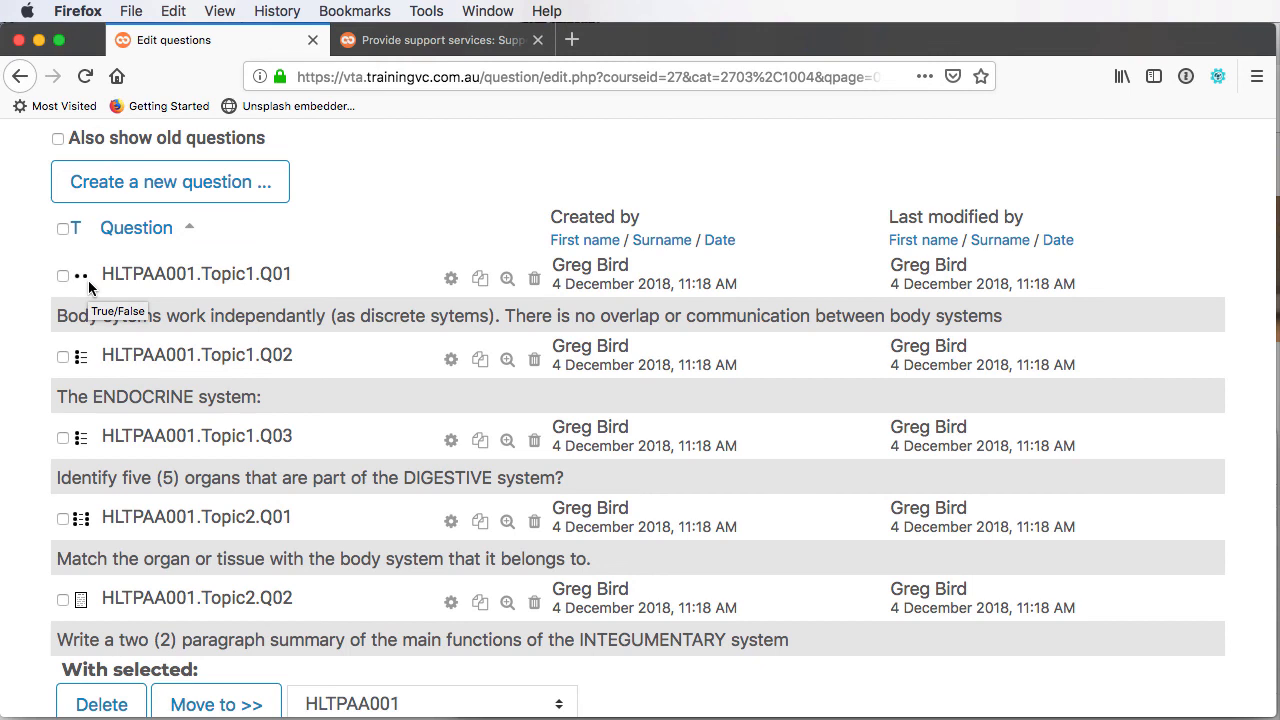
{"action": "mouse_move", "coordinate": [82, 362]}
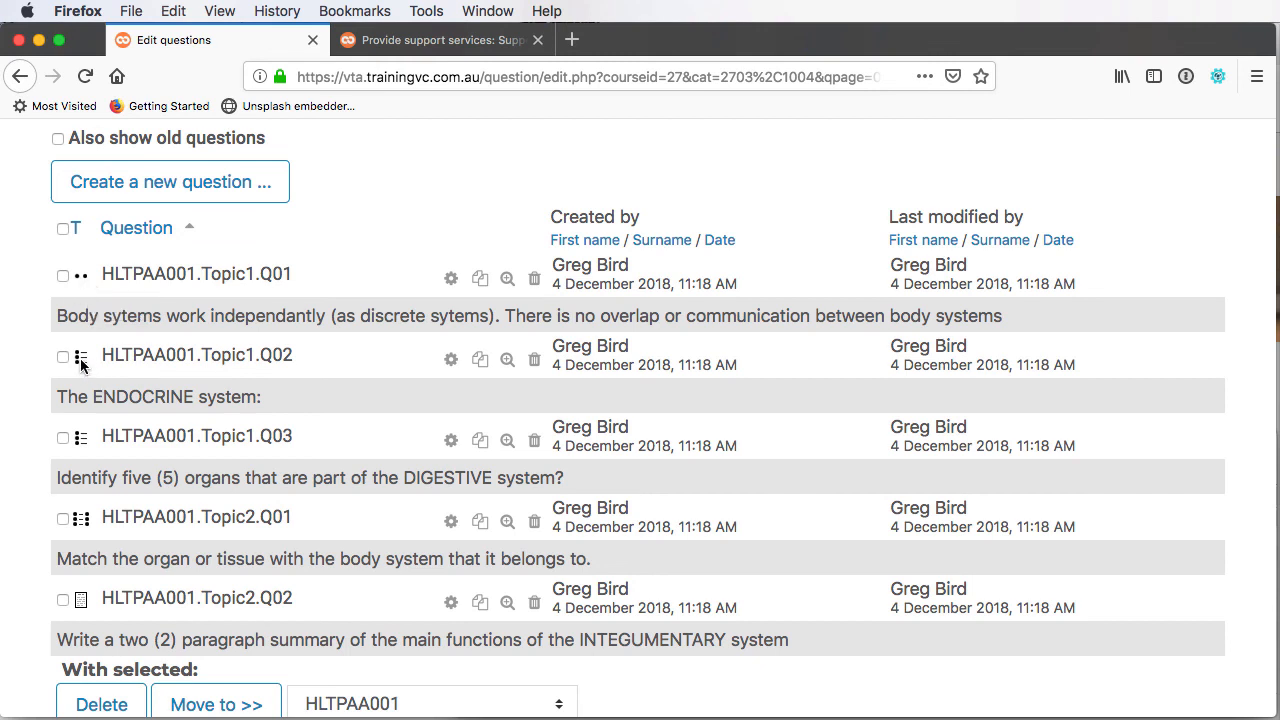
{"action": "mouse_move", "coordinate": [81, 437]}
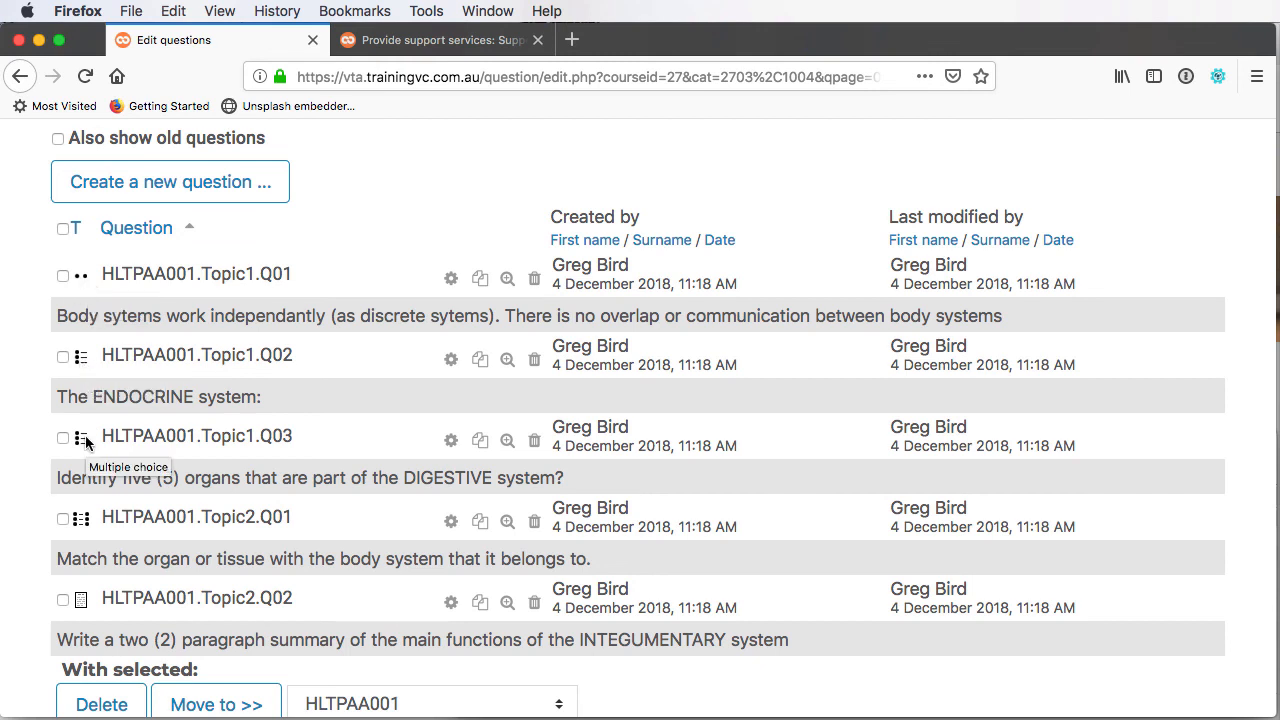
{"action": "mouse_move", "coordinate": [83, 617]}
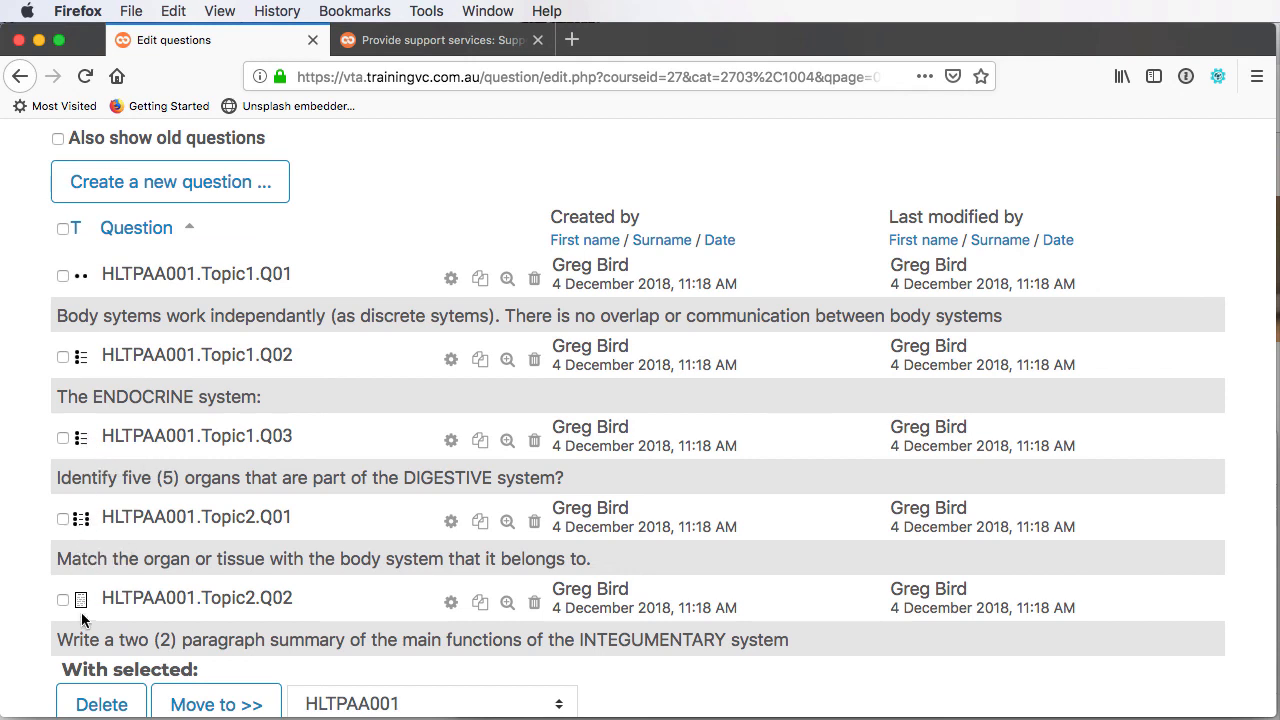
{"action": "mouse_move", "coordinate": [81, 599]}
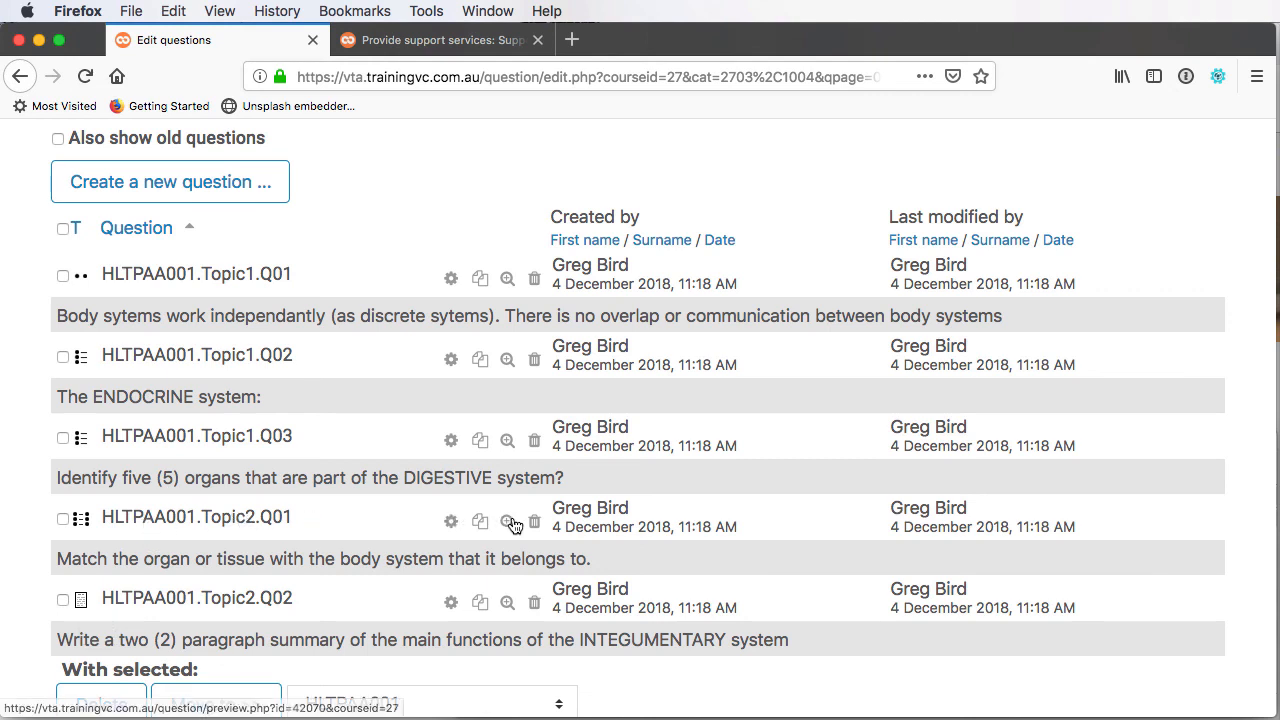
{"action": "mouse_move", "coordinate": [507, 440]}
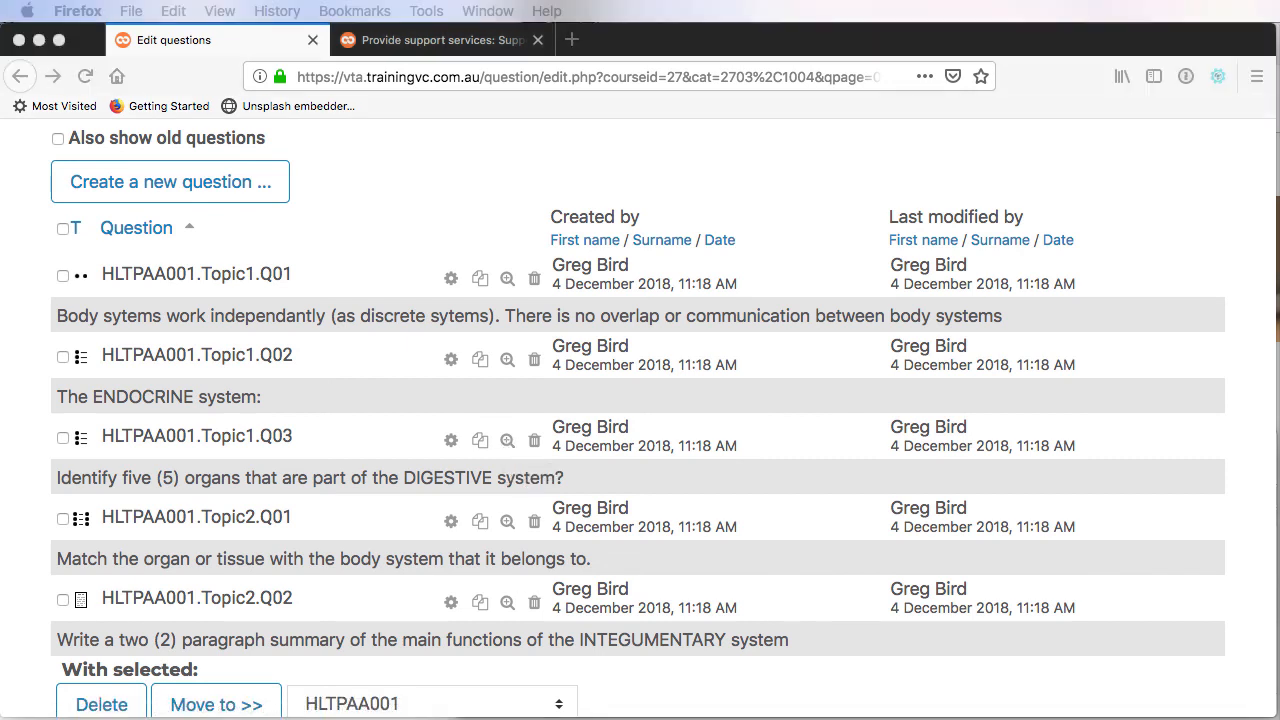
Preview HLTPAA001.Topic1.Q03, the five digestive-system organs question
{"action": "left_click", "coordinate": [507, 521]}
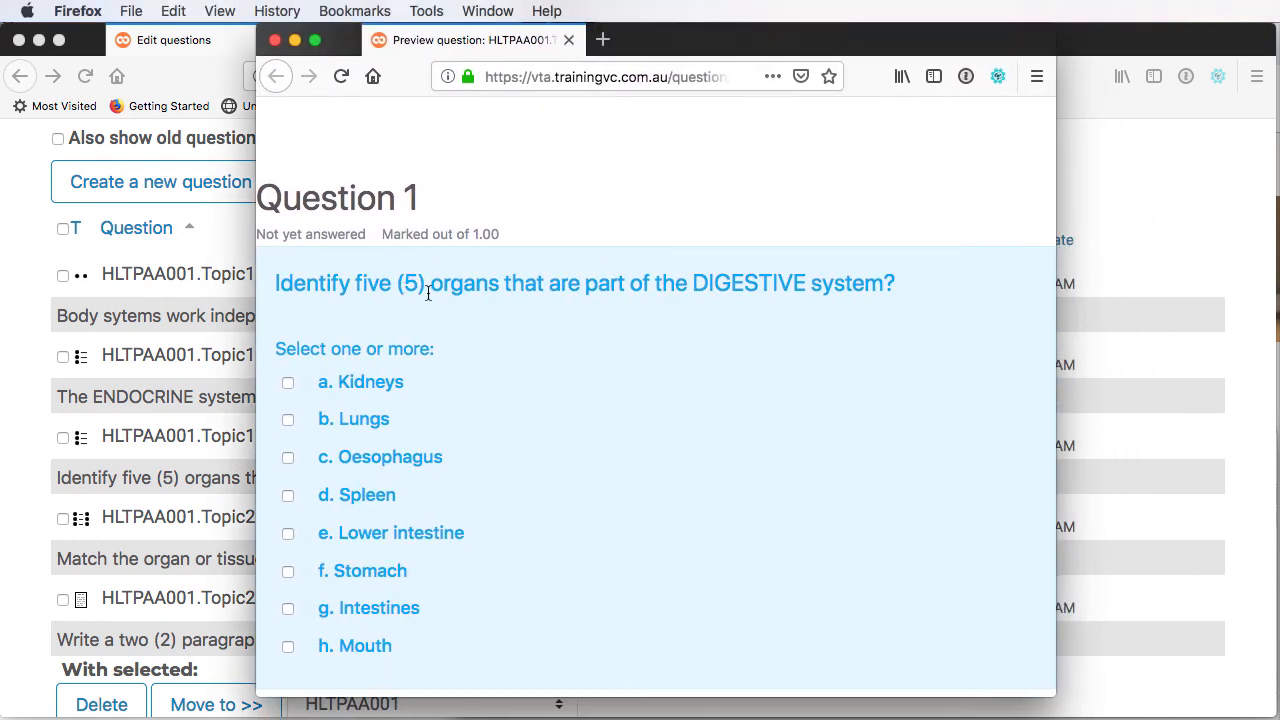
{"action": "mouse_move", "coordinate": [680, 281]}
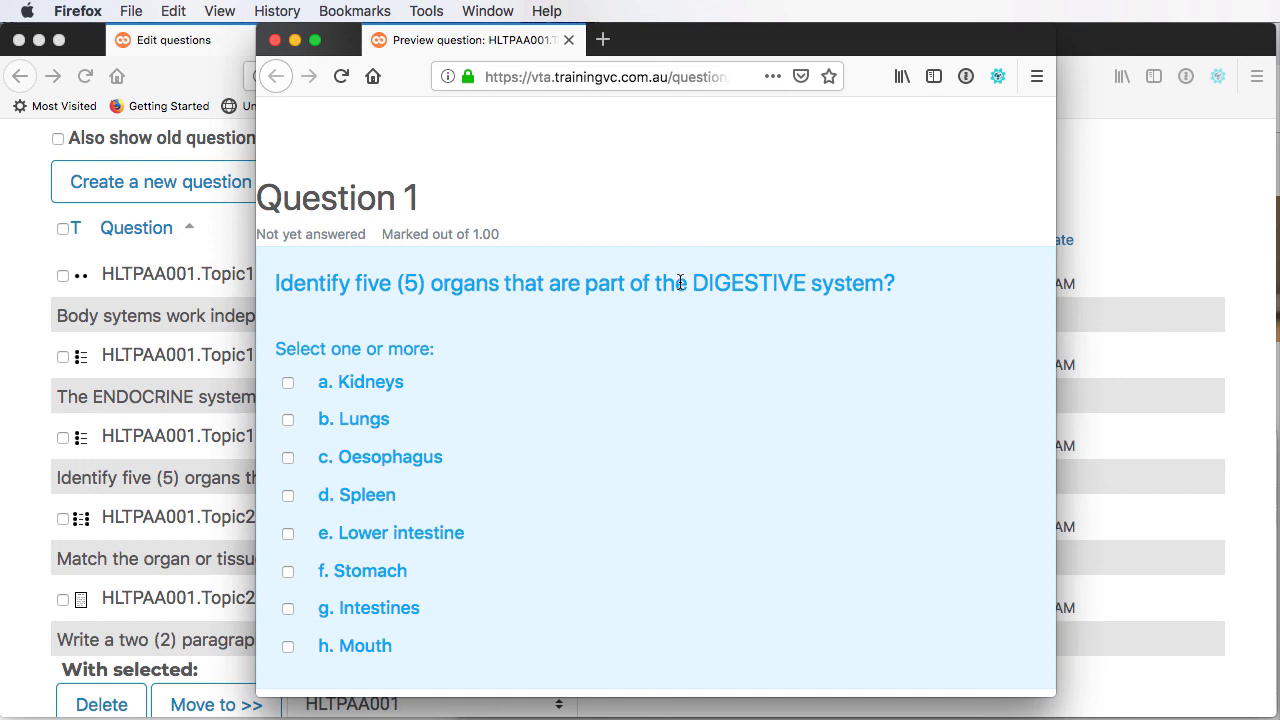
{"action": "mouse_move", "coordinate": [484, 377]}
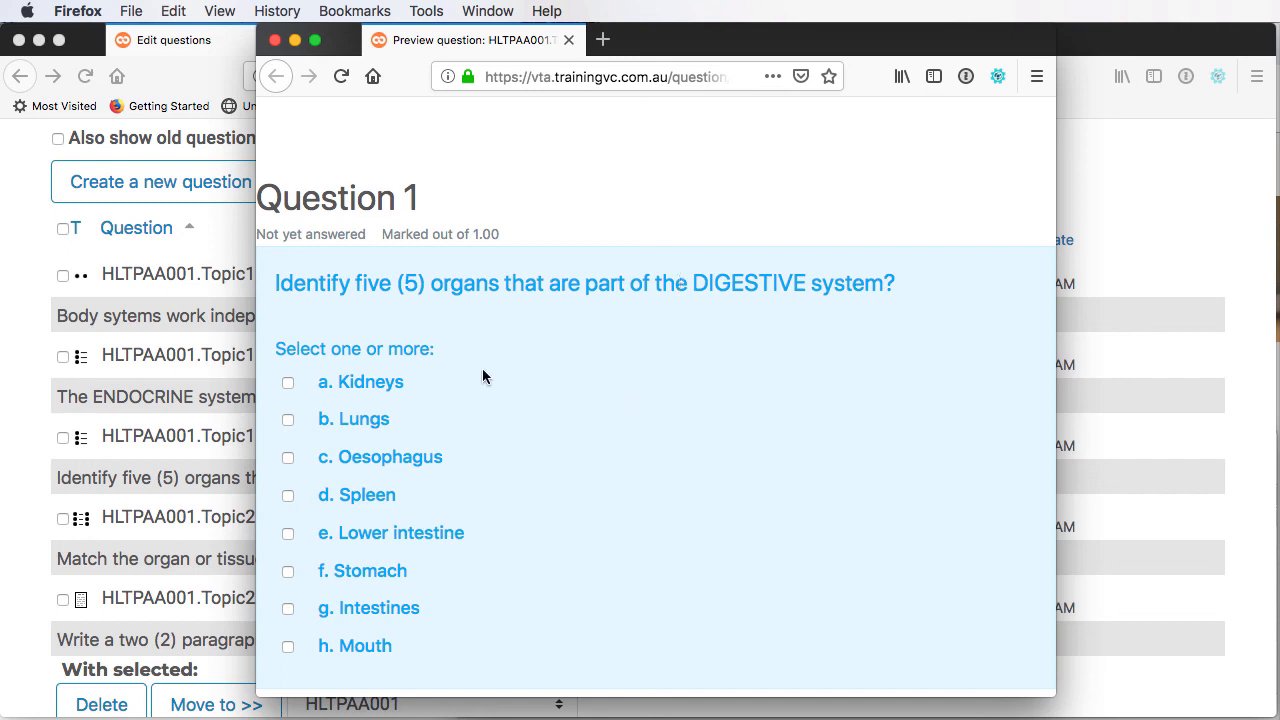
{"action": "mouse_move", "coordinate": [350, 677]}
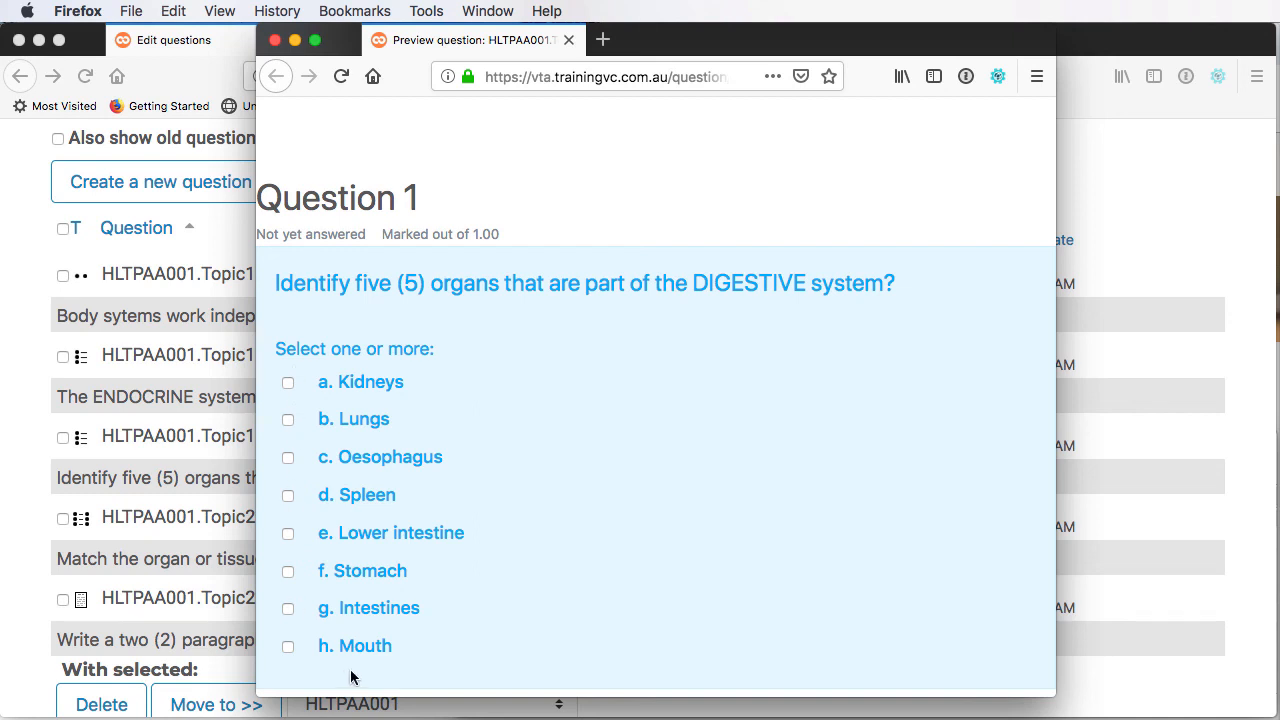
{"action": "mouse_move", "coordinate": [416, 383]}
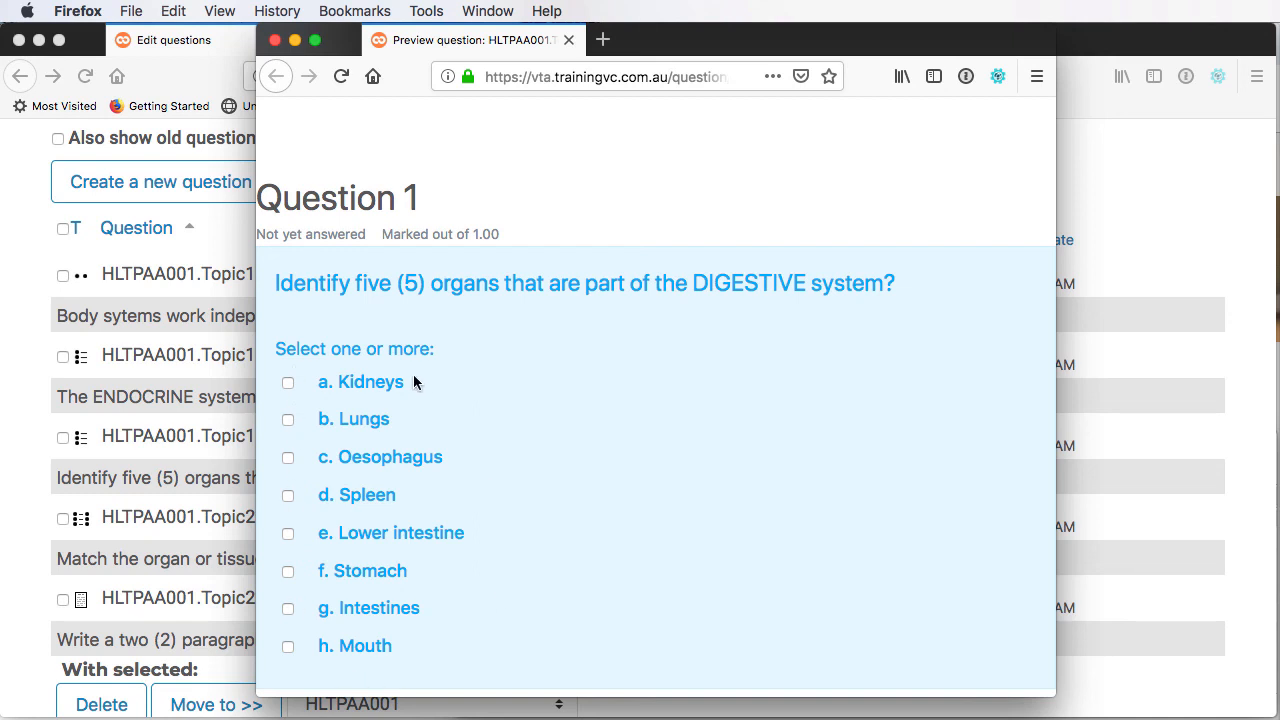
{"action": "mouse_move", "coordinate": [238, 7]}
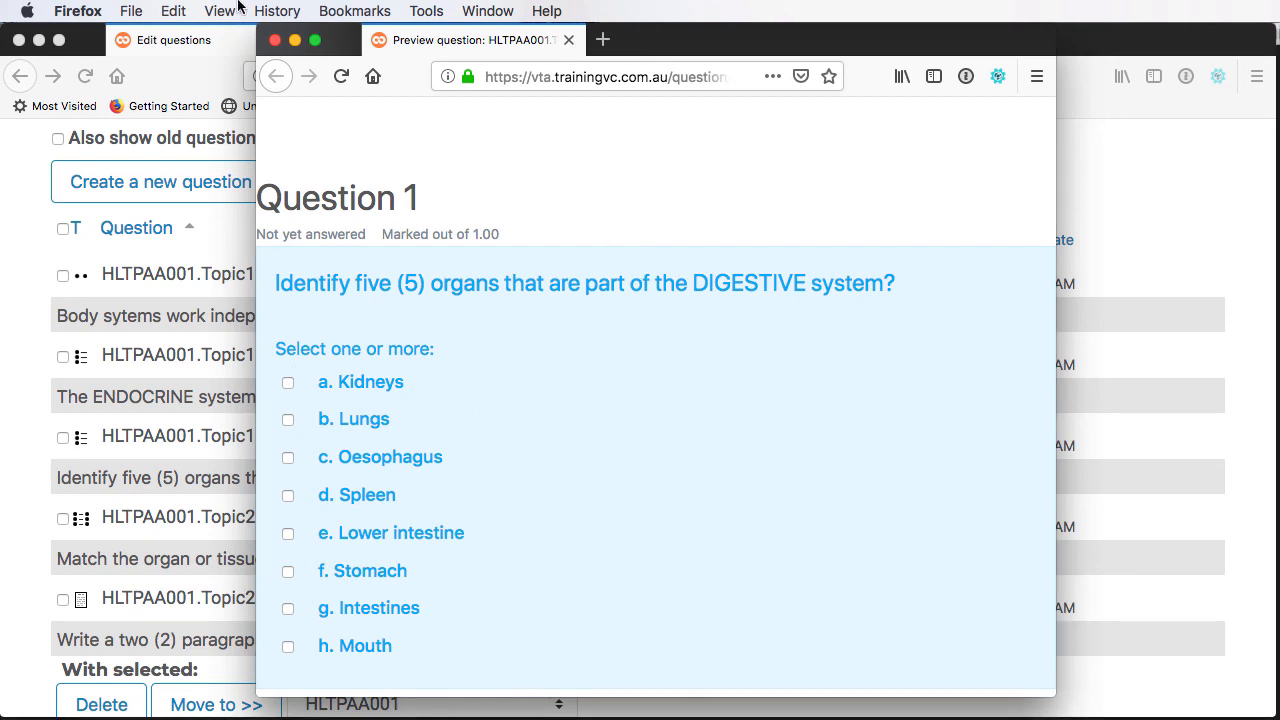